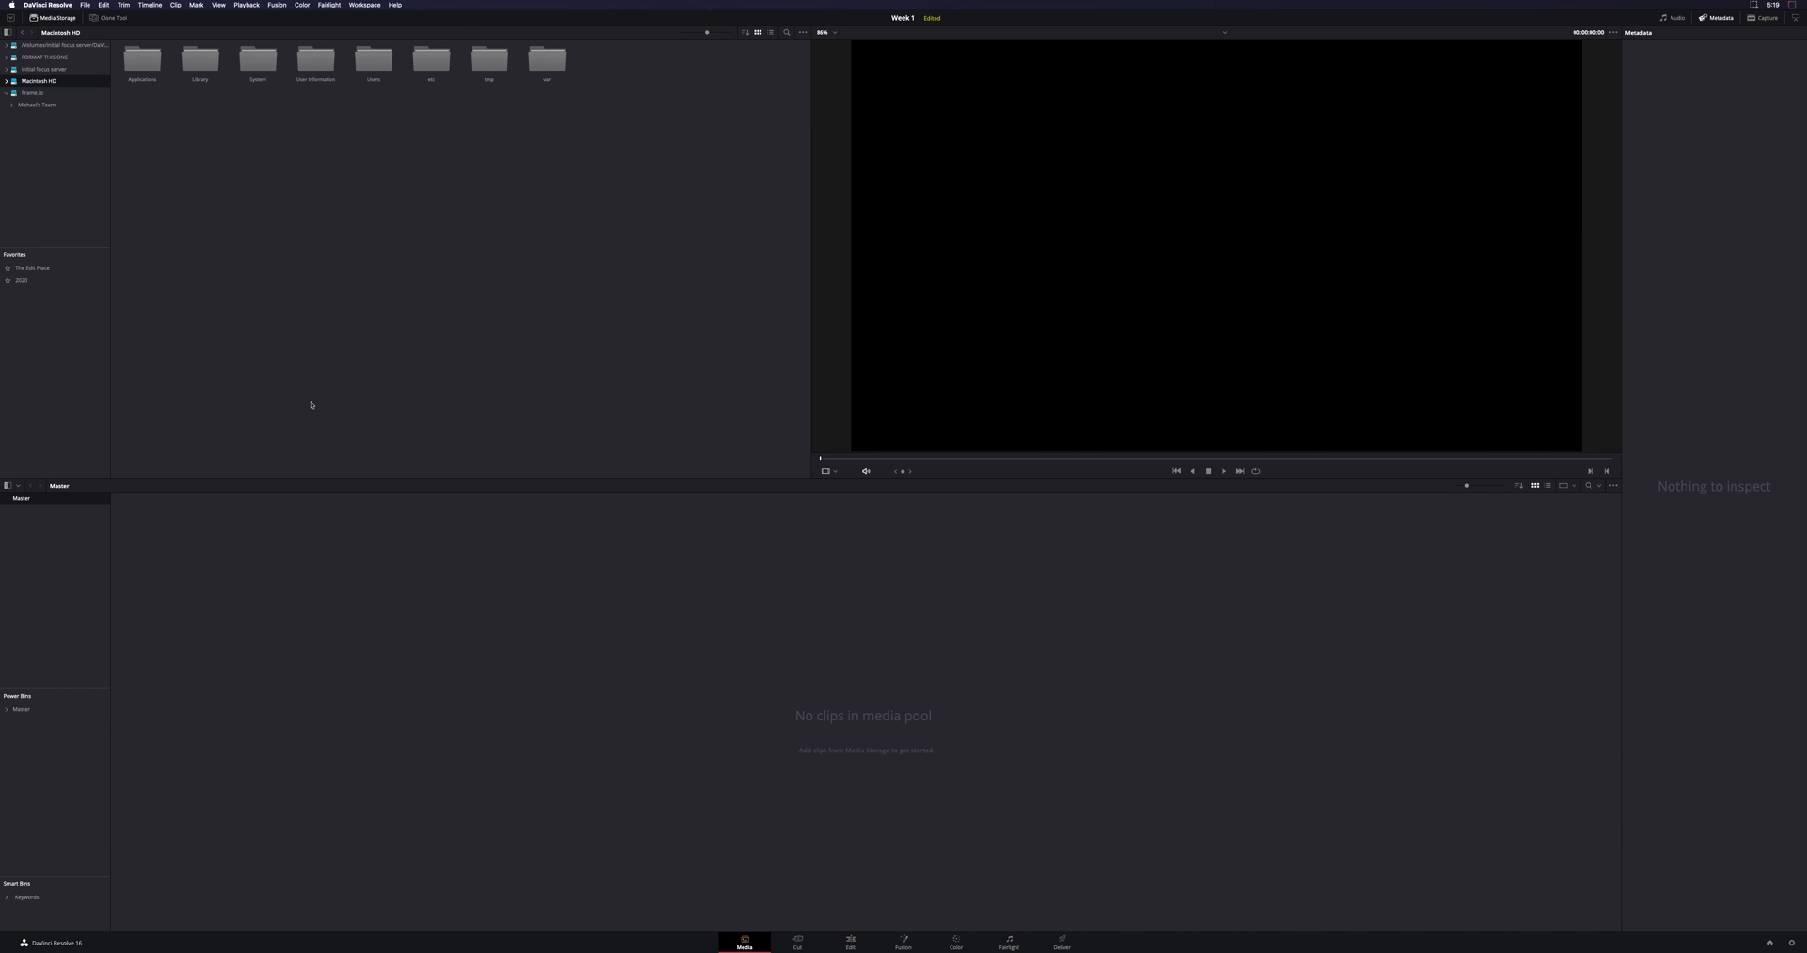
mouse_move(561, 659)
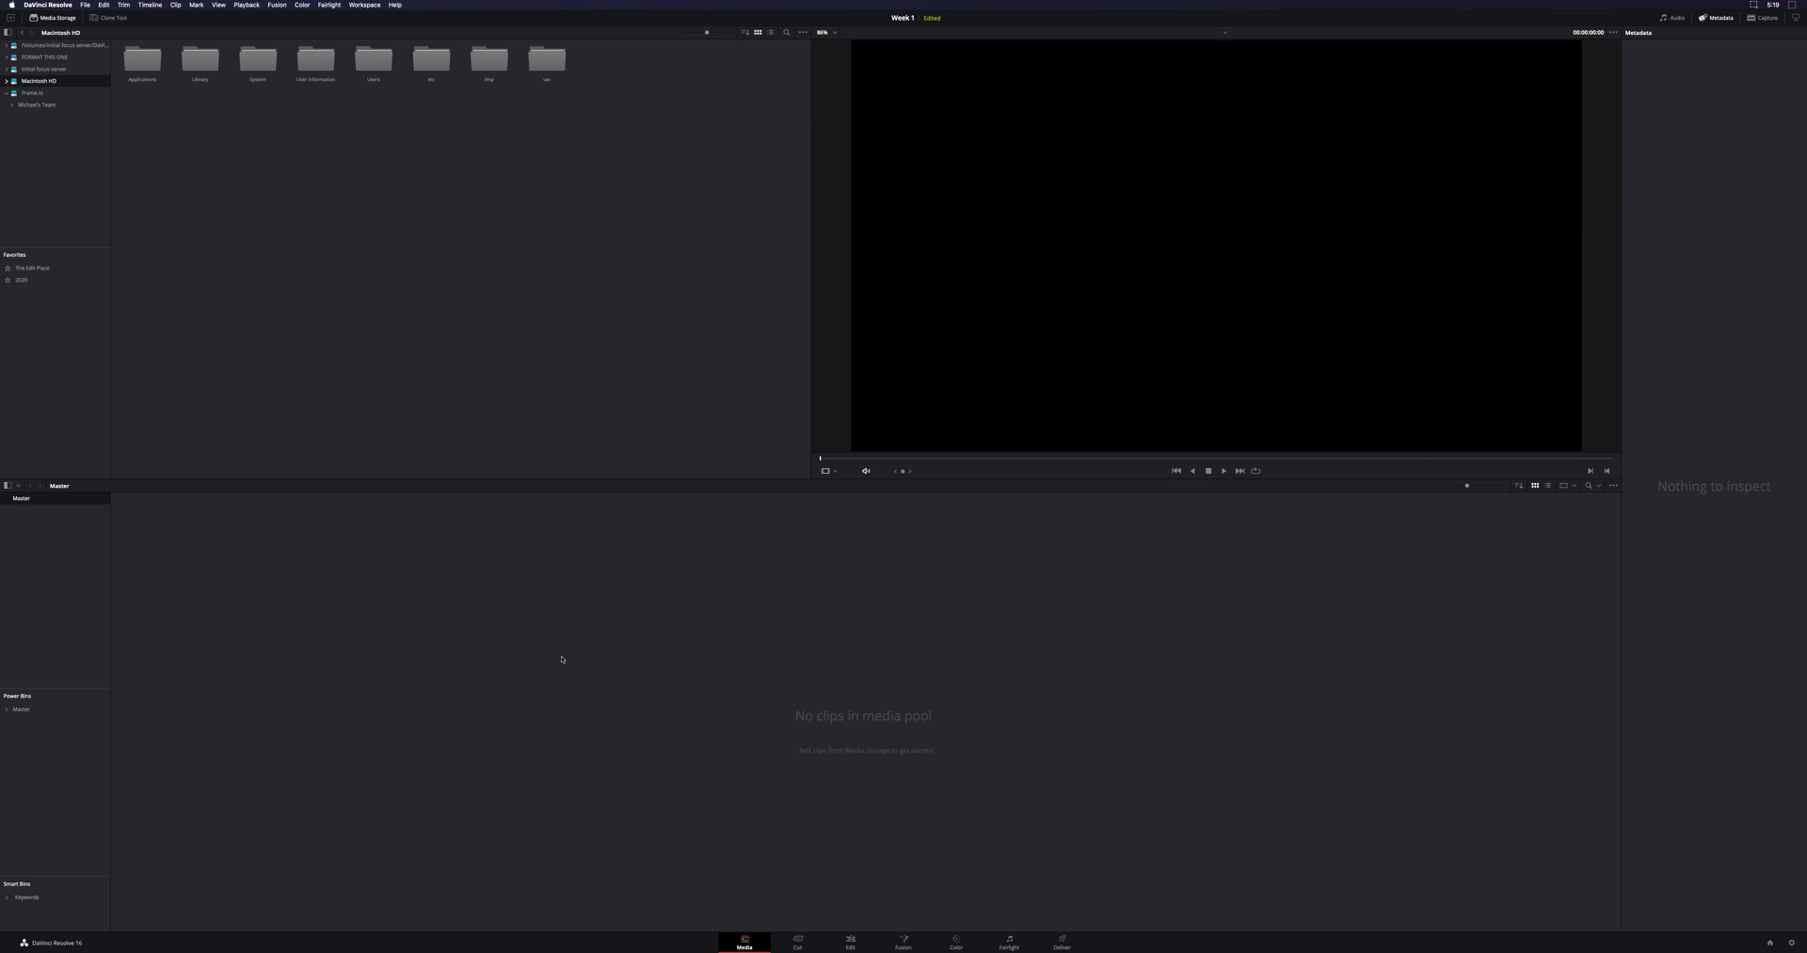
mouse_move(1043, 942)
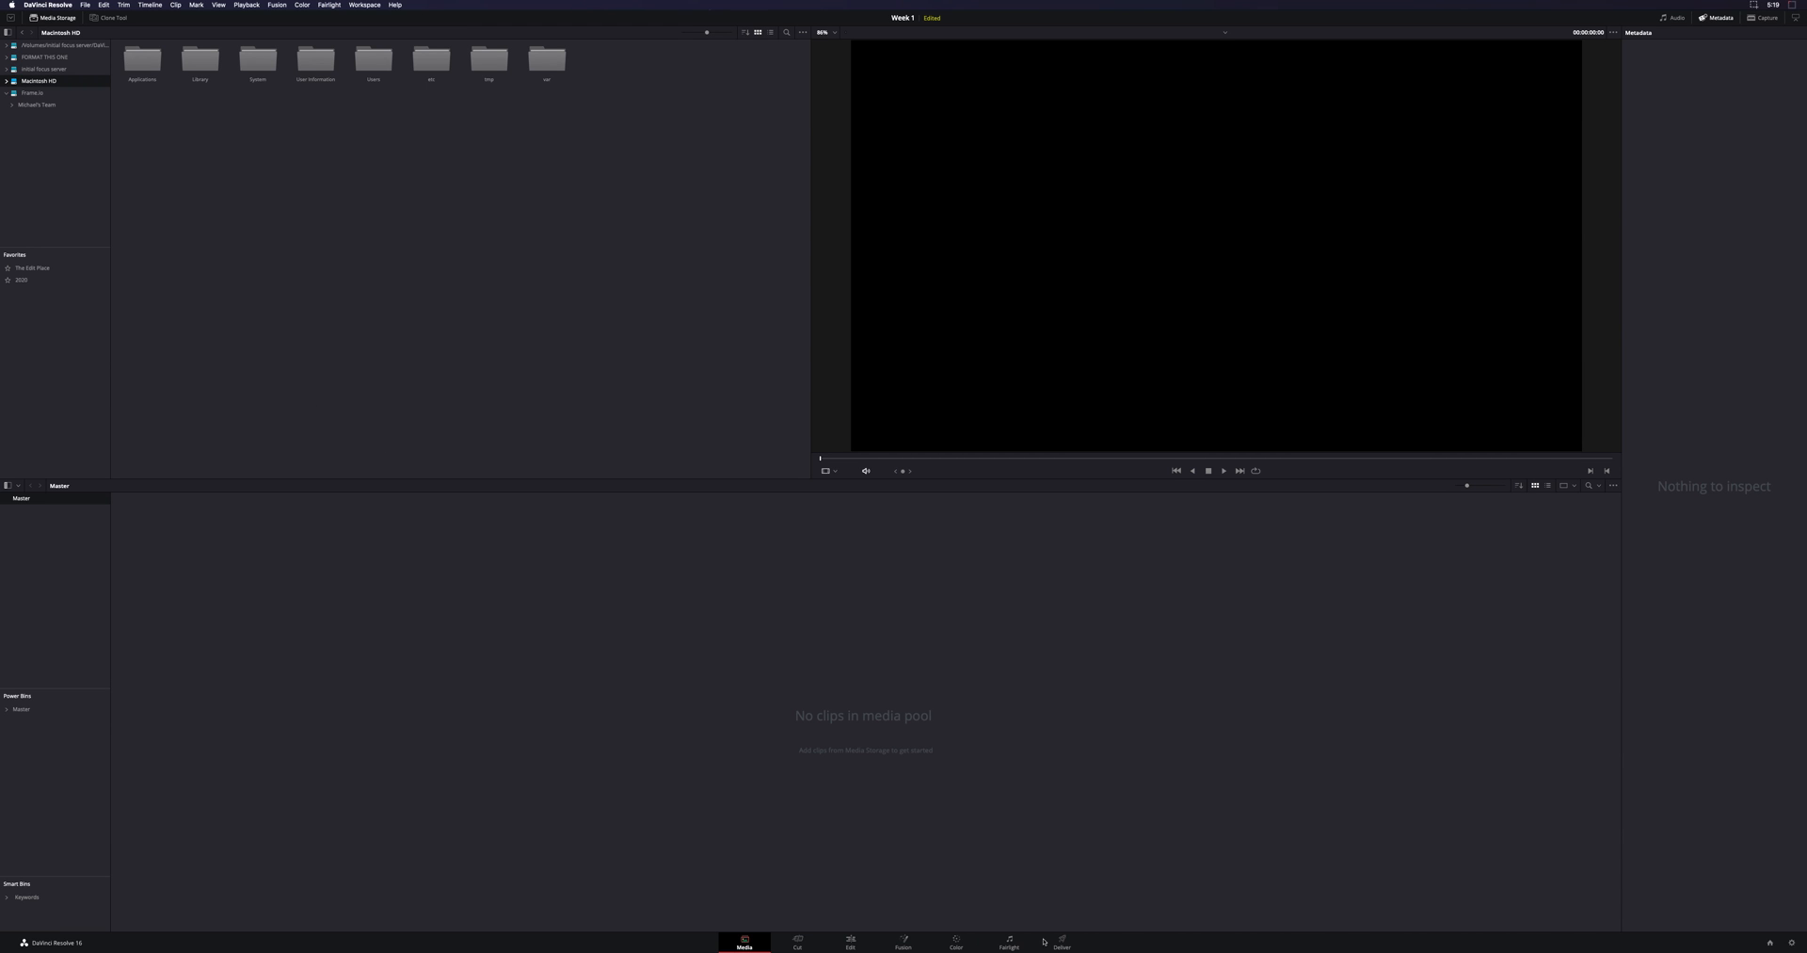
mouse_move(781, 948)
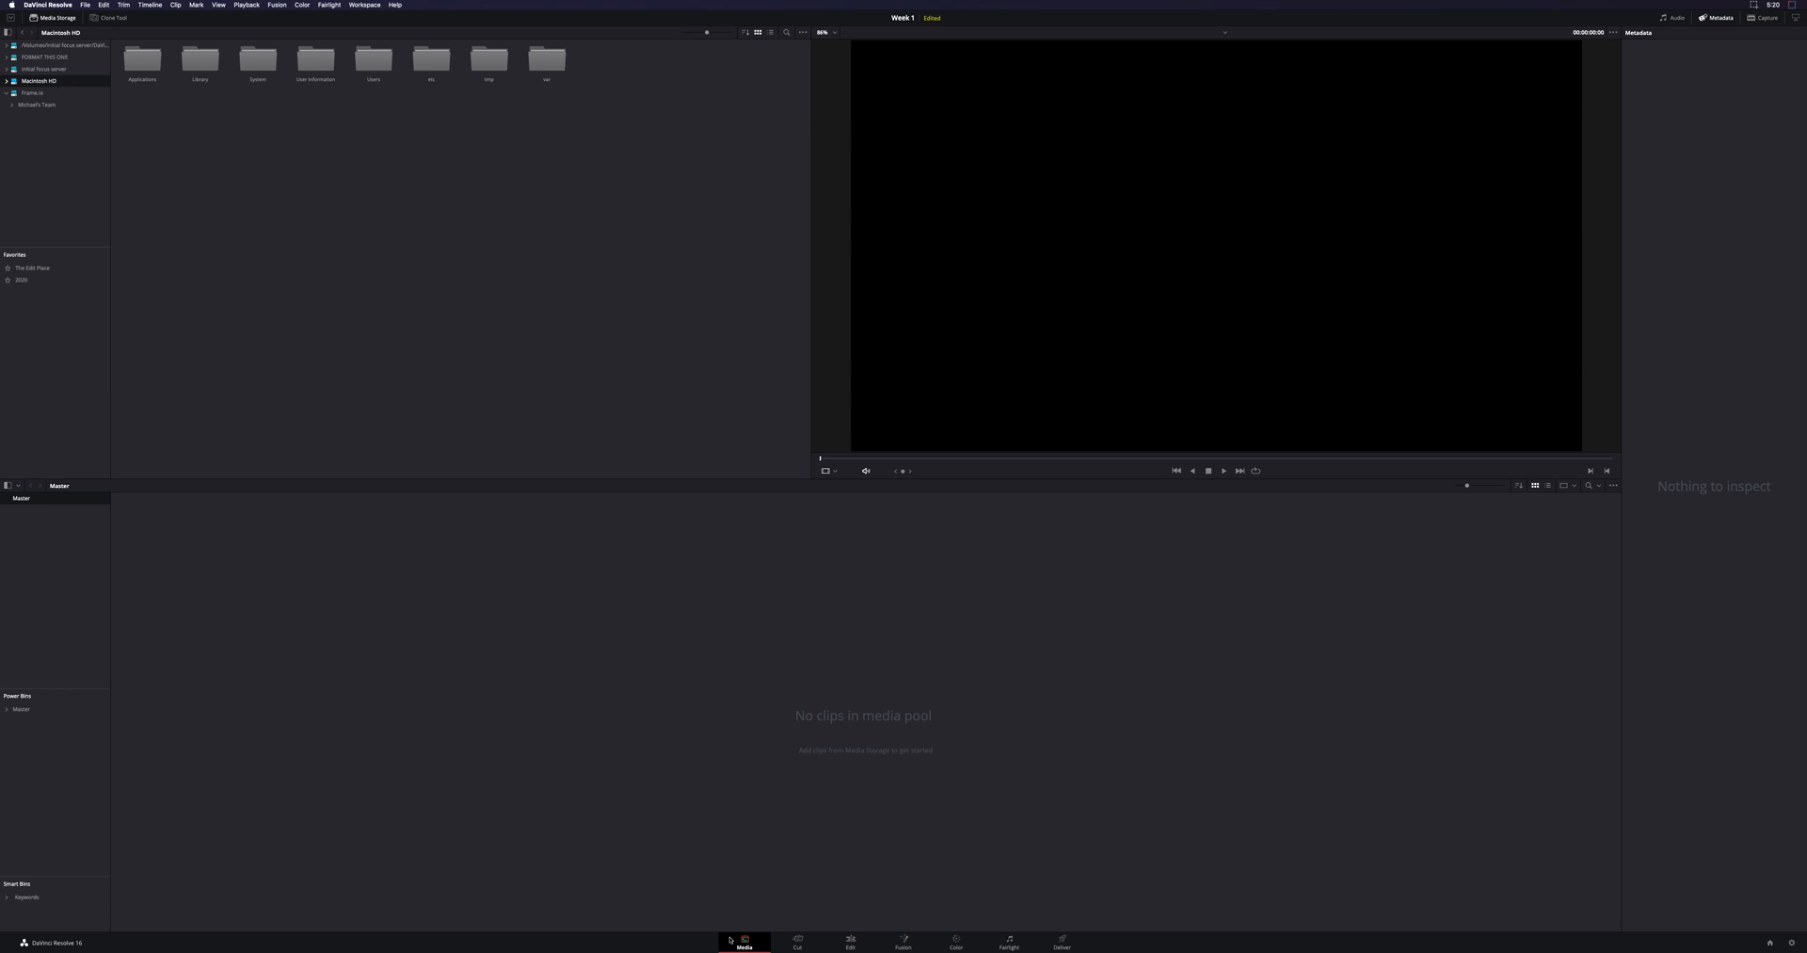
mouse_move(692, 815)
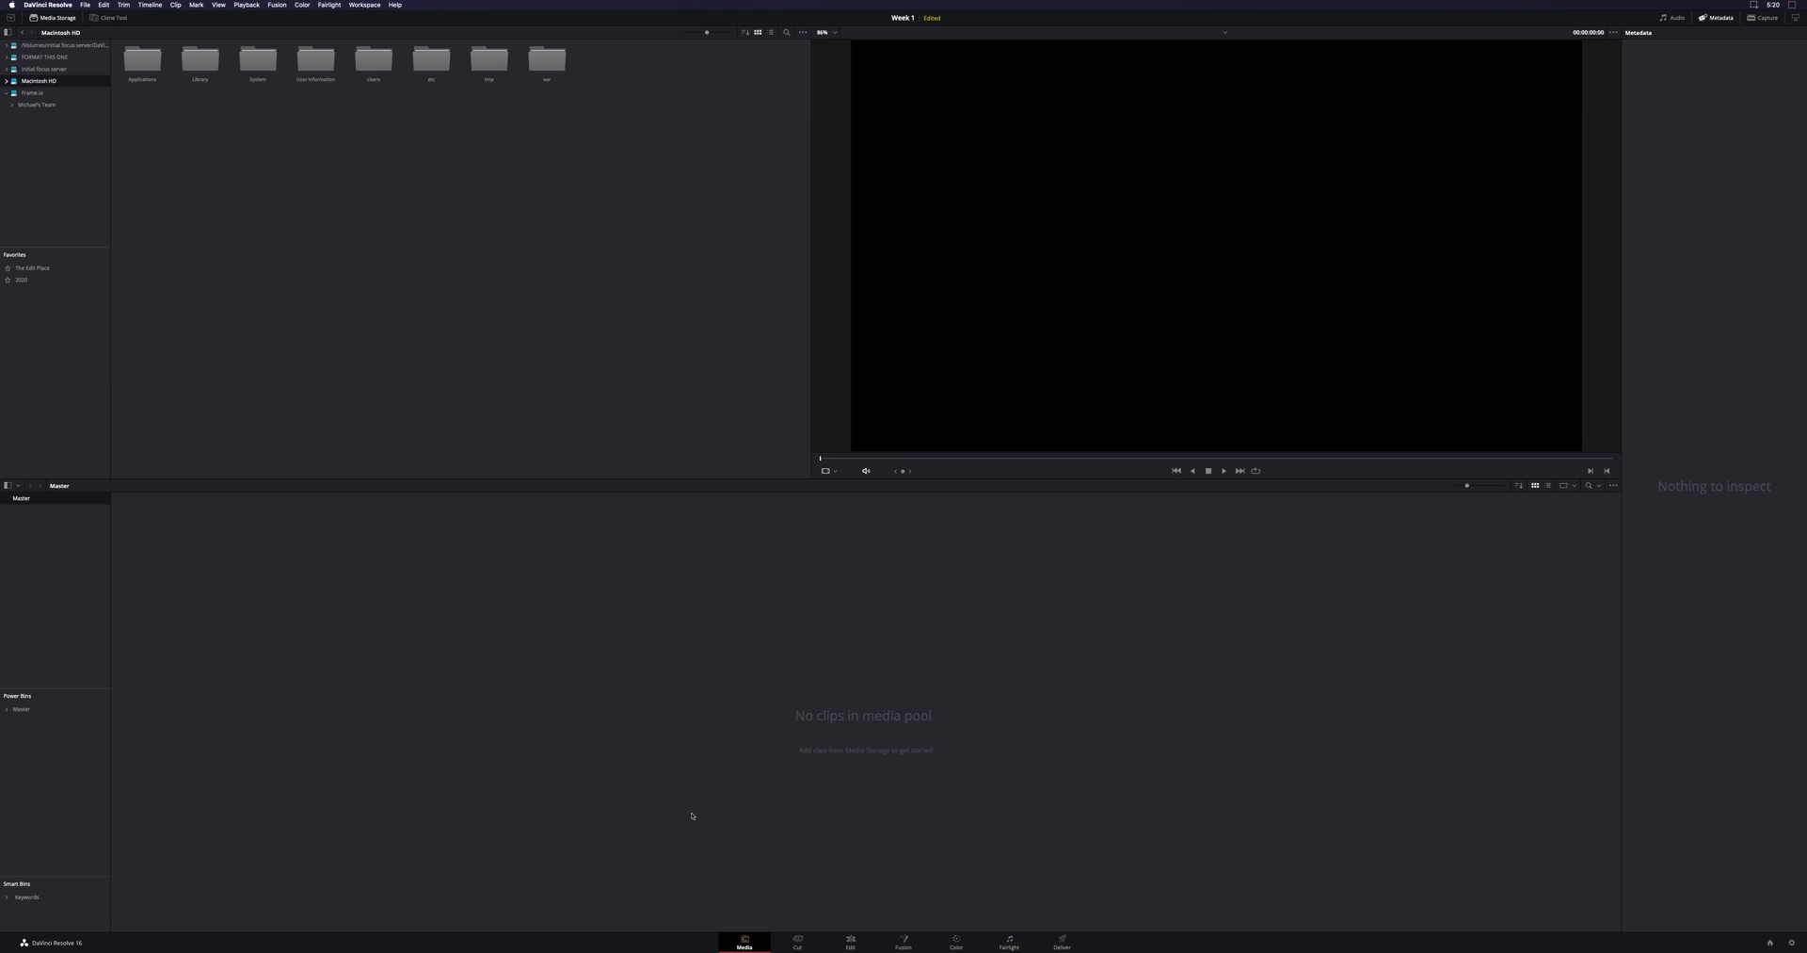
mouse_move(515, 192)
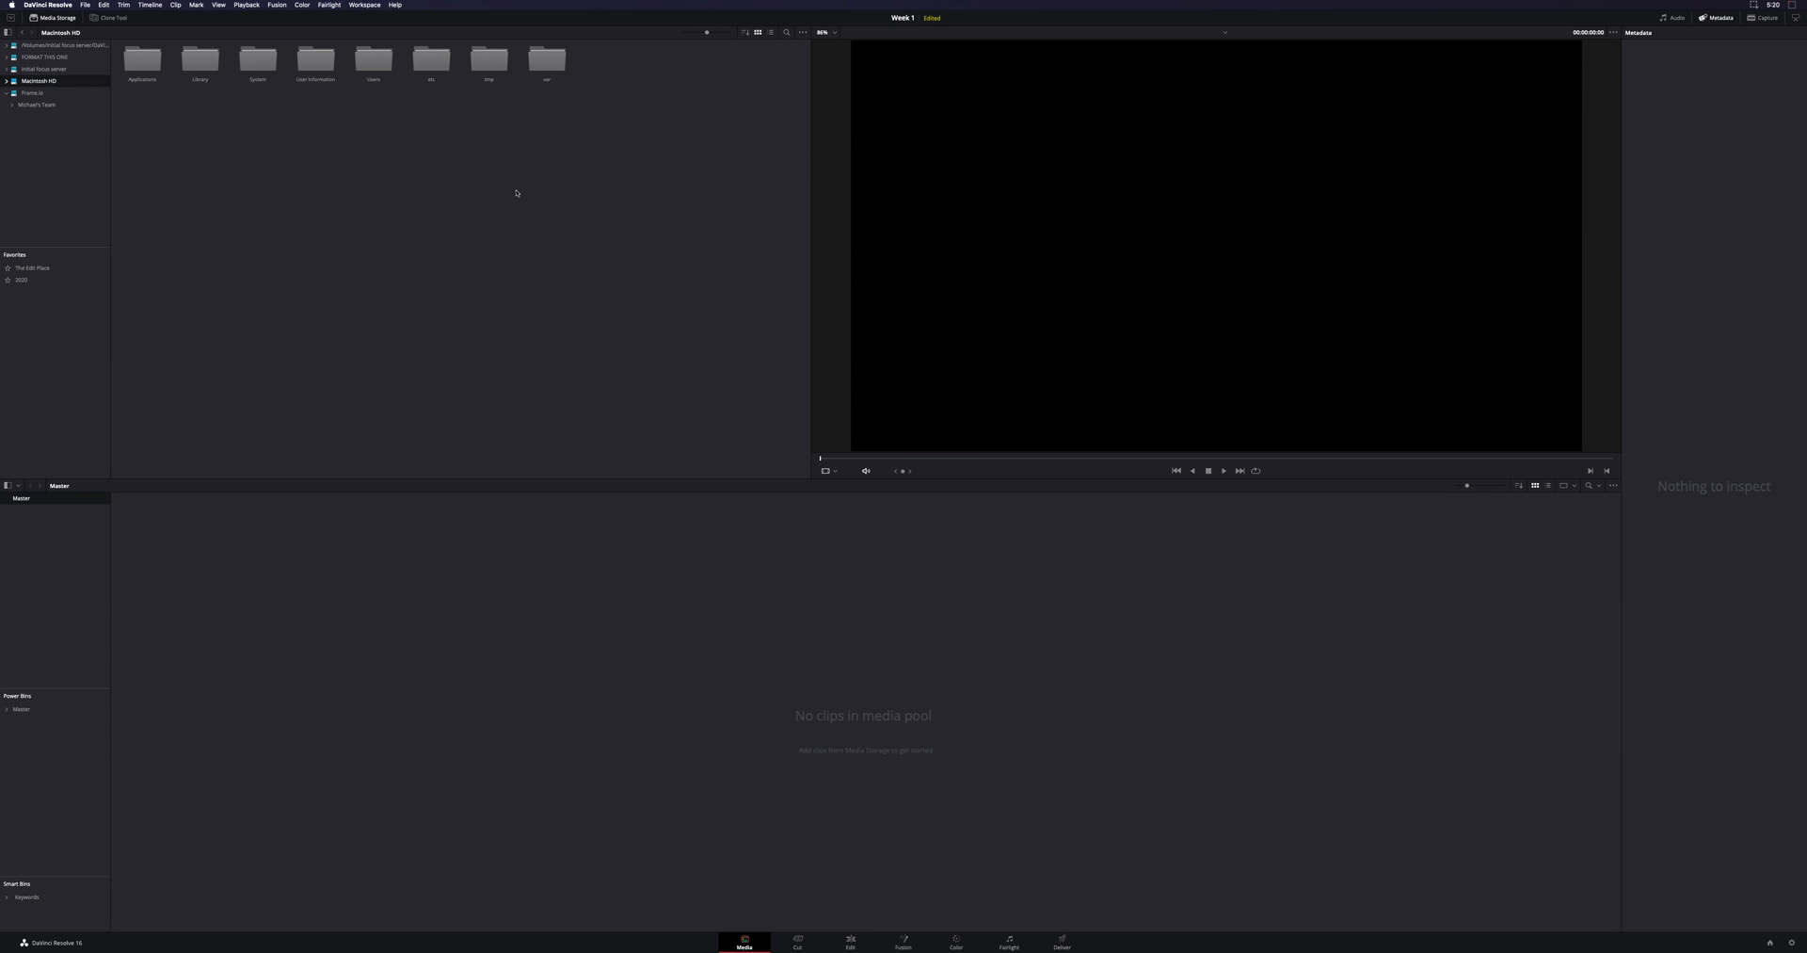
mouse_move(368, 451)
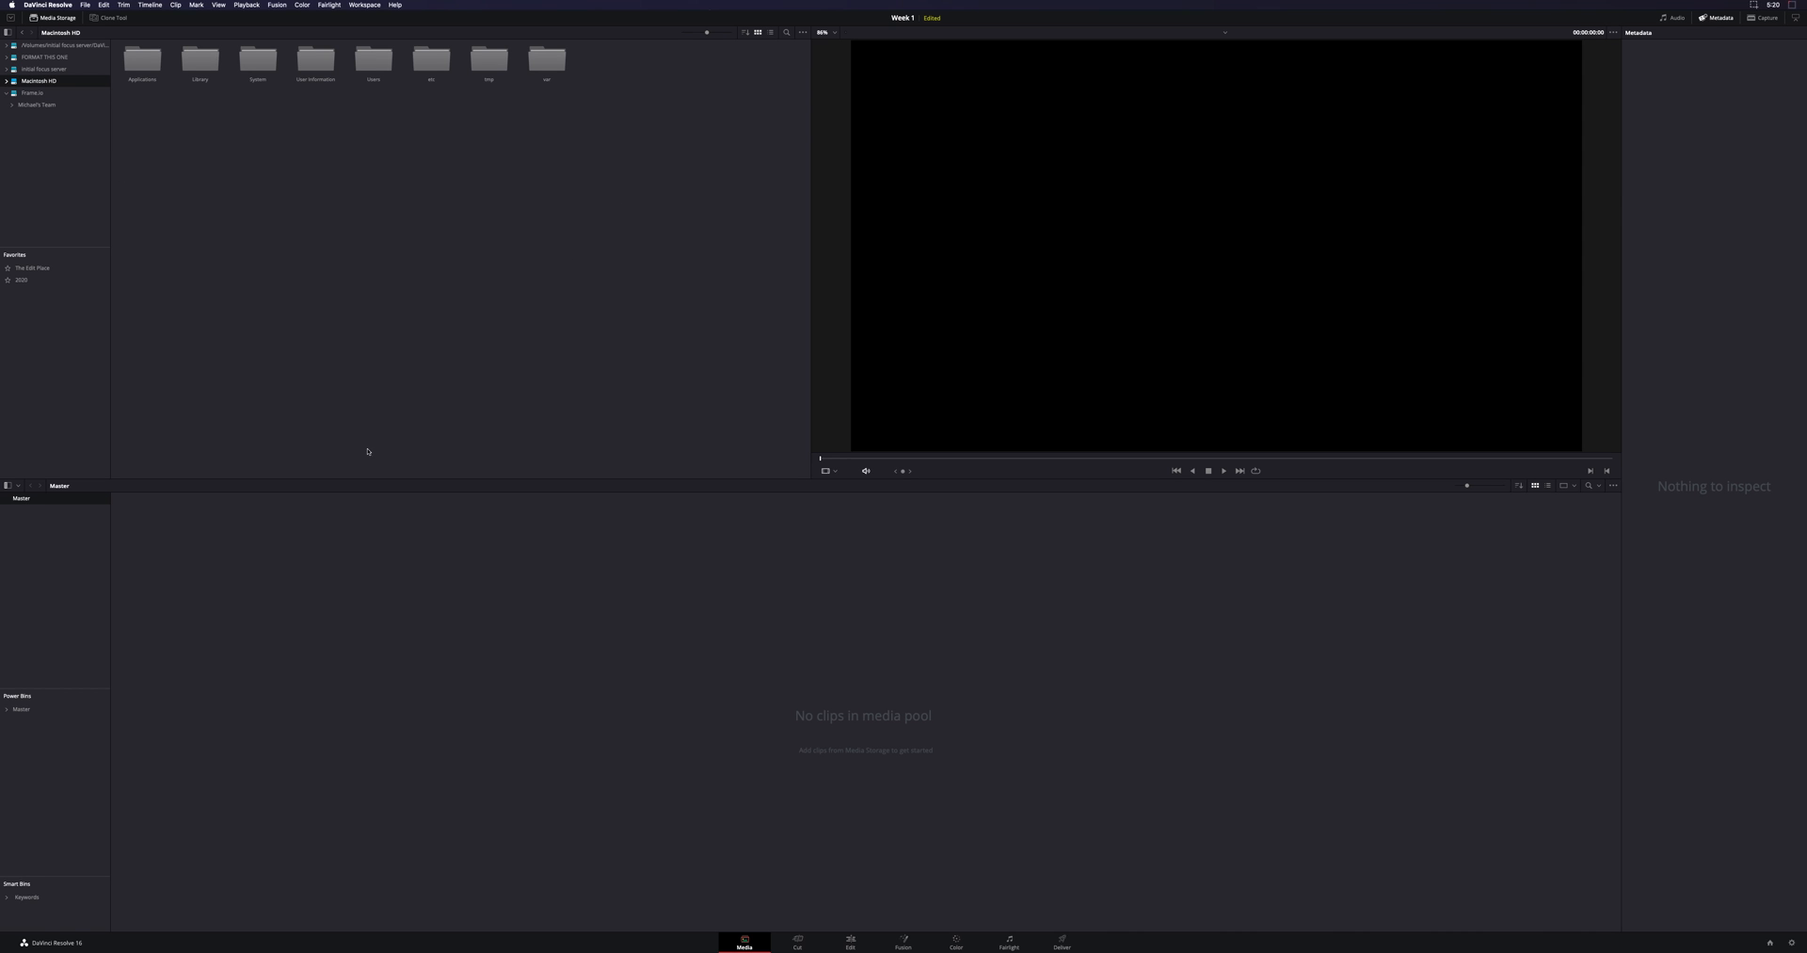
mouse_move(494, 239)
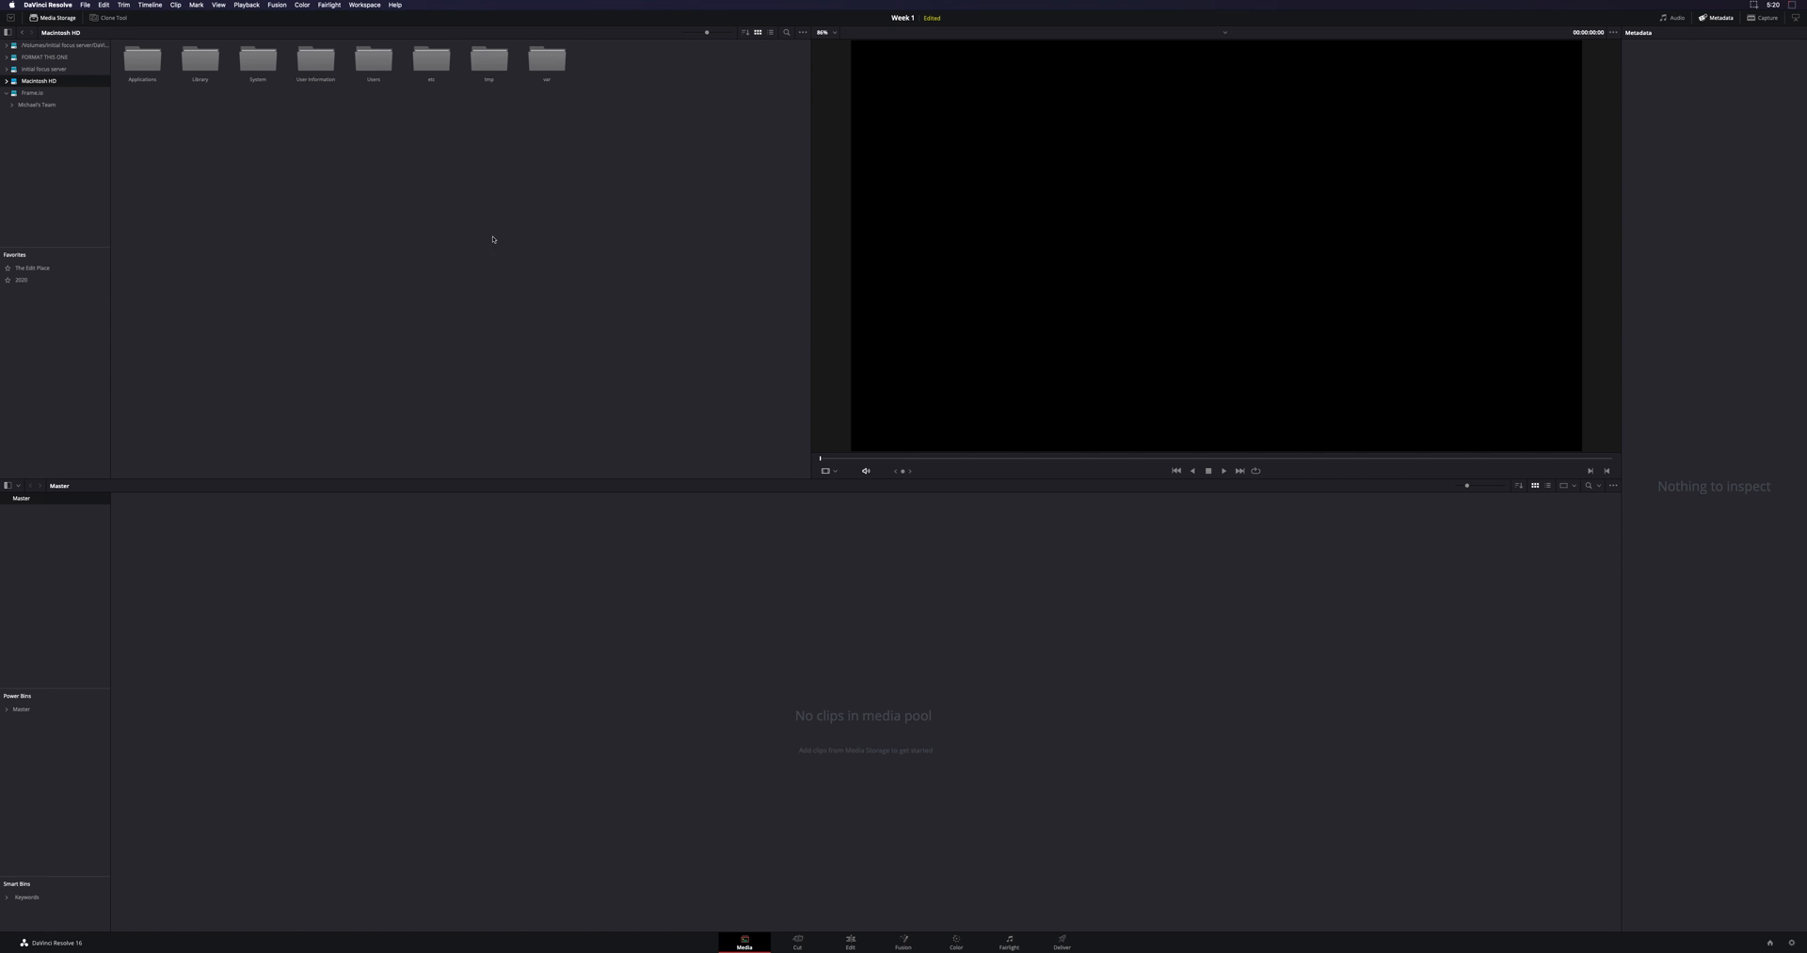
mouse_move(1211, 114)
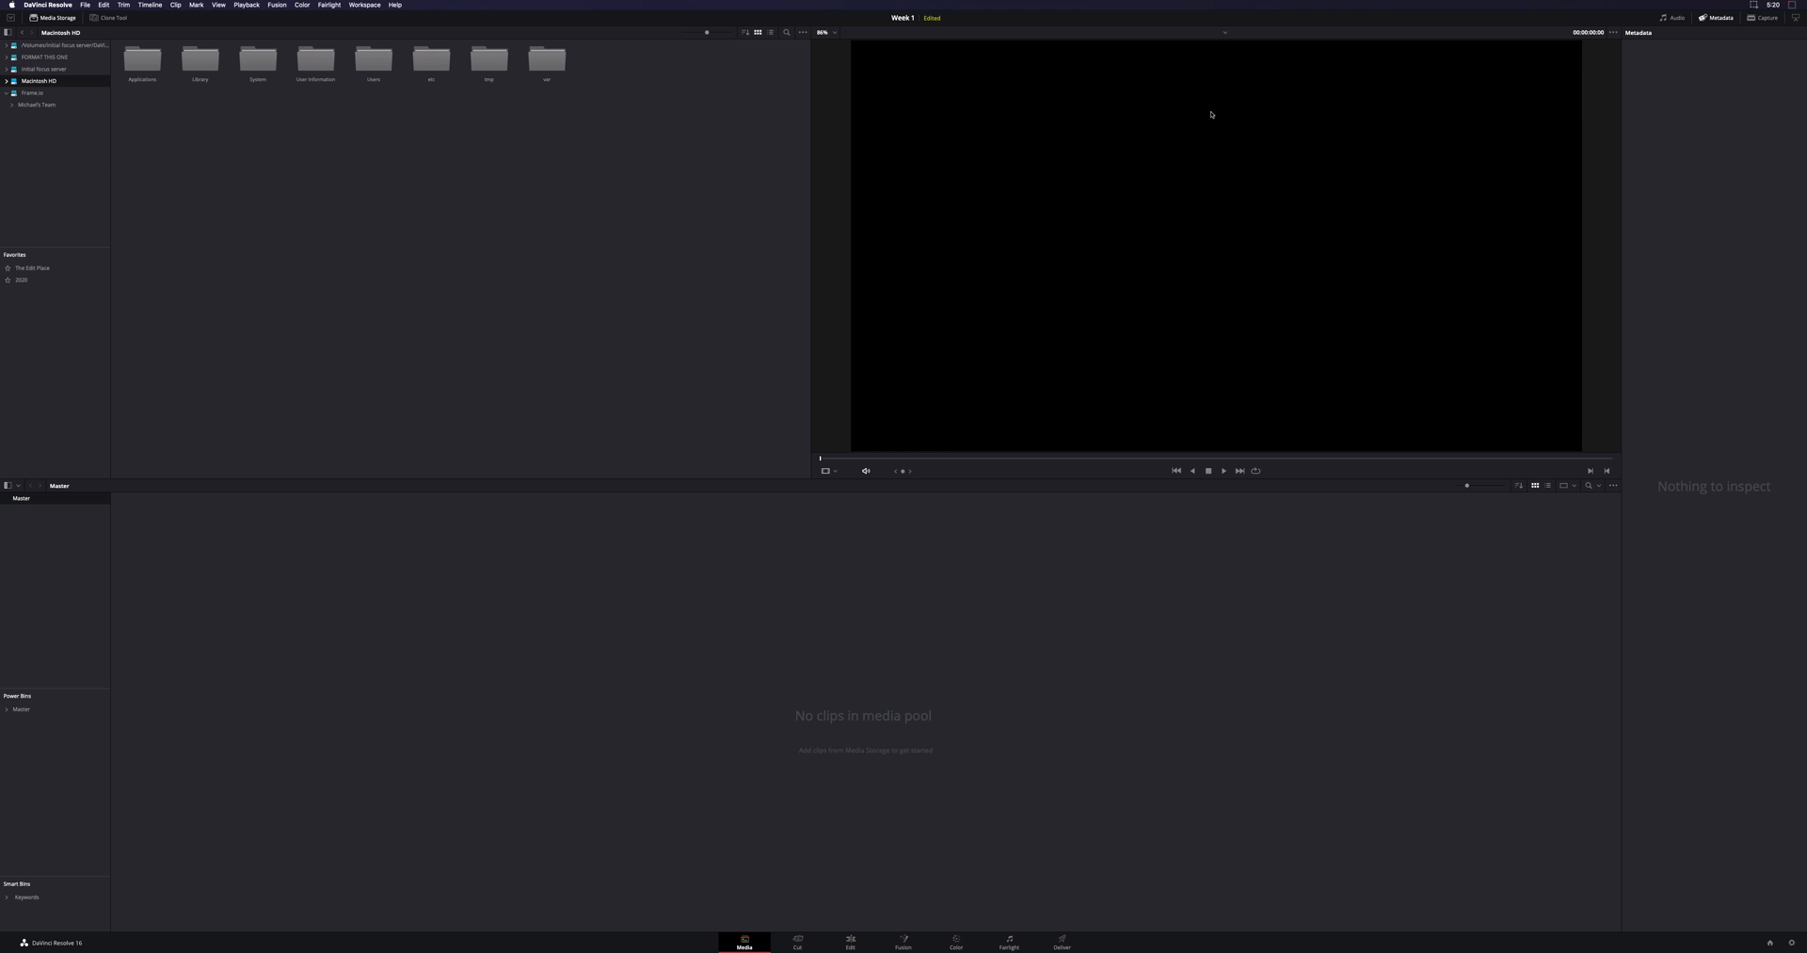
mouse_move(1175, 133)
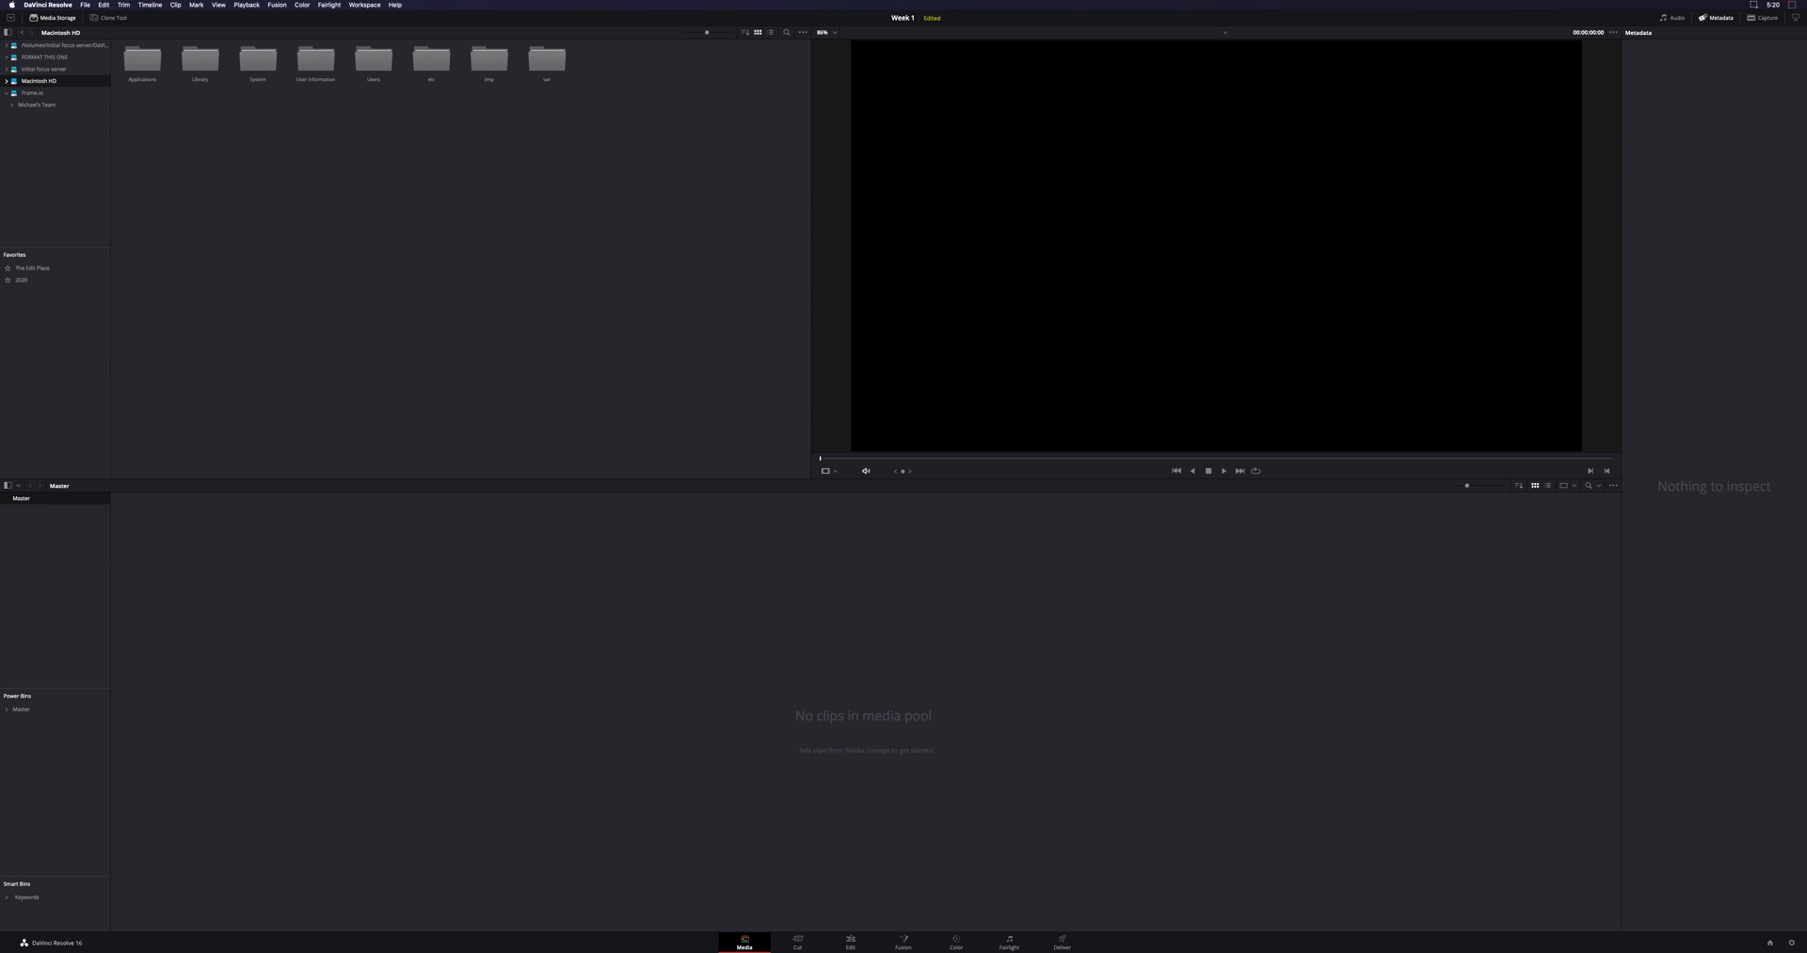
mouse_move(881, 788)
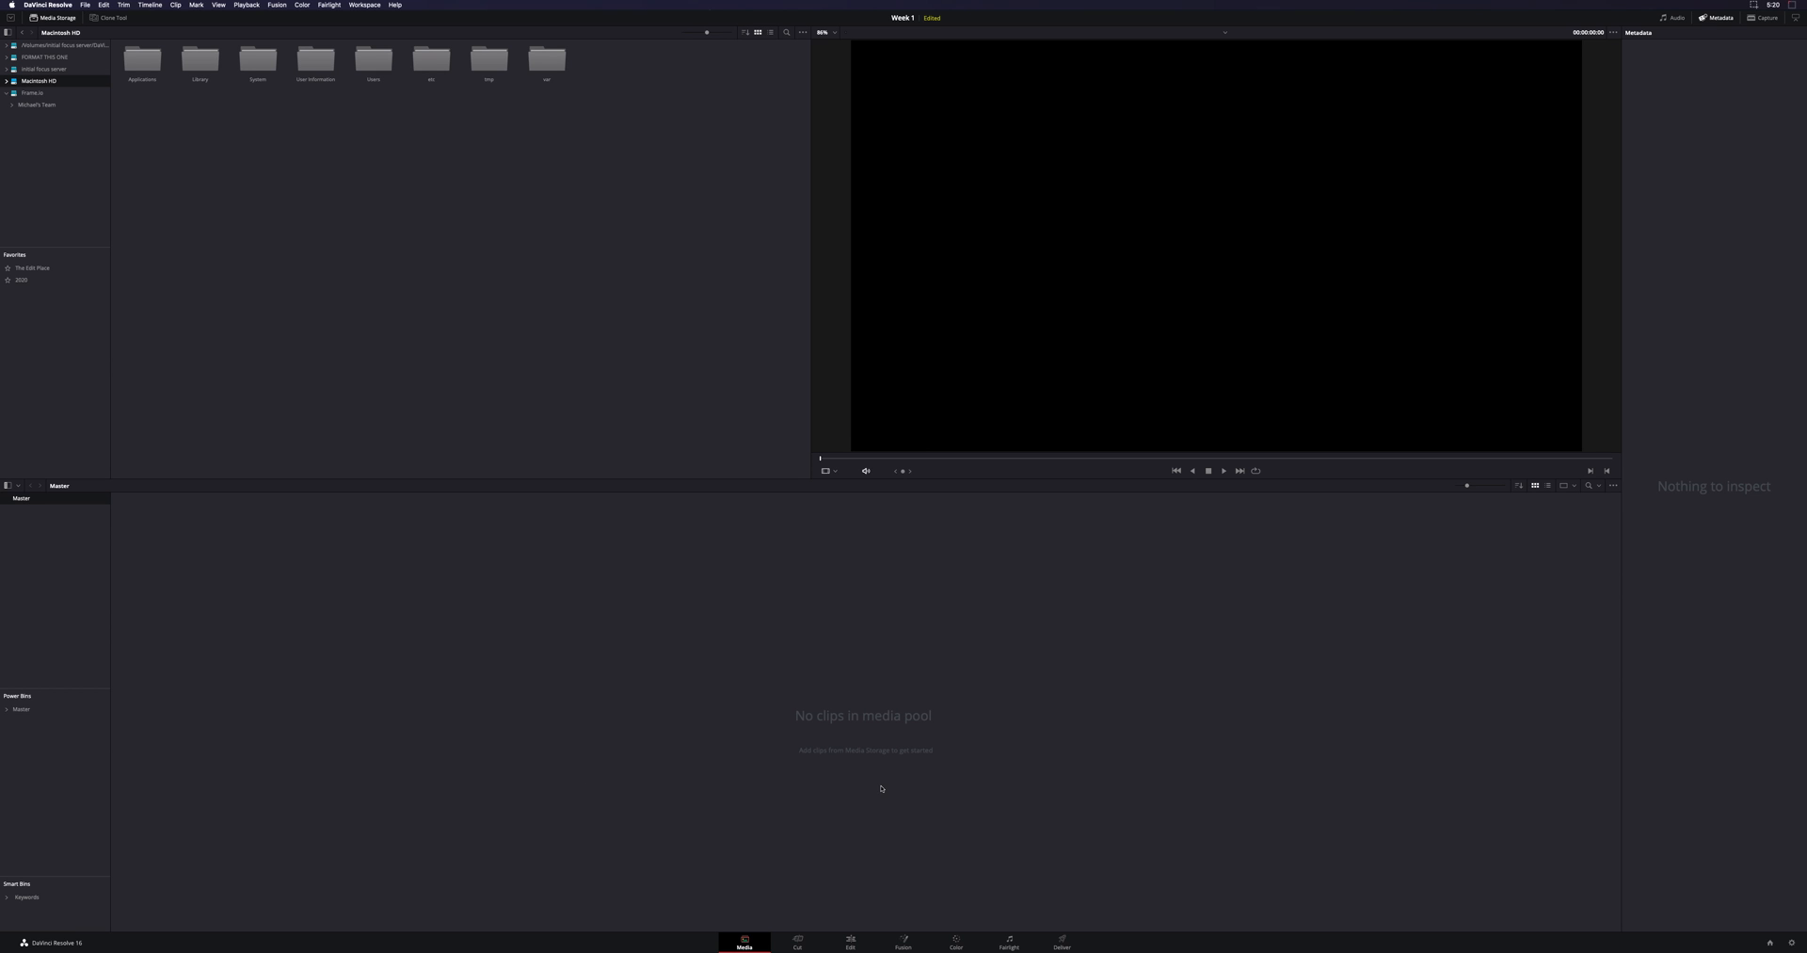
mouse_move(1685, 98)
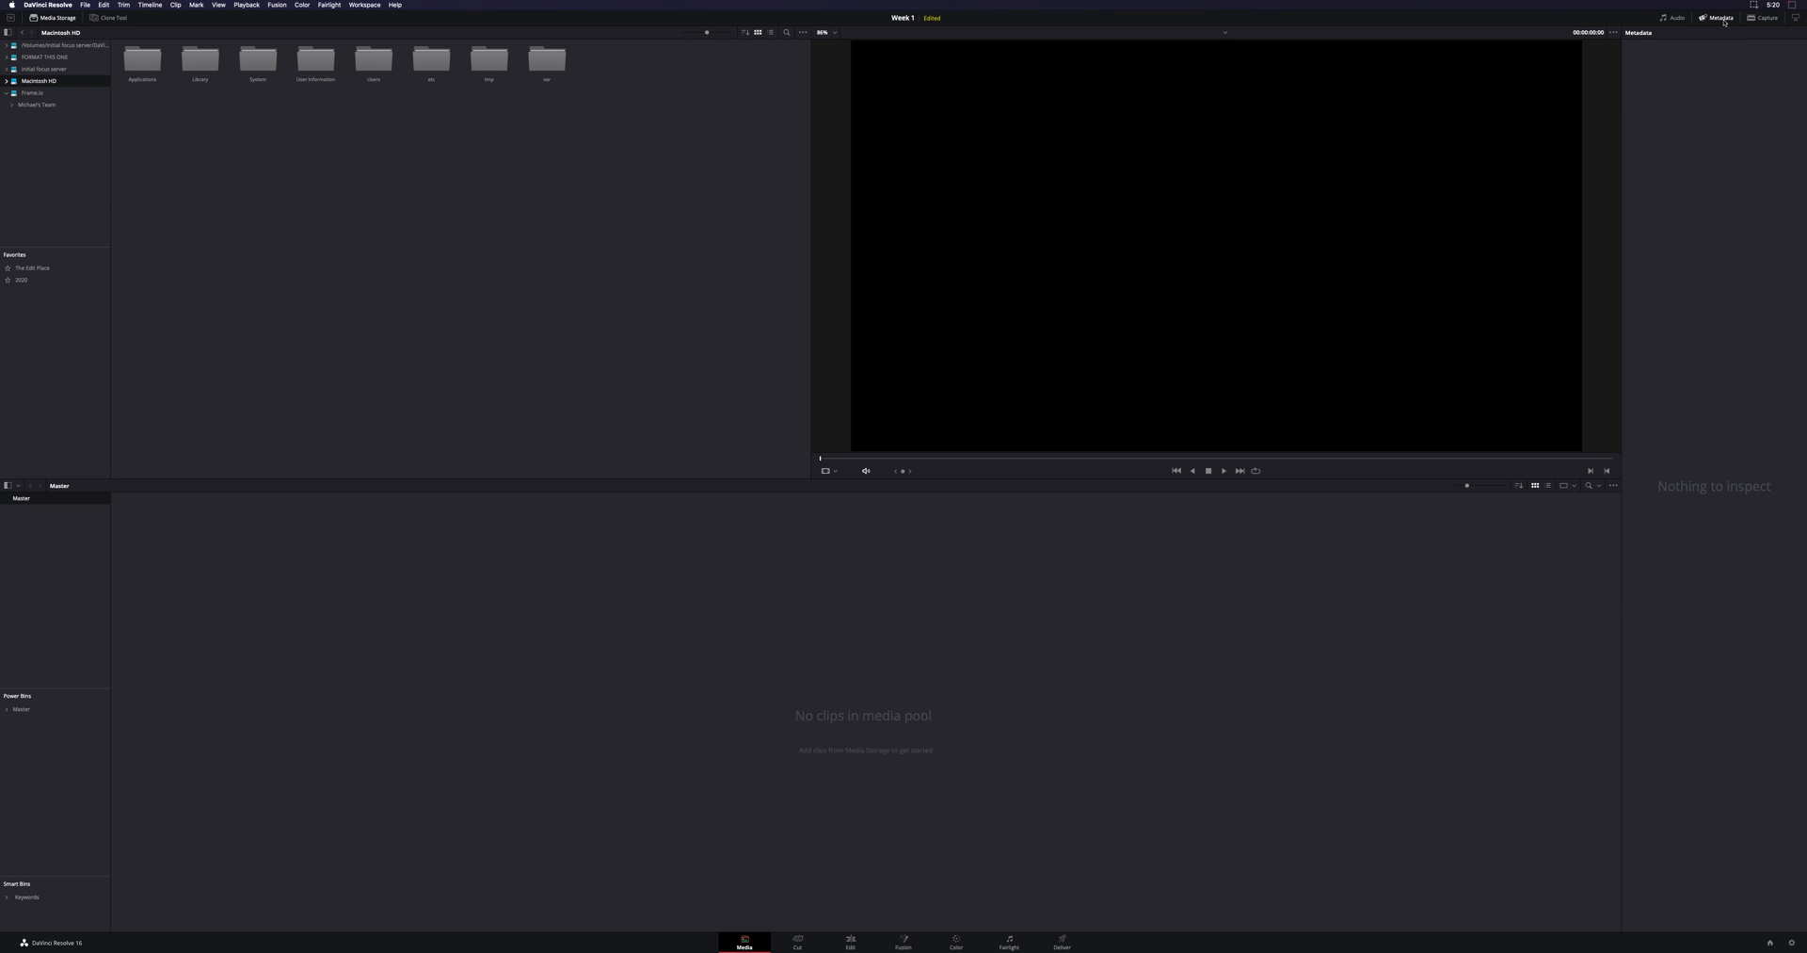
Turn on Audio and Capture and turn off Metadata in the top-right toolbar
click(1674, 16)
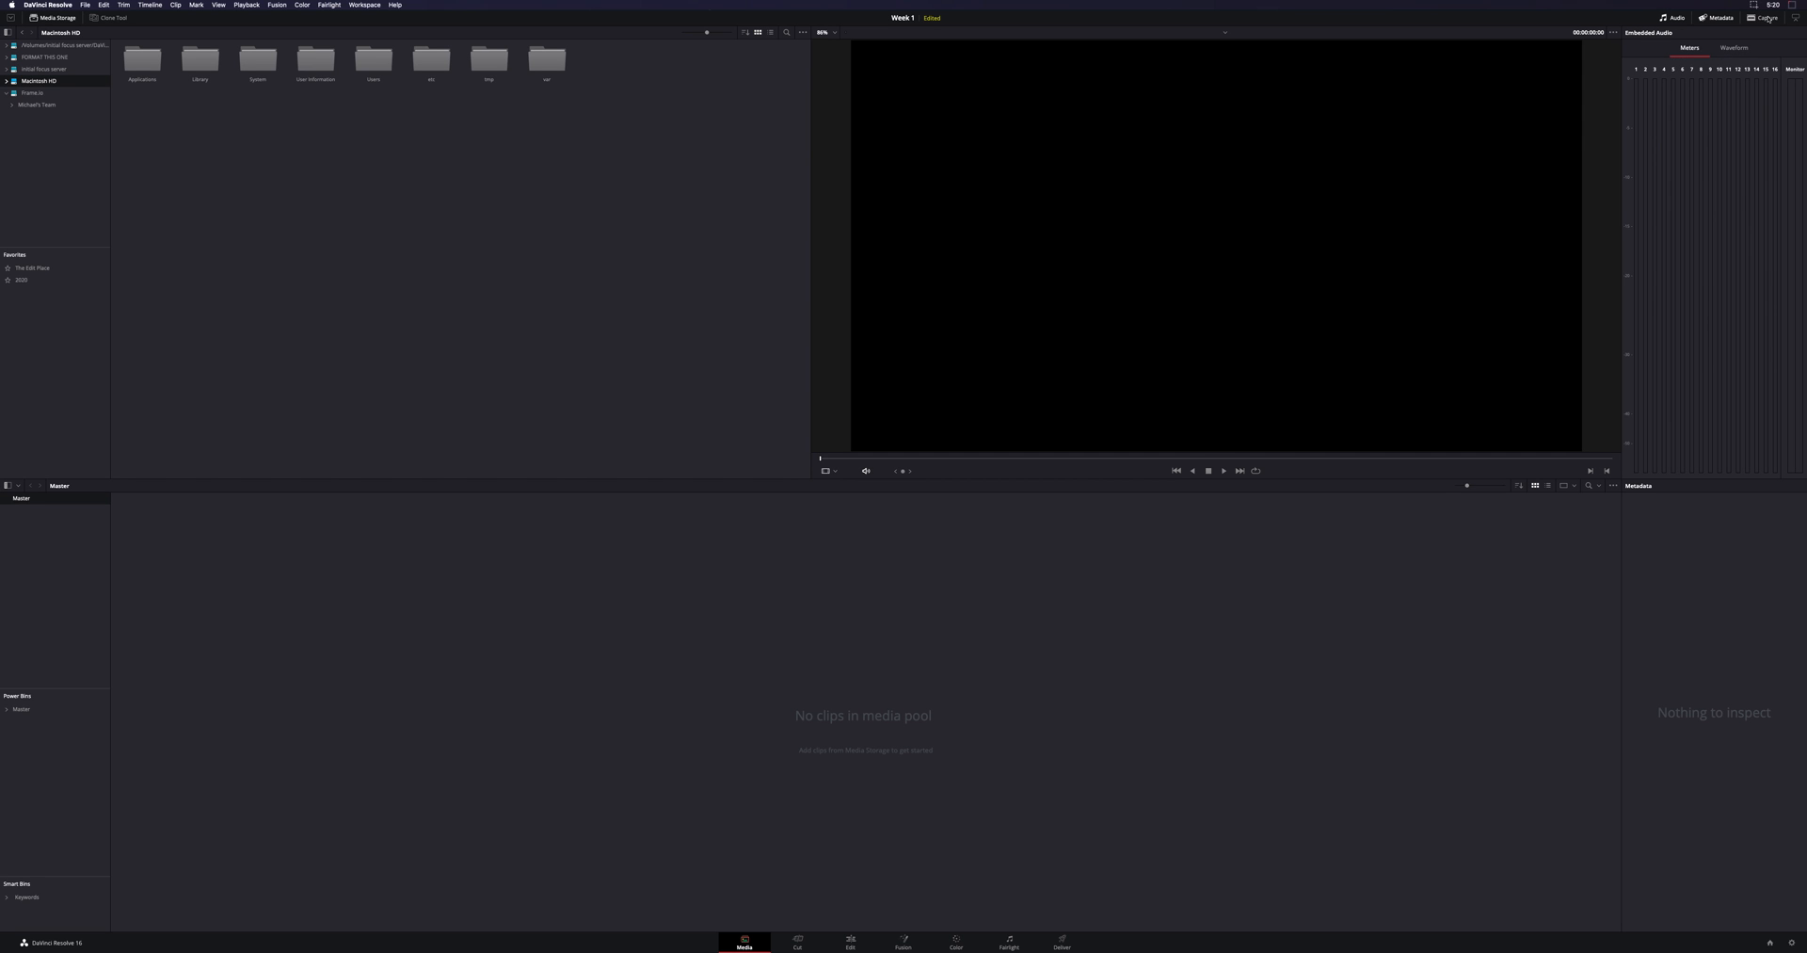
click(1765, 17)
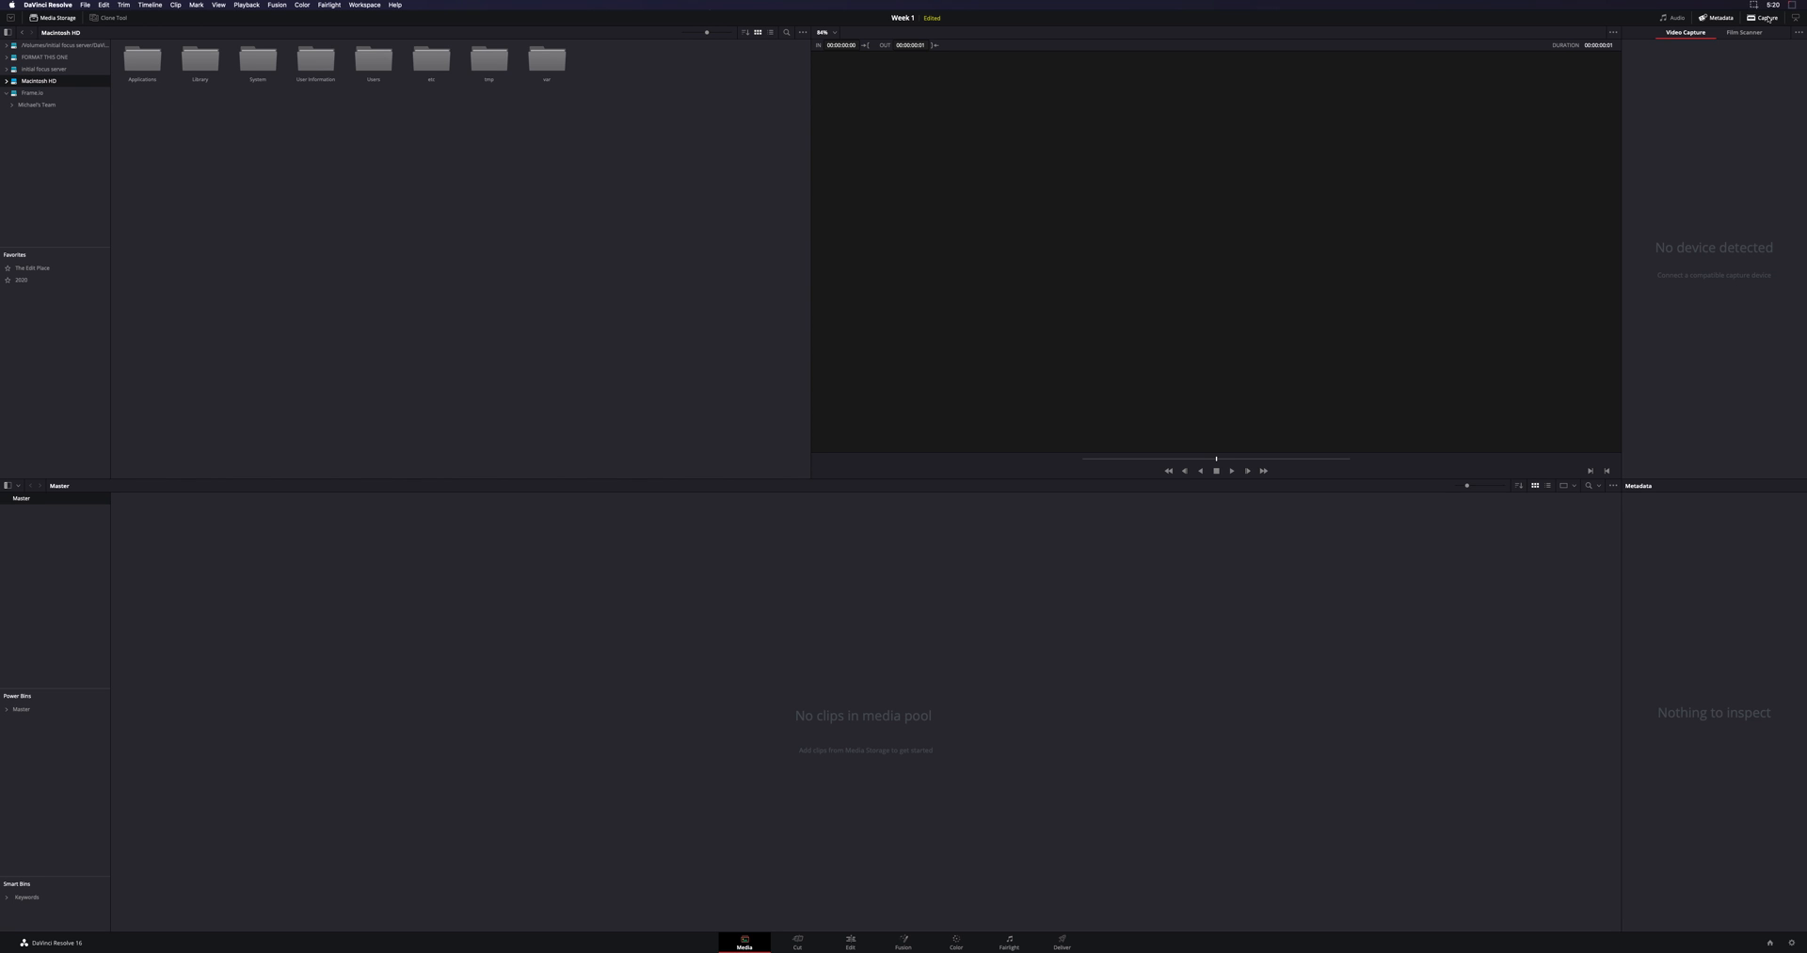
click(1673, 17)
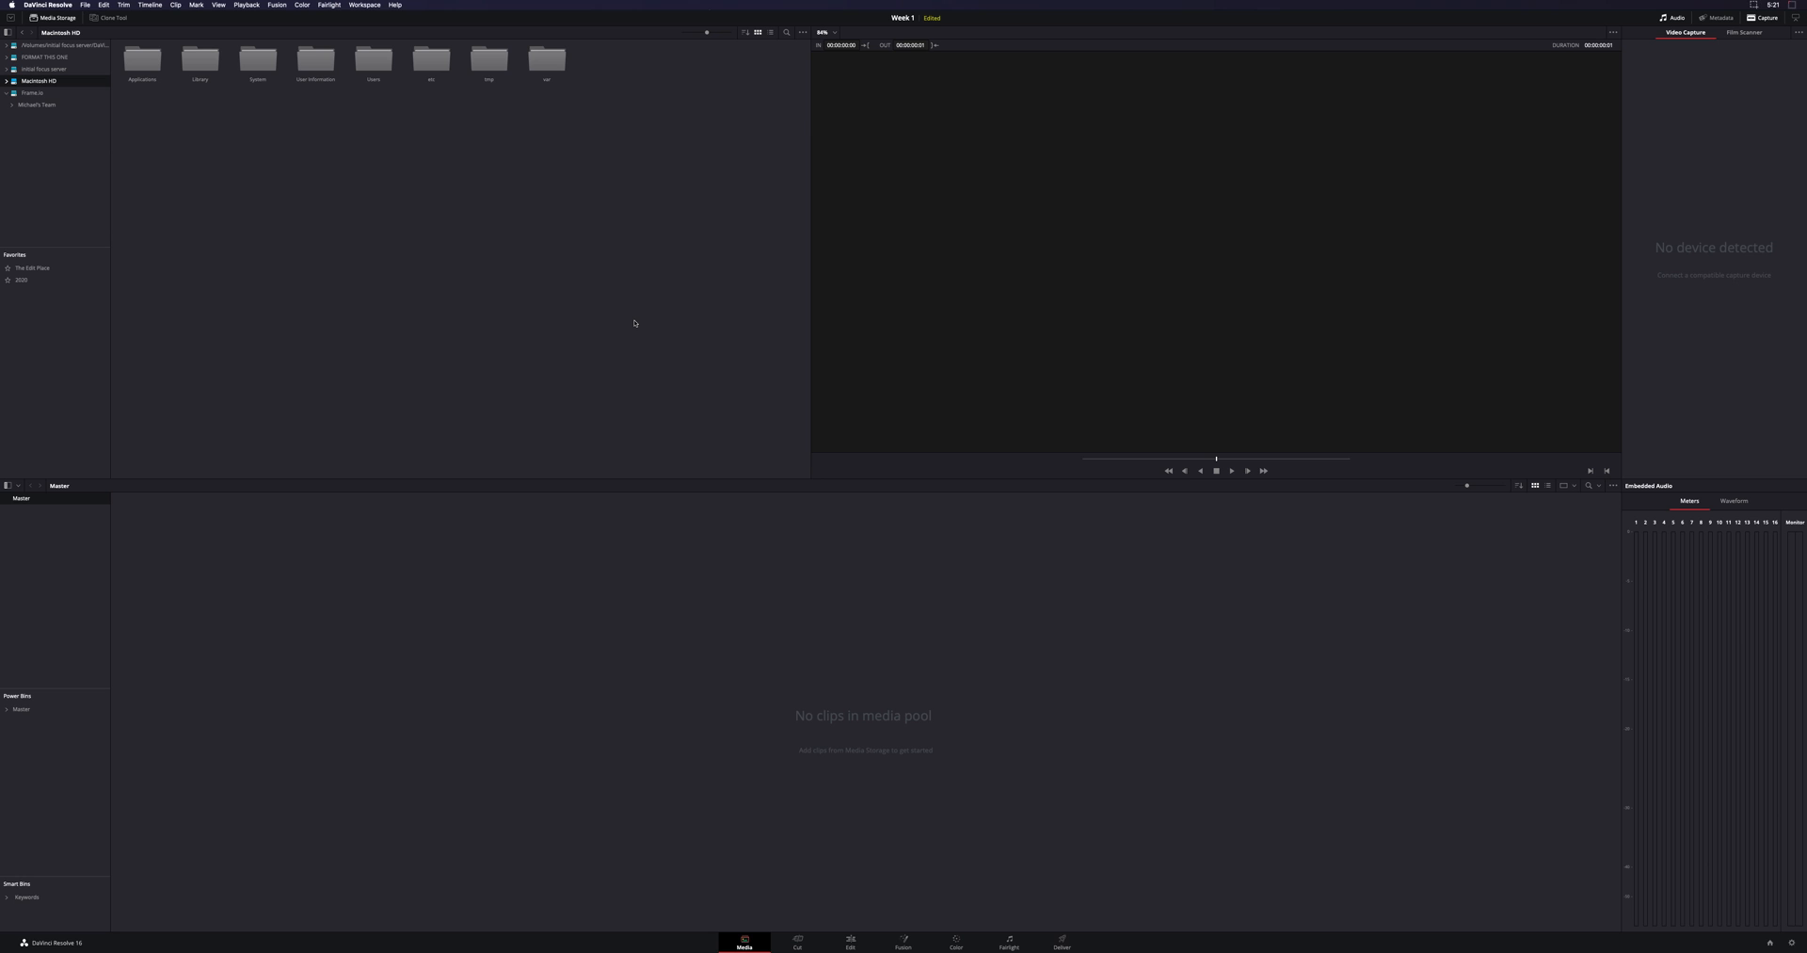
mouse_move(810, 354)
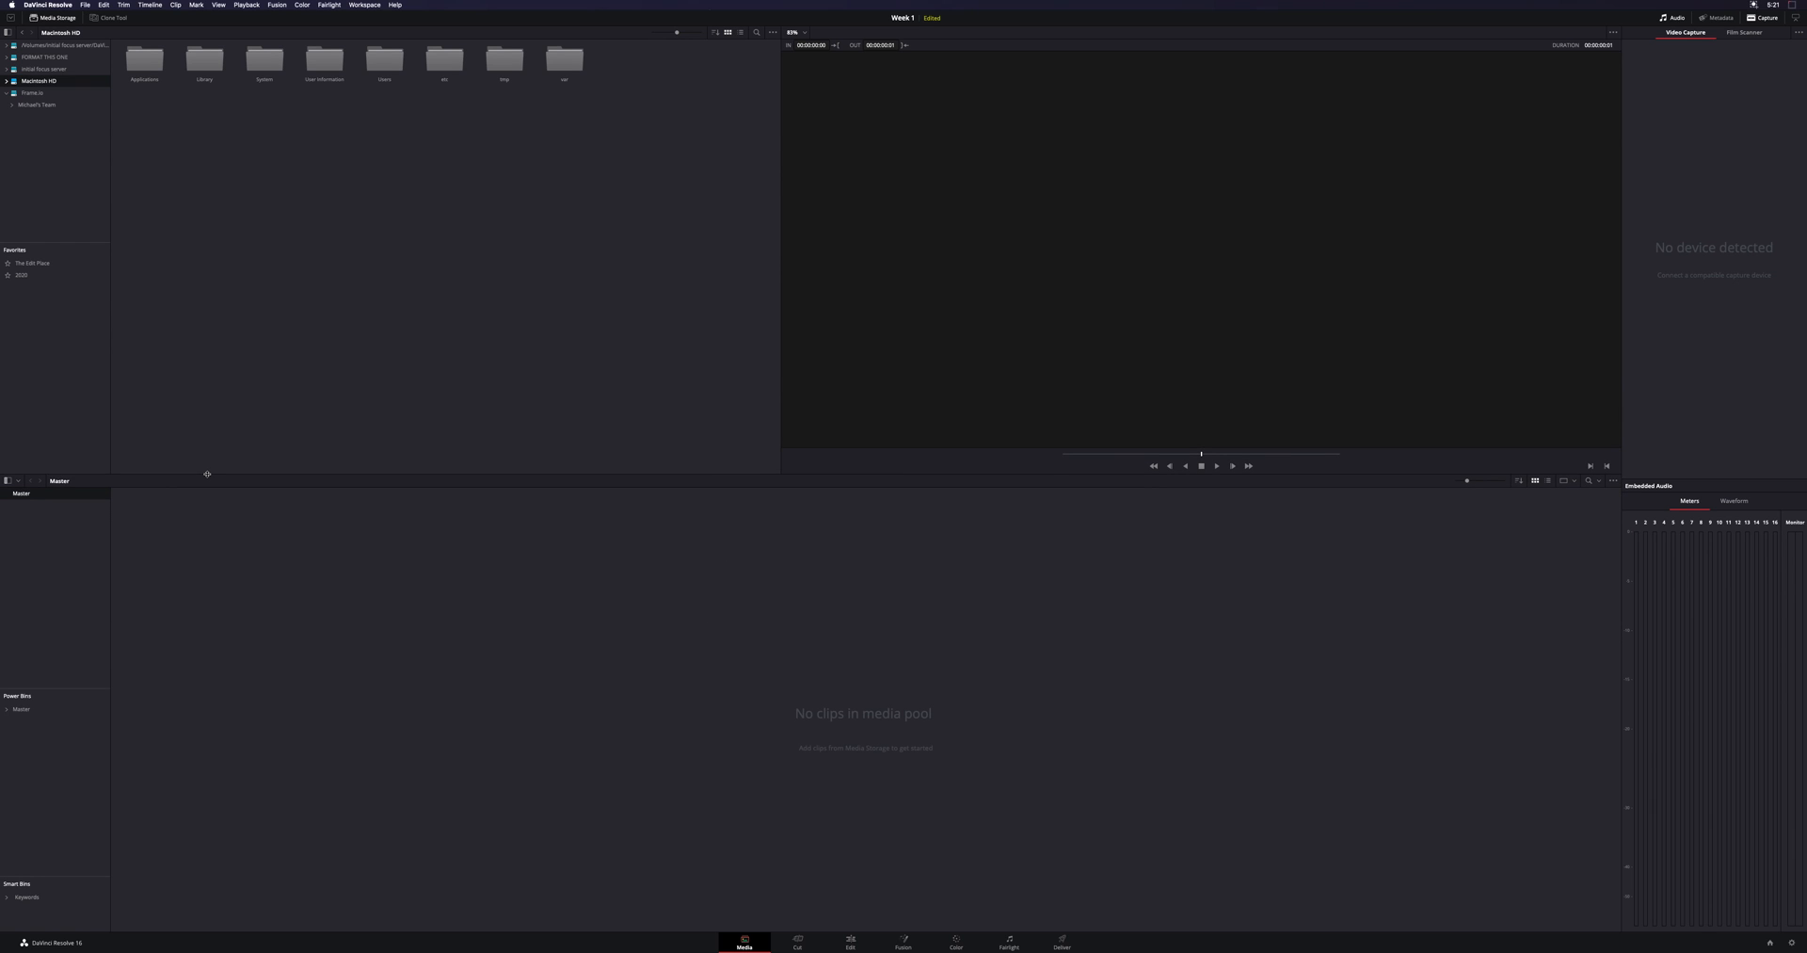
mouse_move(197, 488)
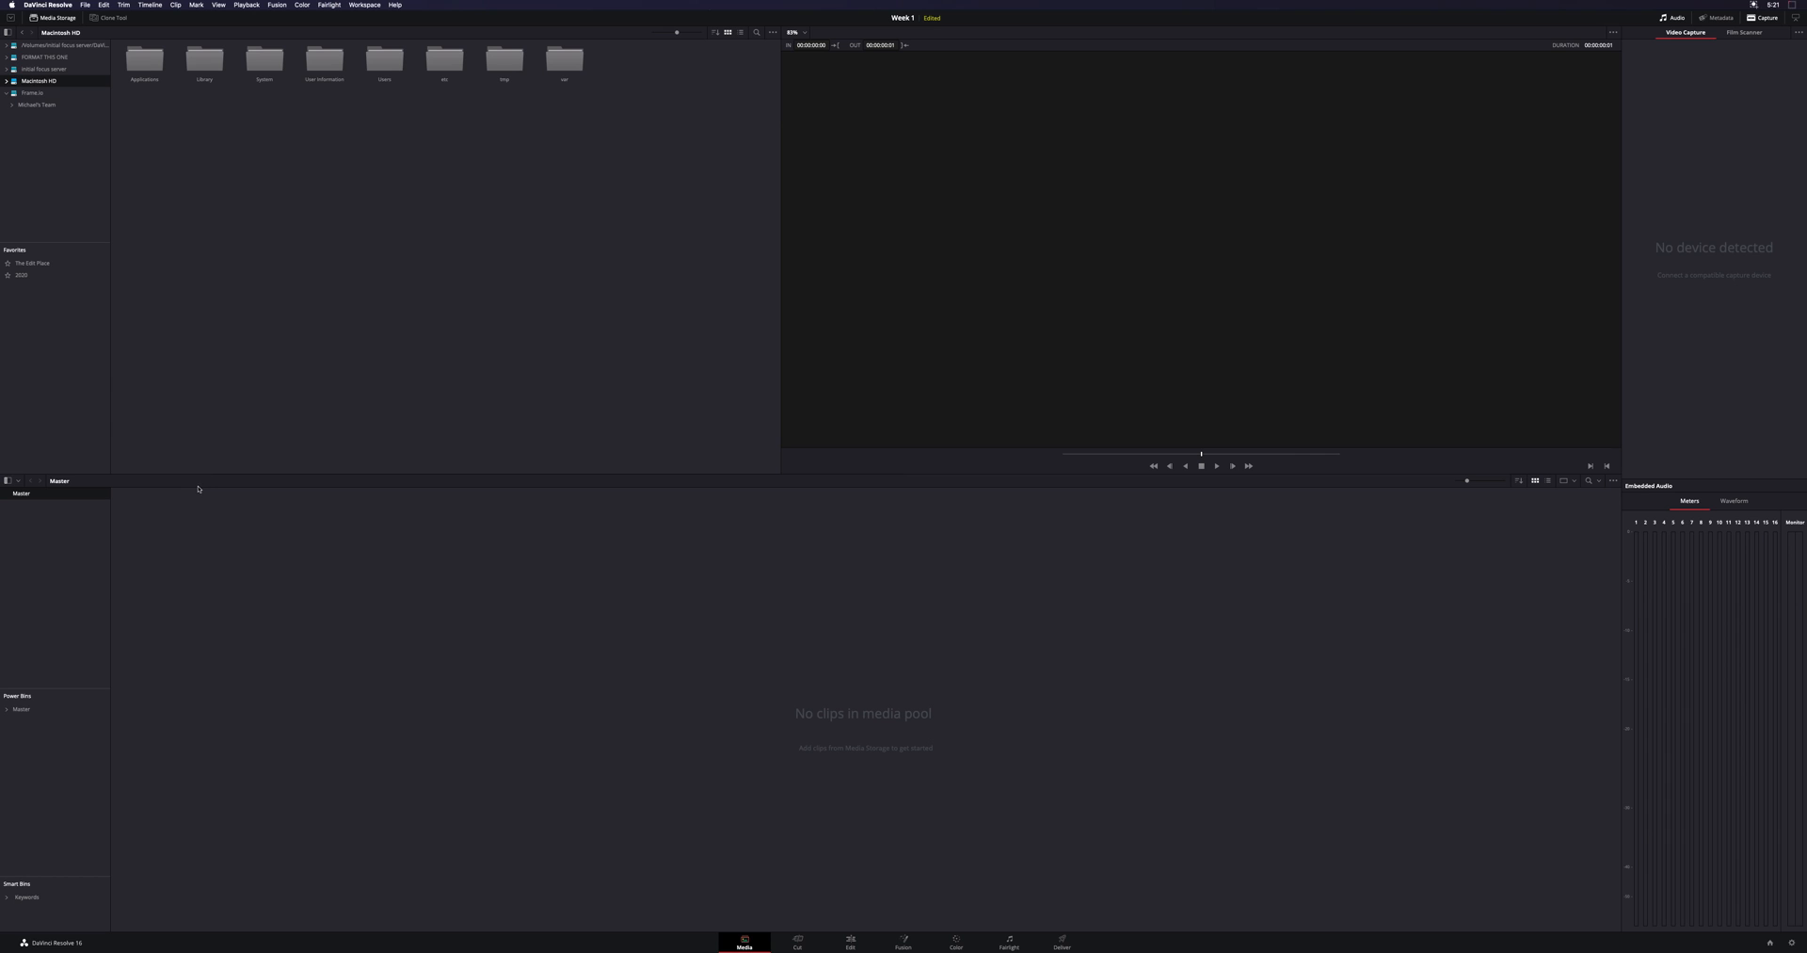
mouse_move(57, 708)
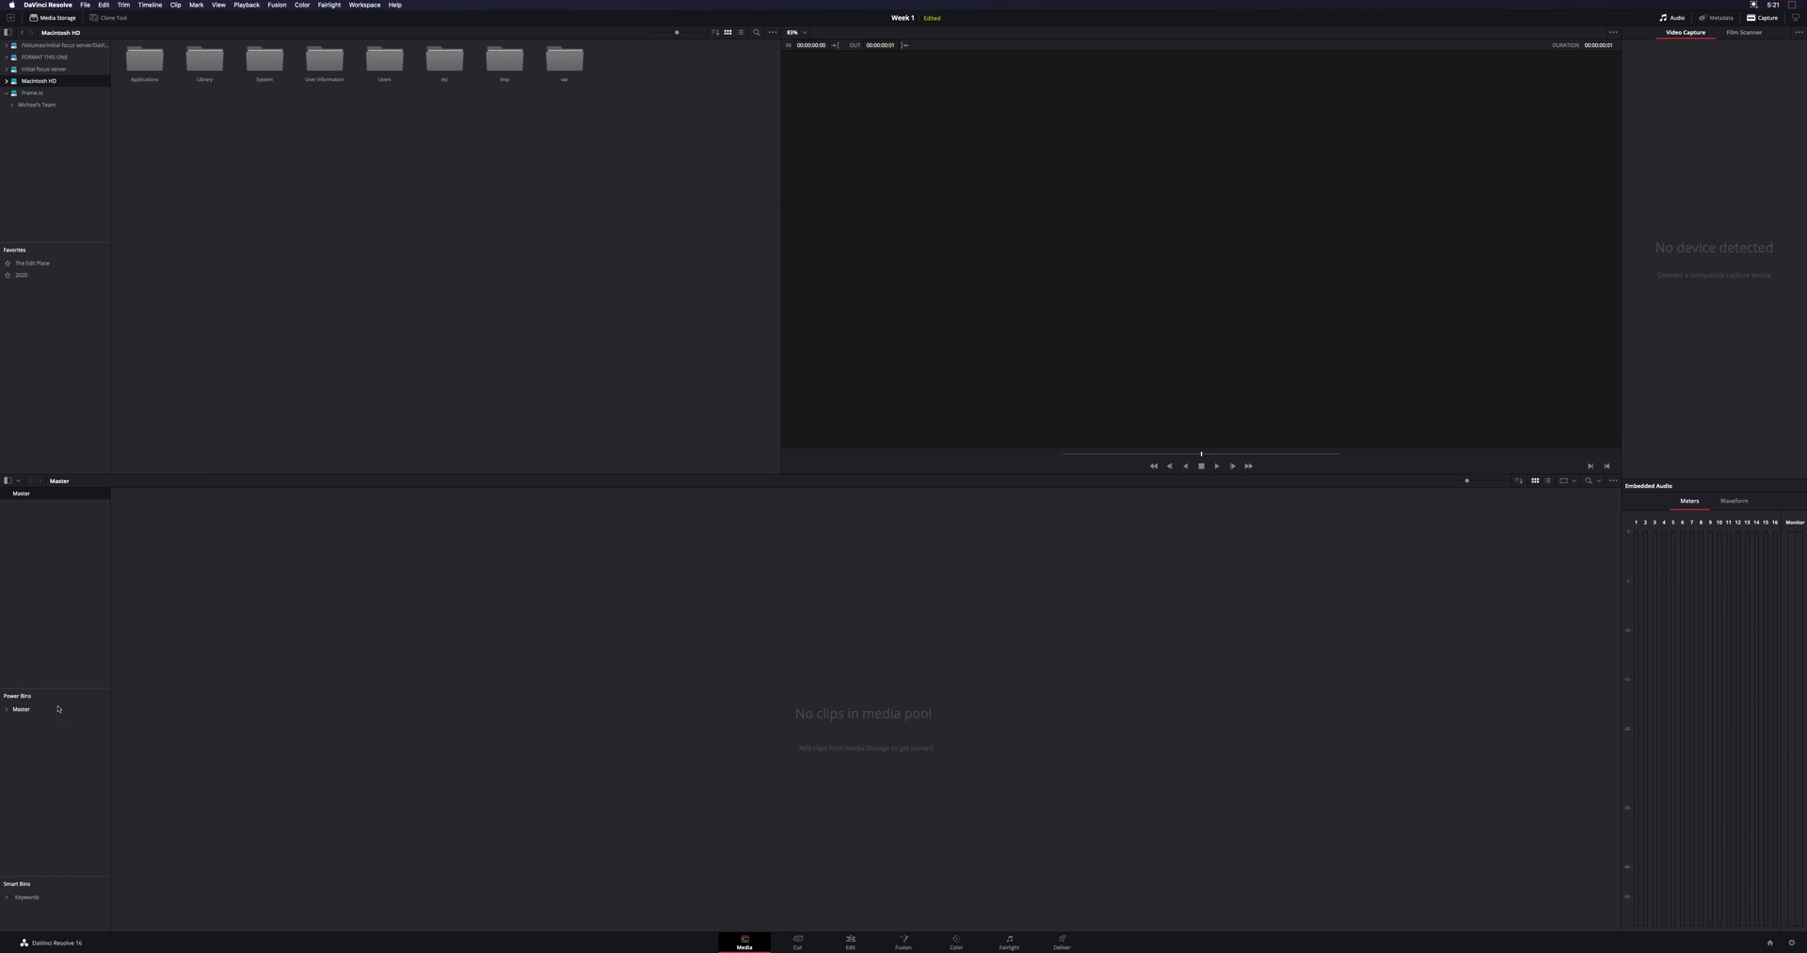
mouse_move(34, 675)
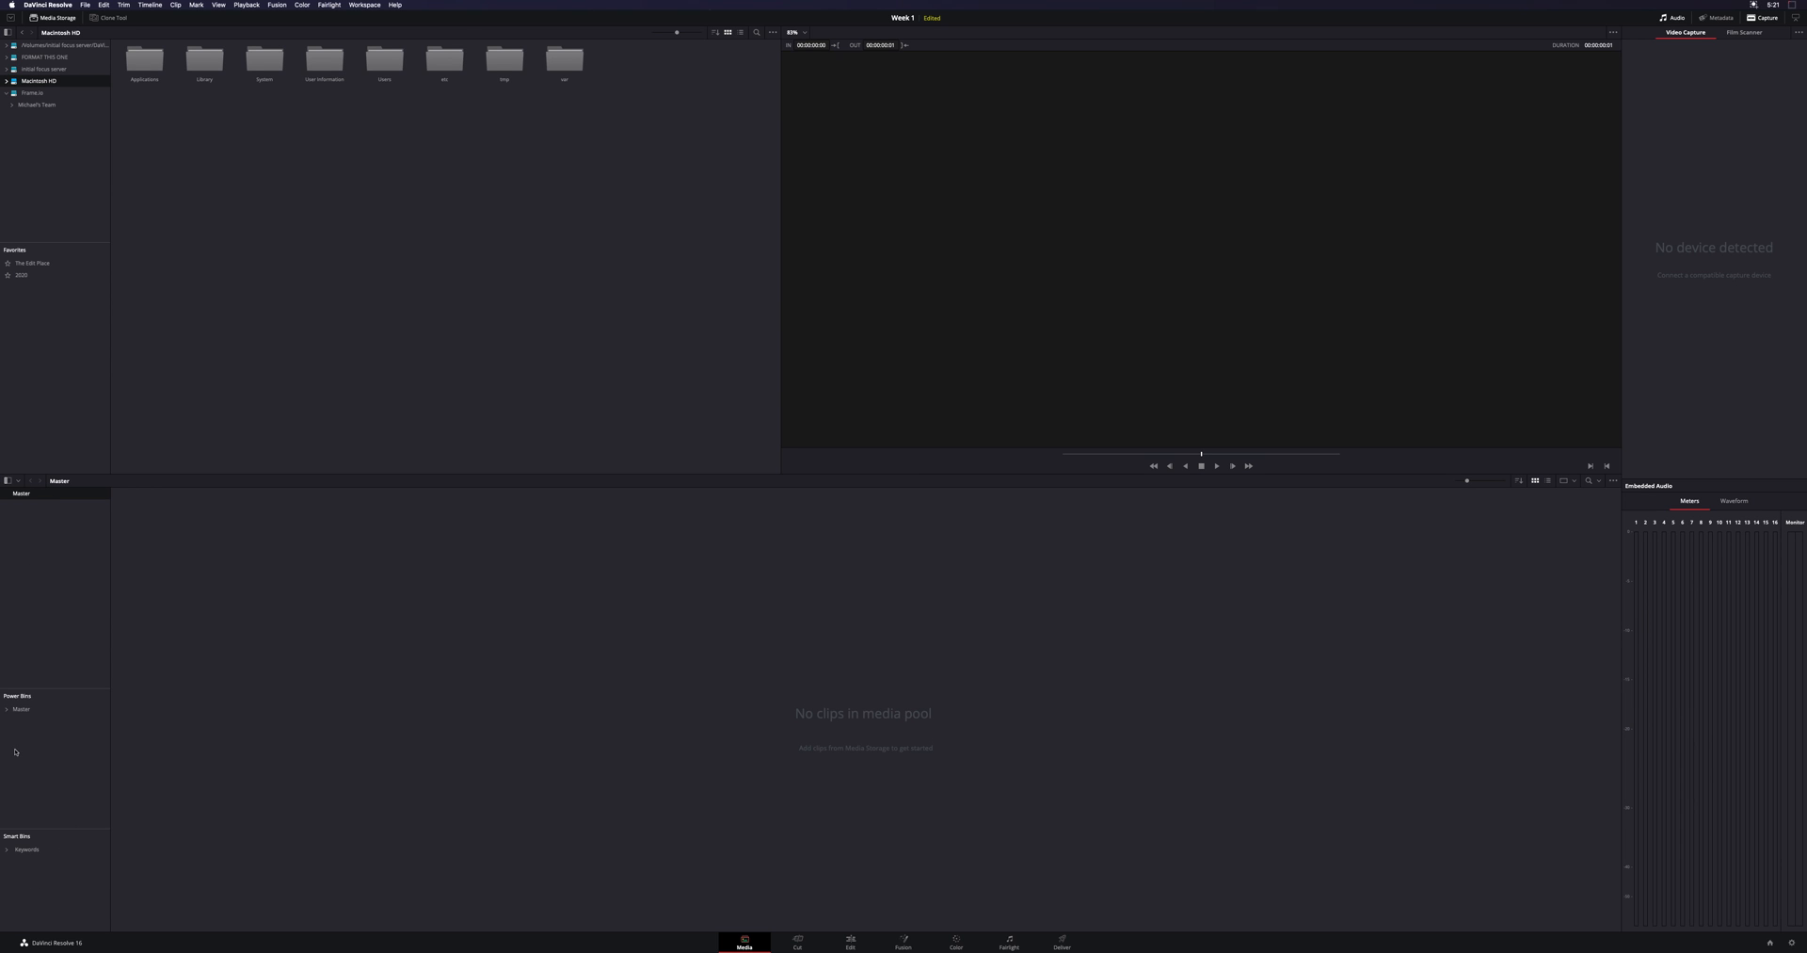
mouse_move(193, 354)
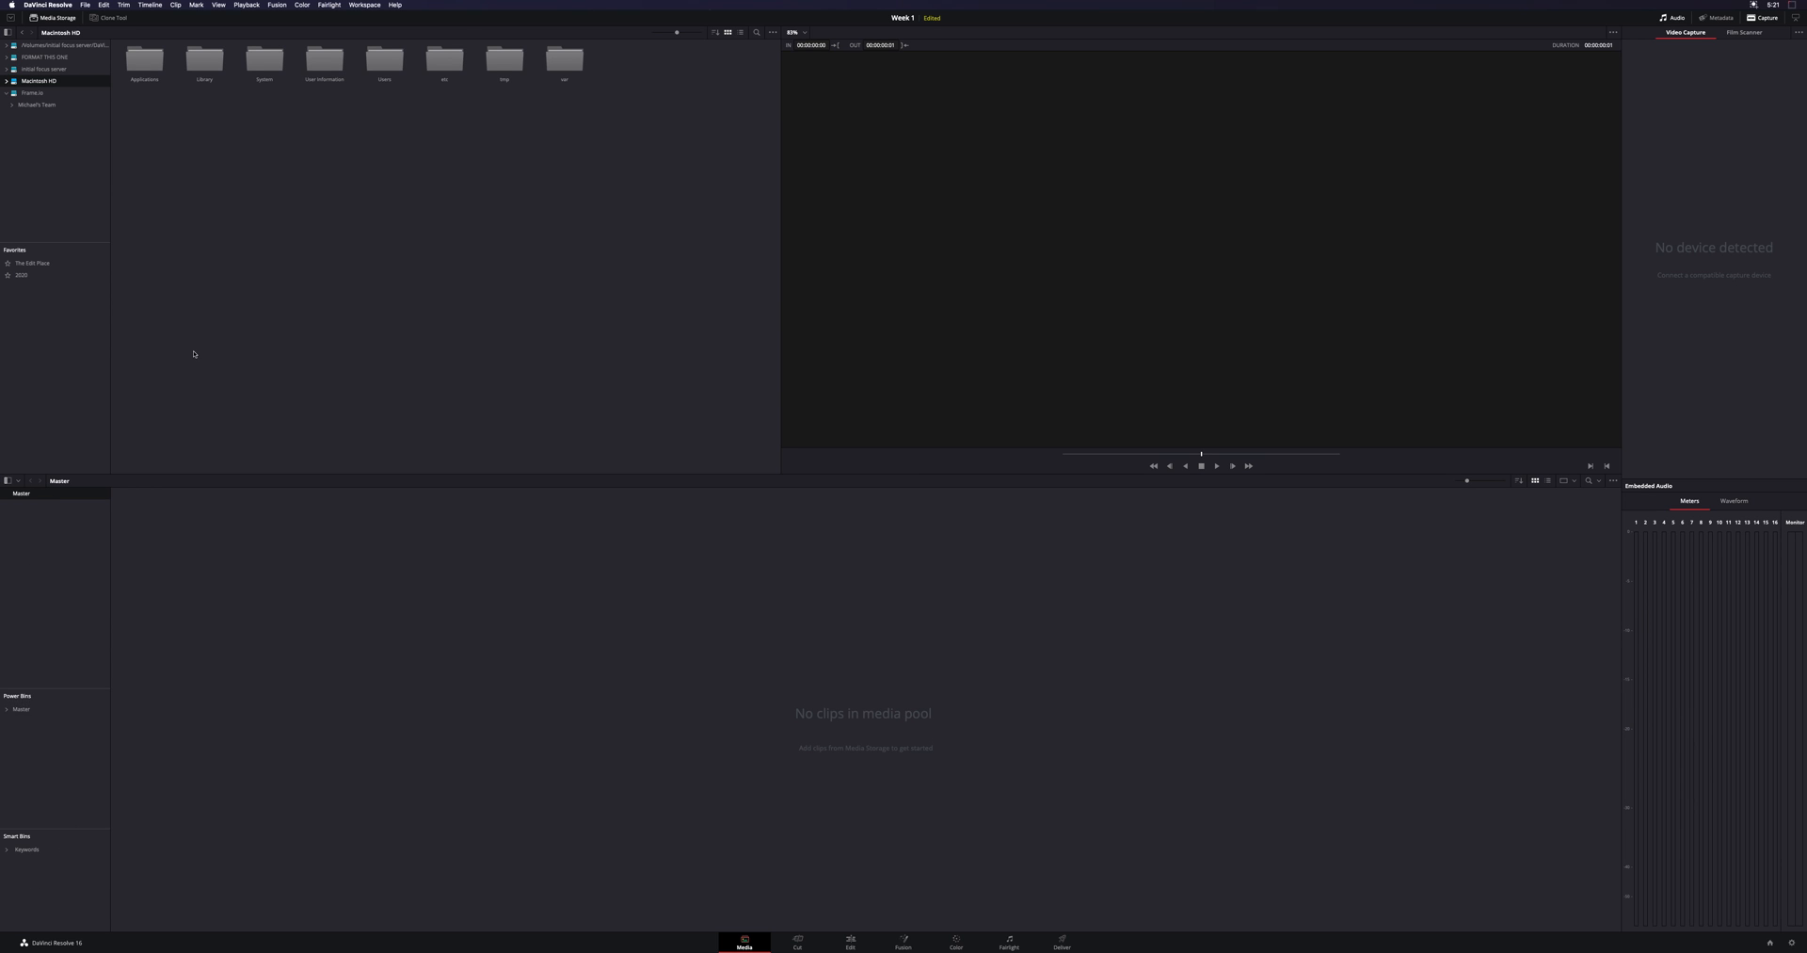
click(218, 5)
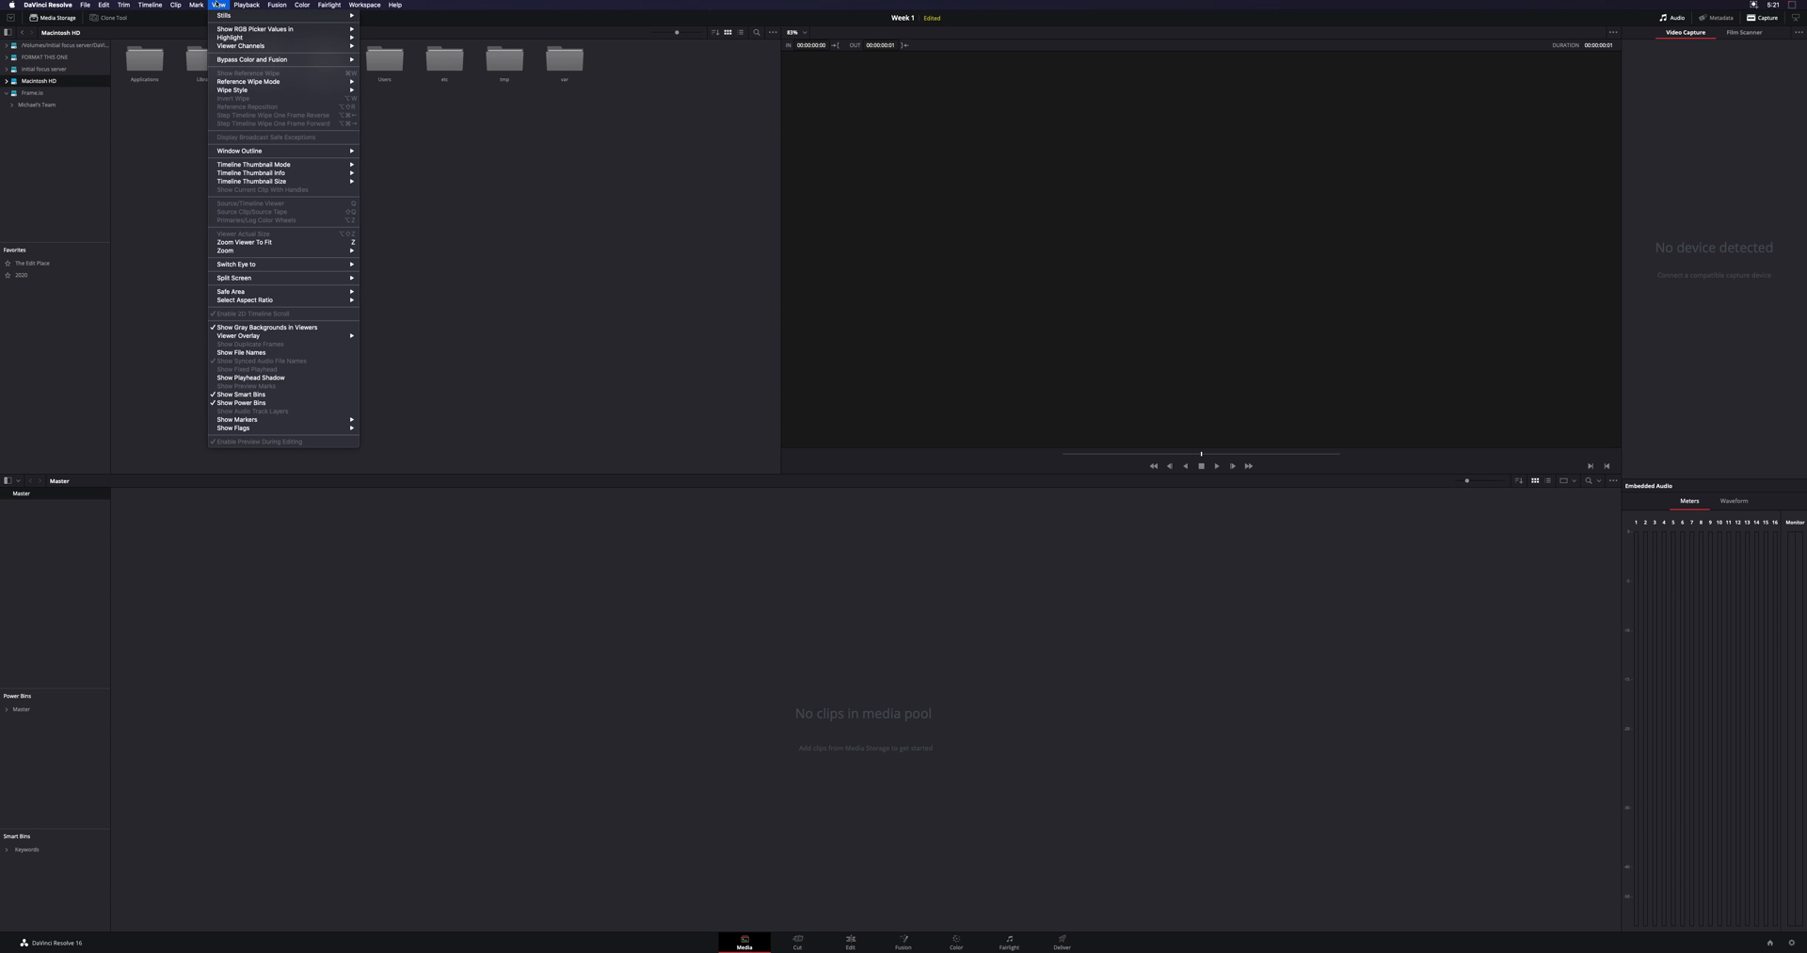
mouse_move(240, 403)
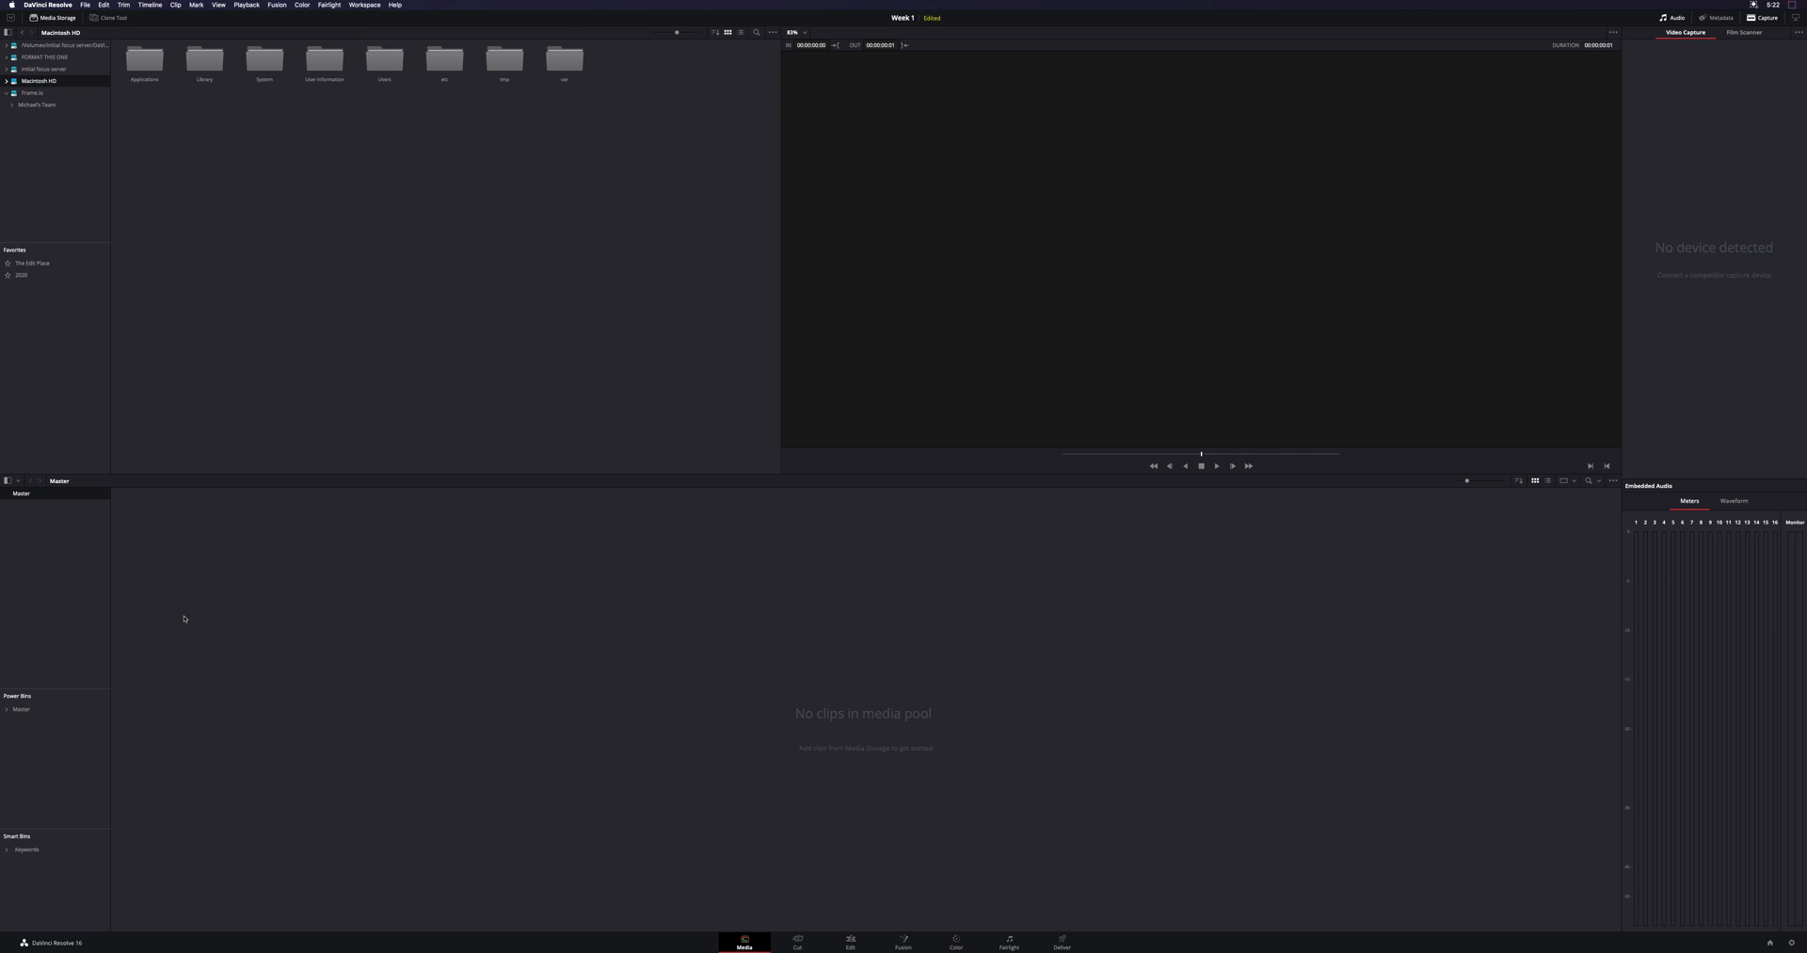
click(42, 69)
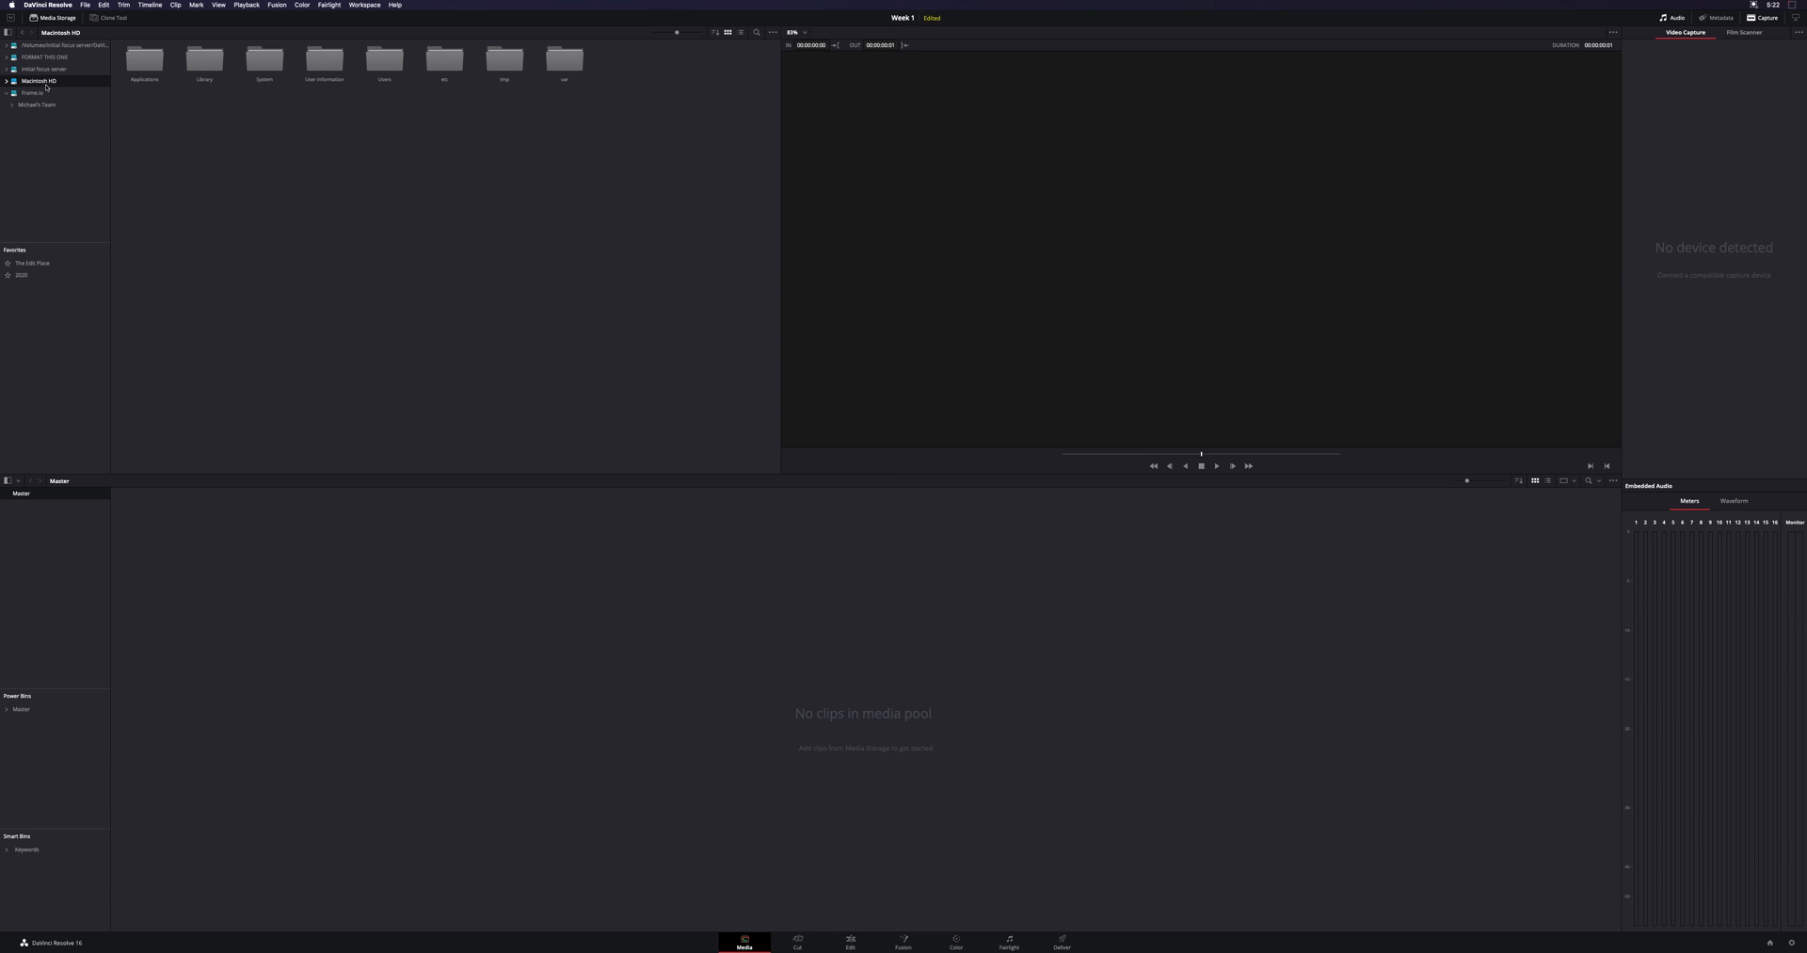
Show the network server's folders, look inside Youtube, then return to the server root
click(42, 70)
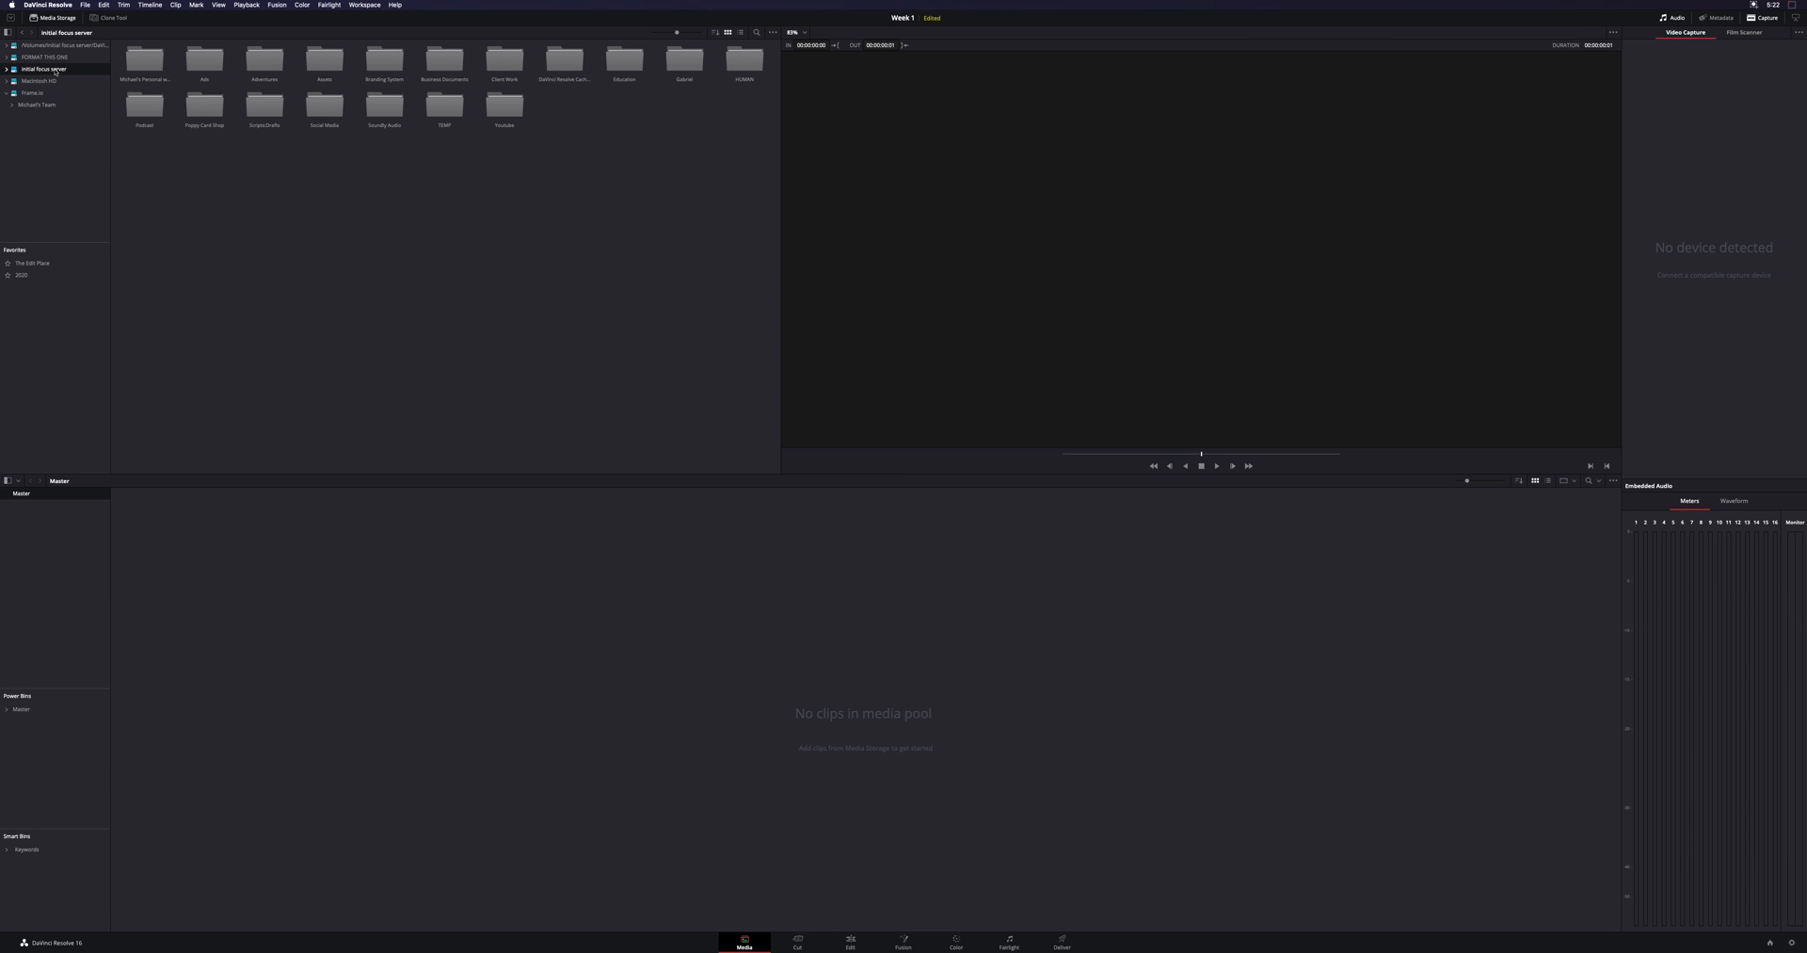
mouse_move(77, 72)
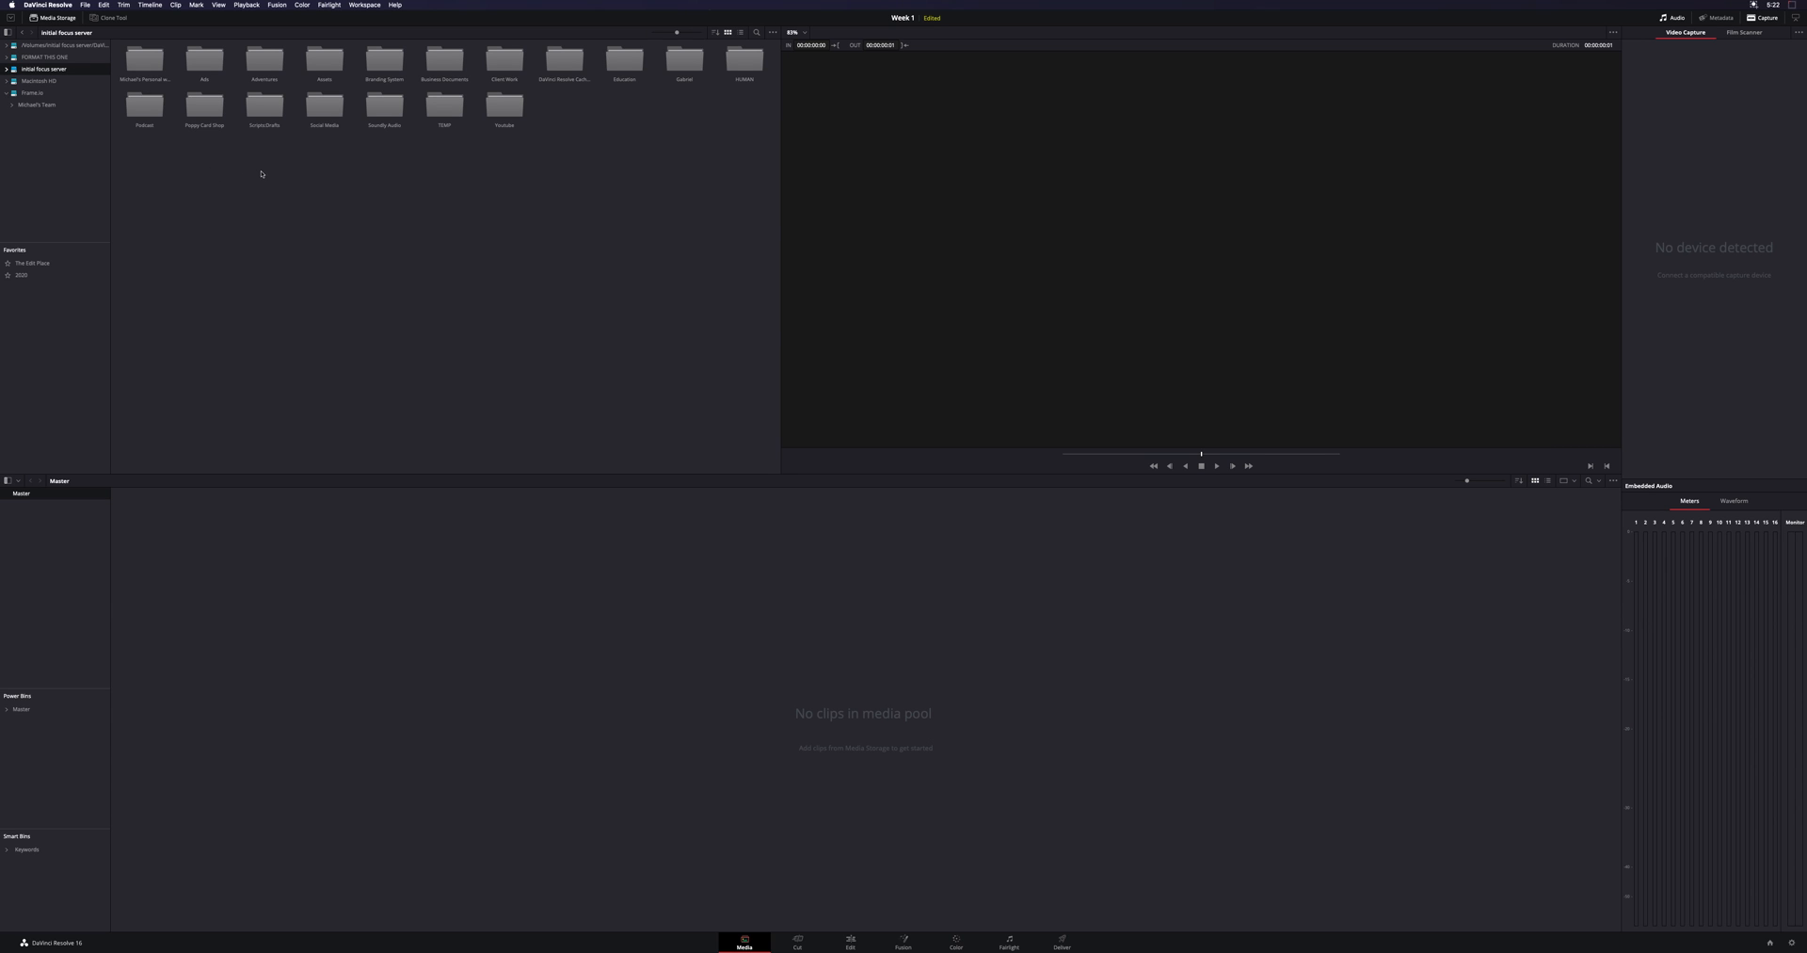
mouse_move(277, 171)
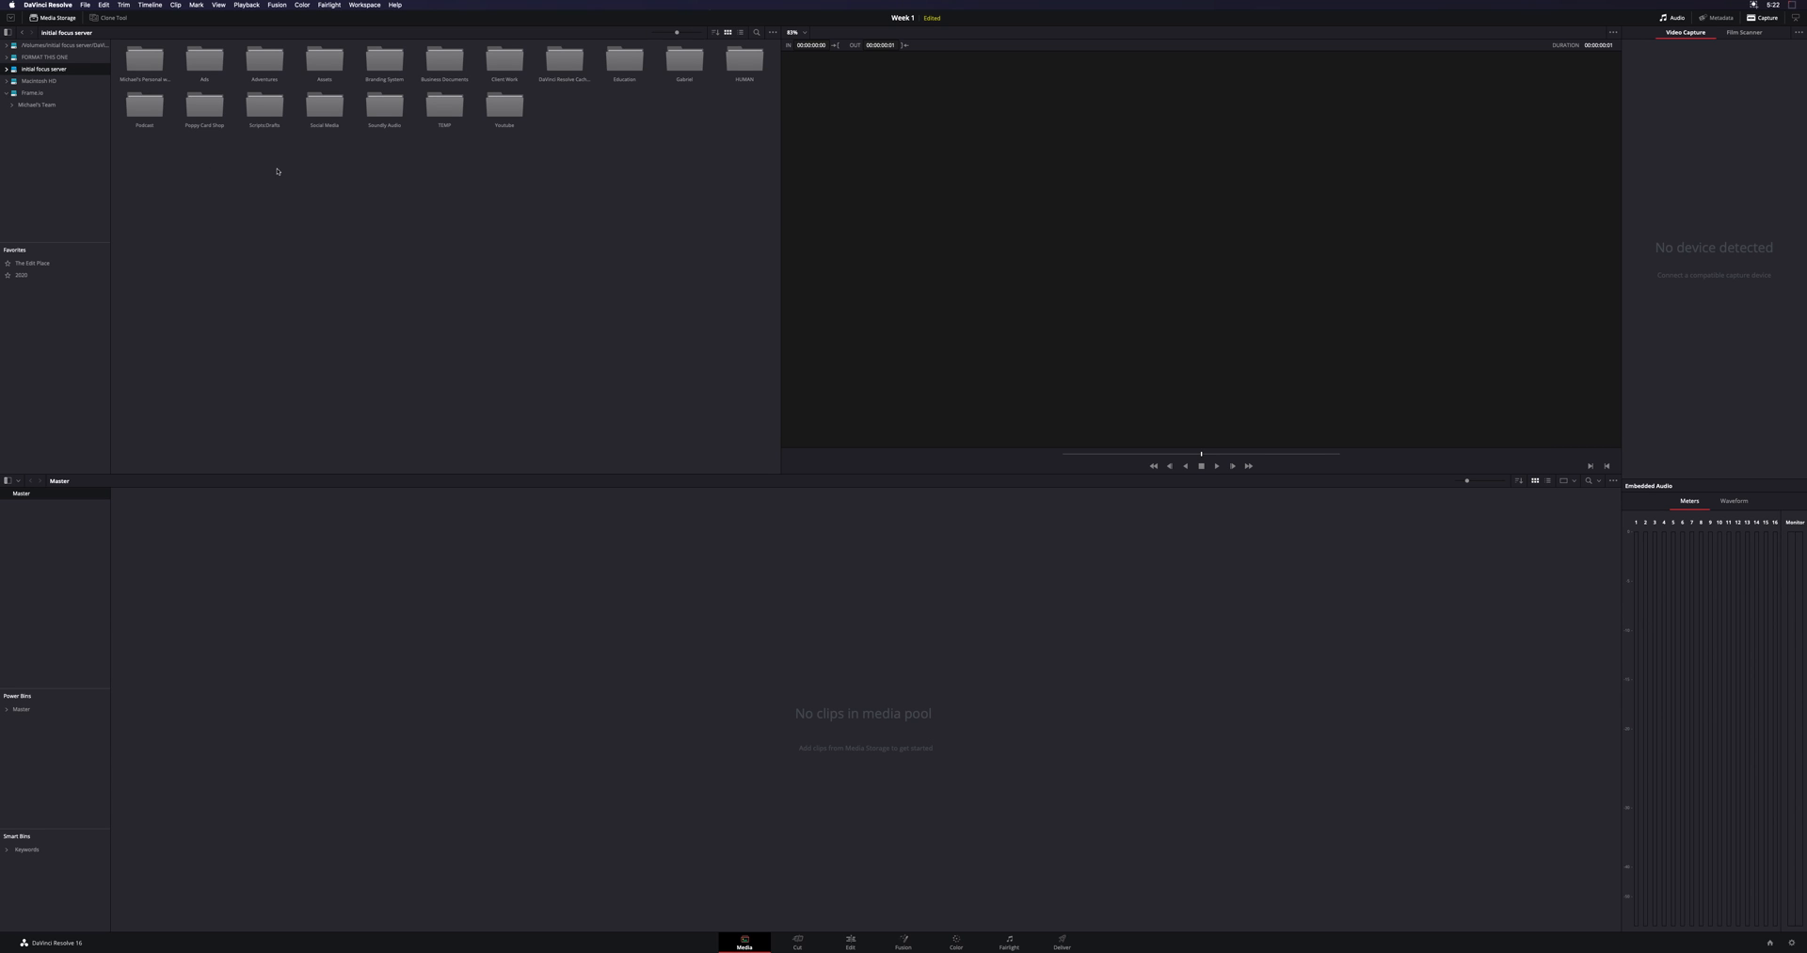
mouse_move(502, 107)
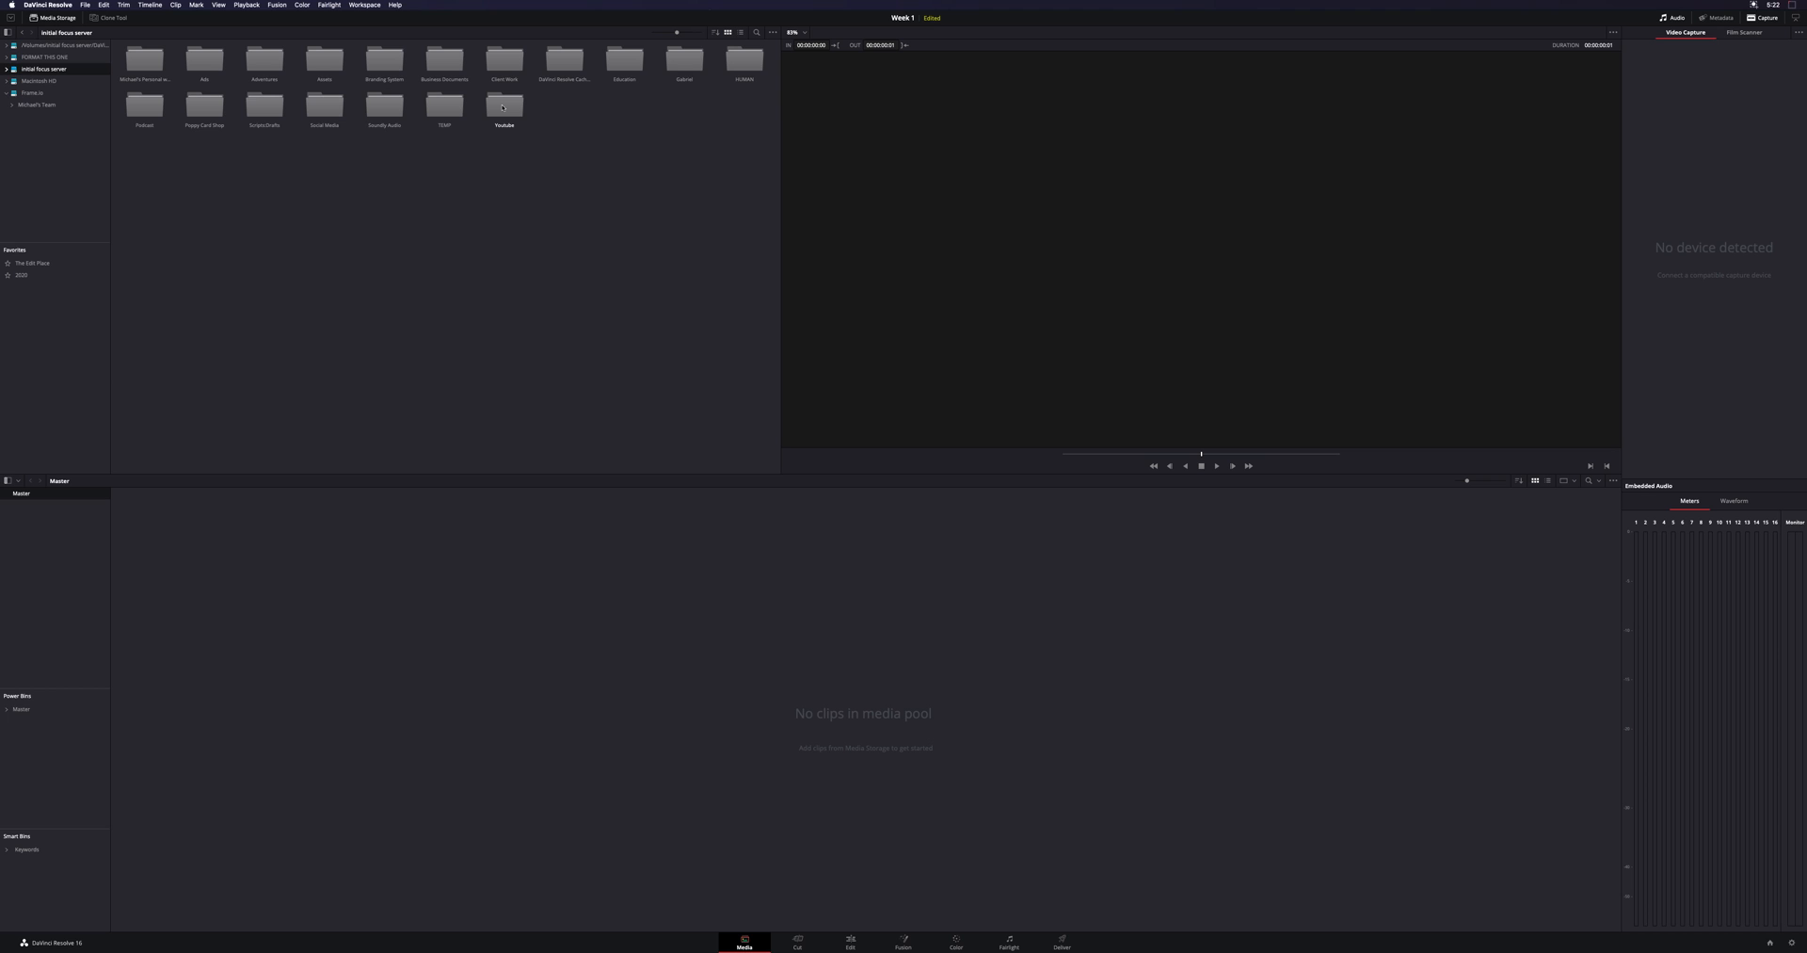
double_click(504, 107)
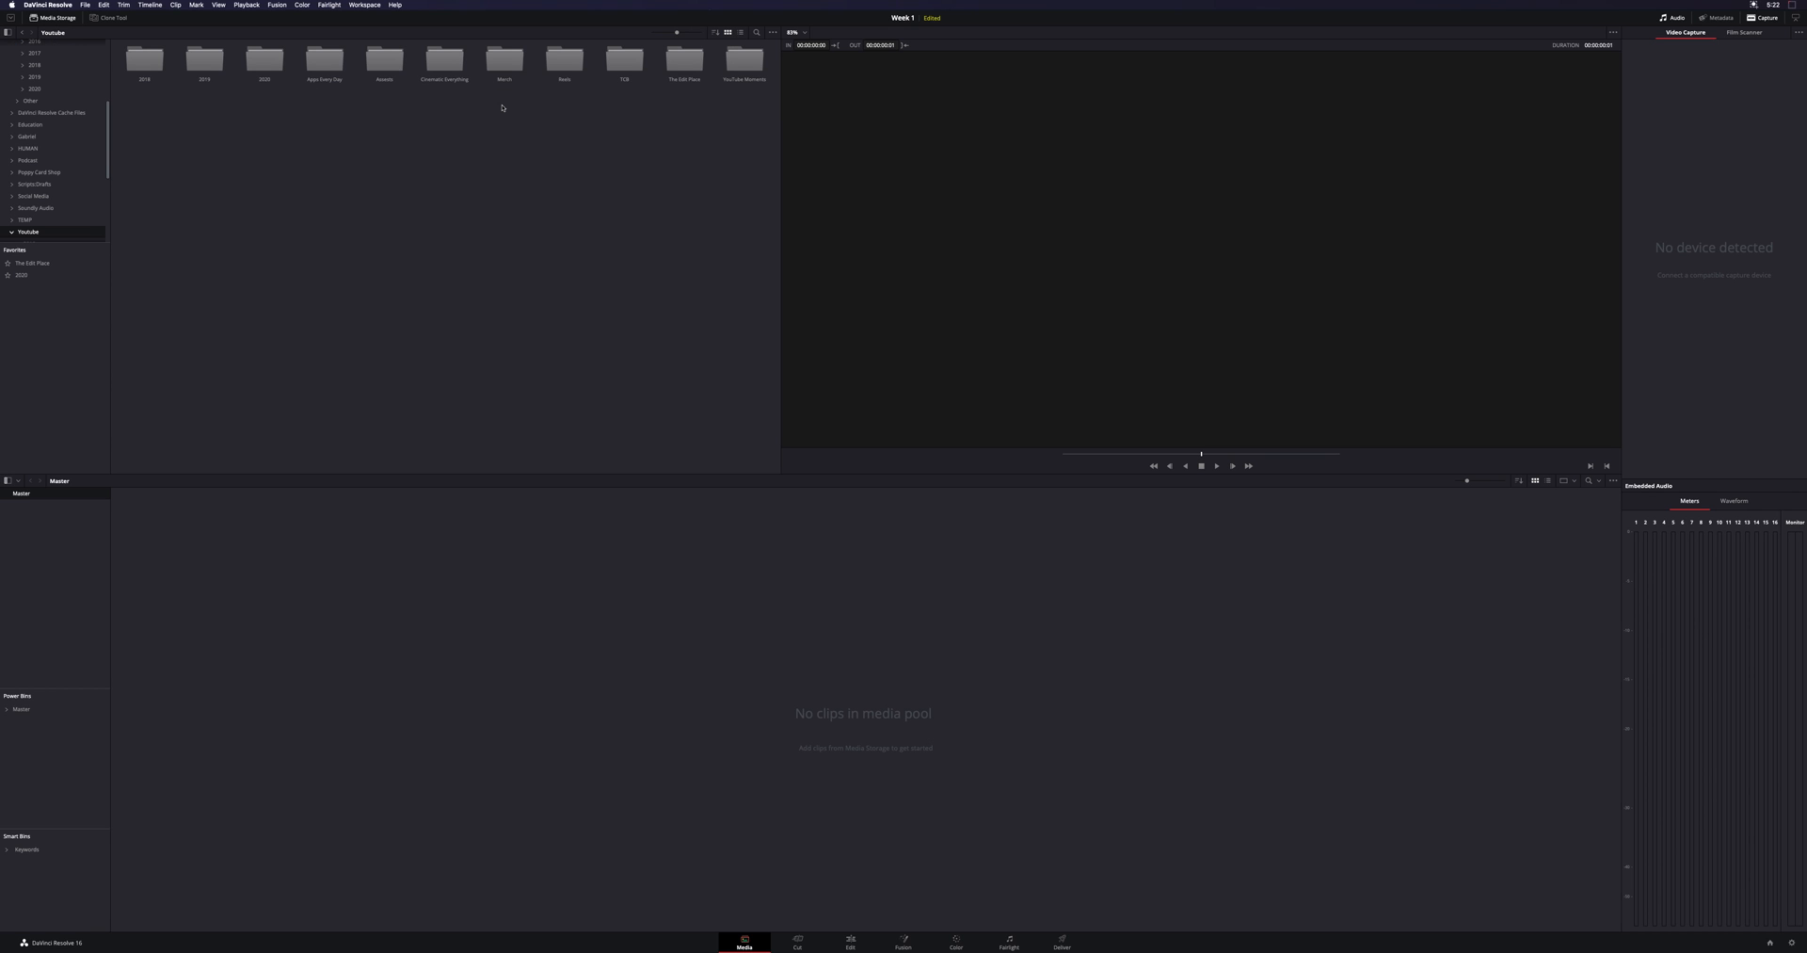
mouse_move(437, 123)
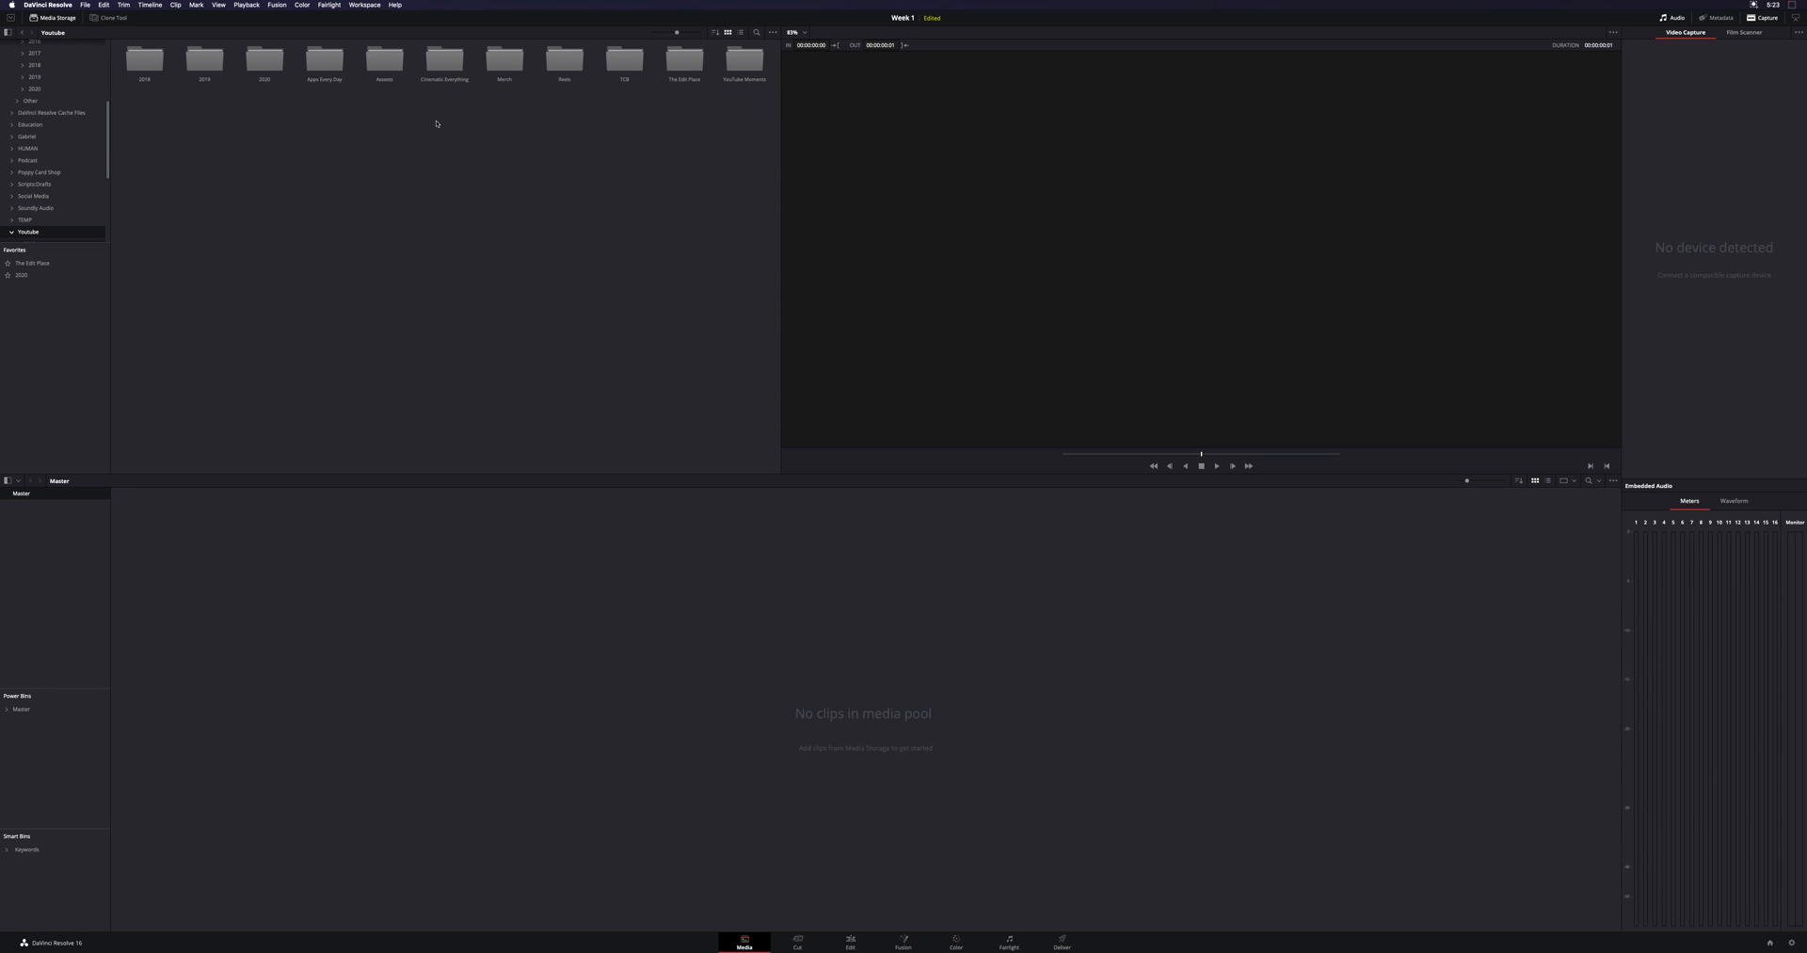
click(44, 70)
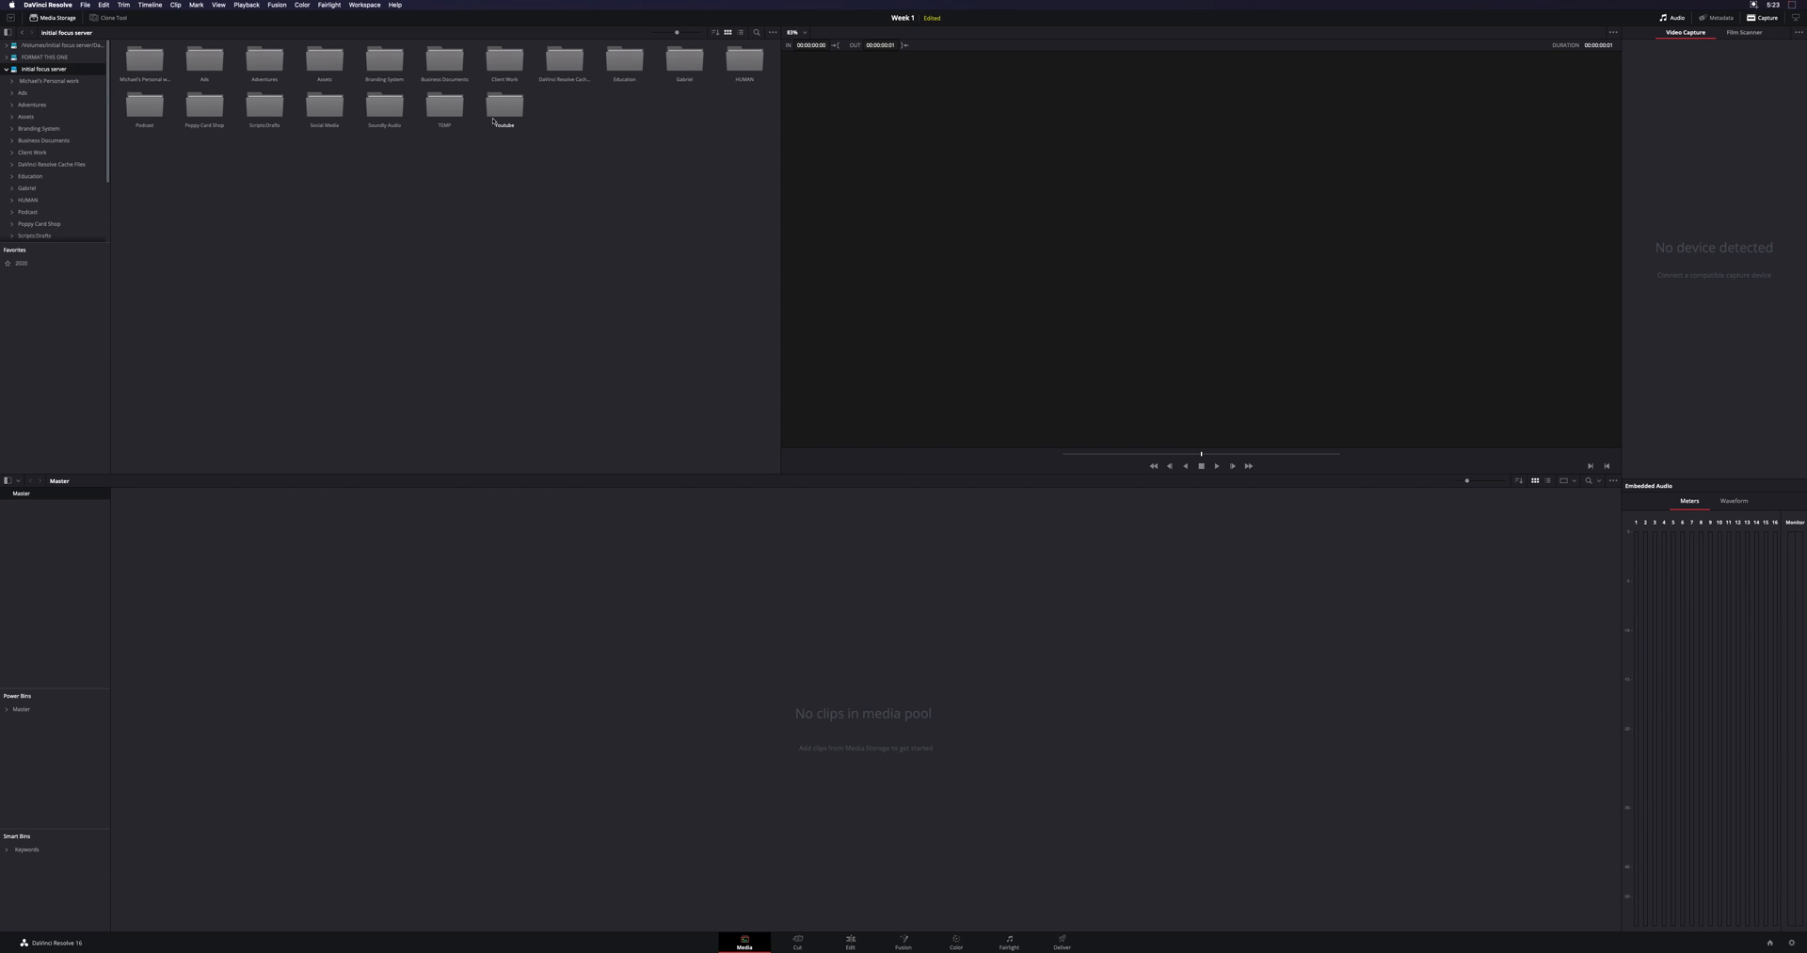
mouse_move(179, 87)
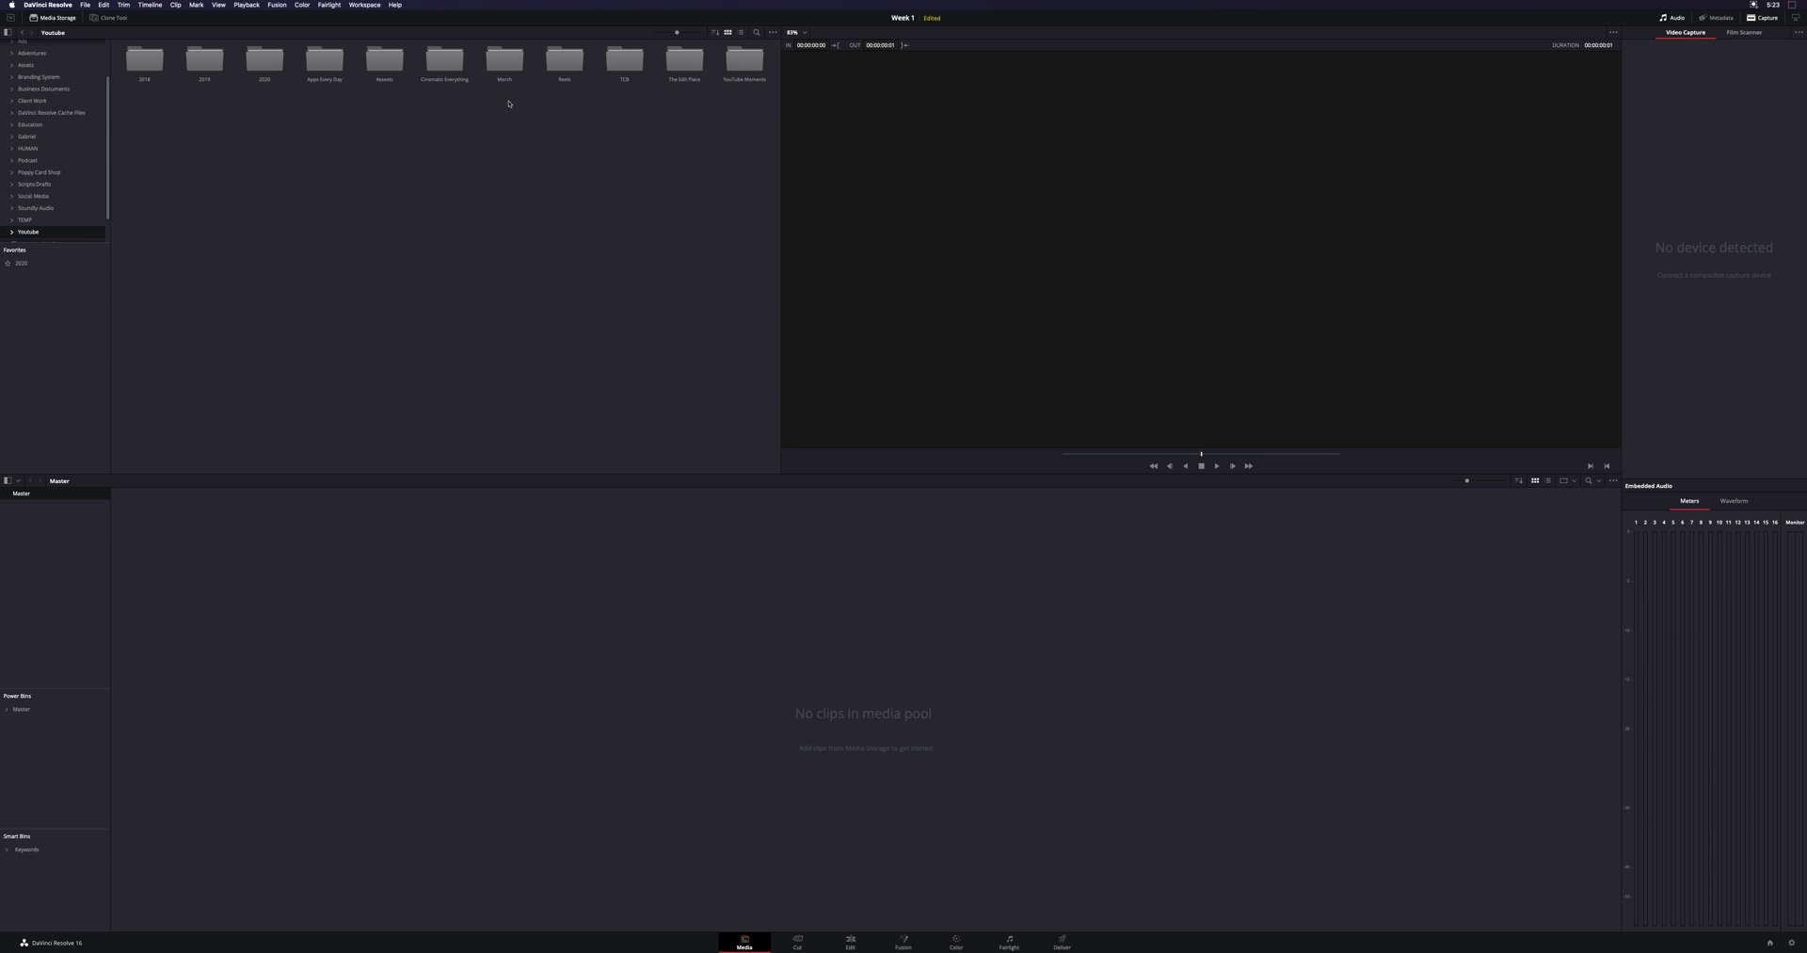
mouse_move(682, 63)
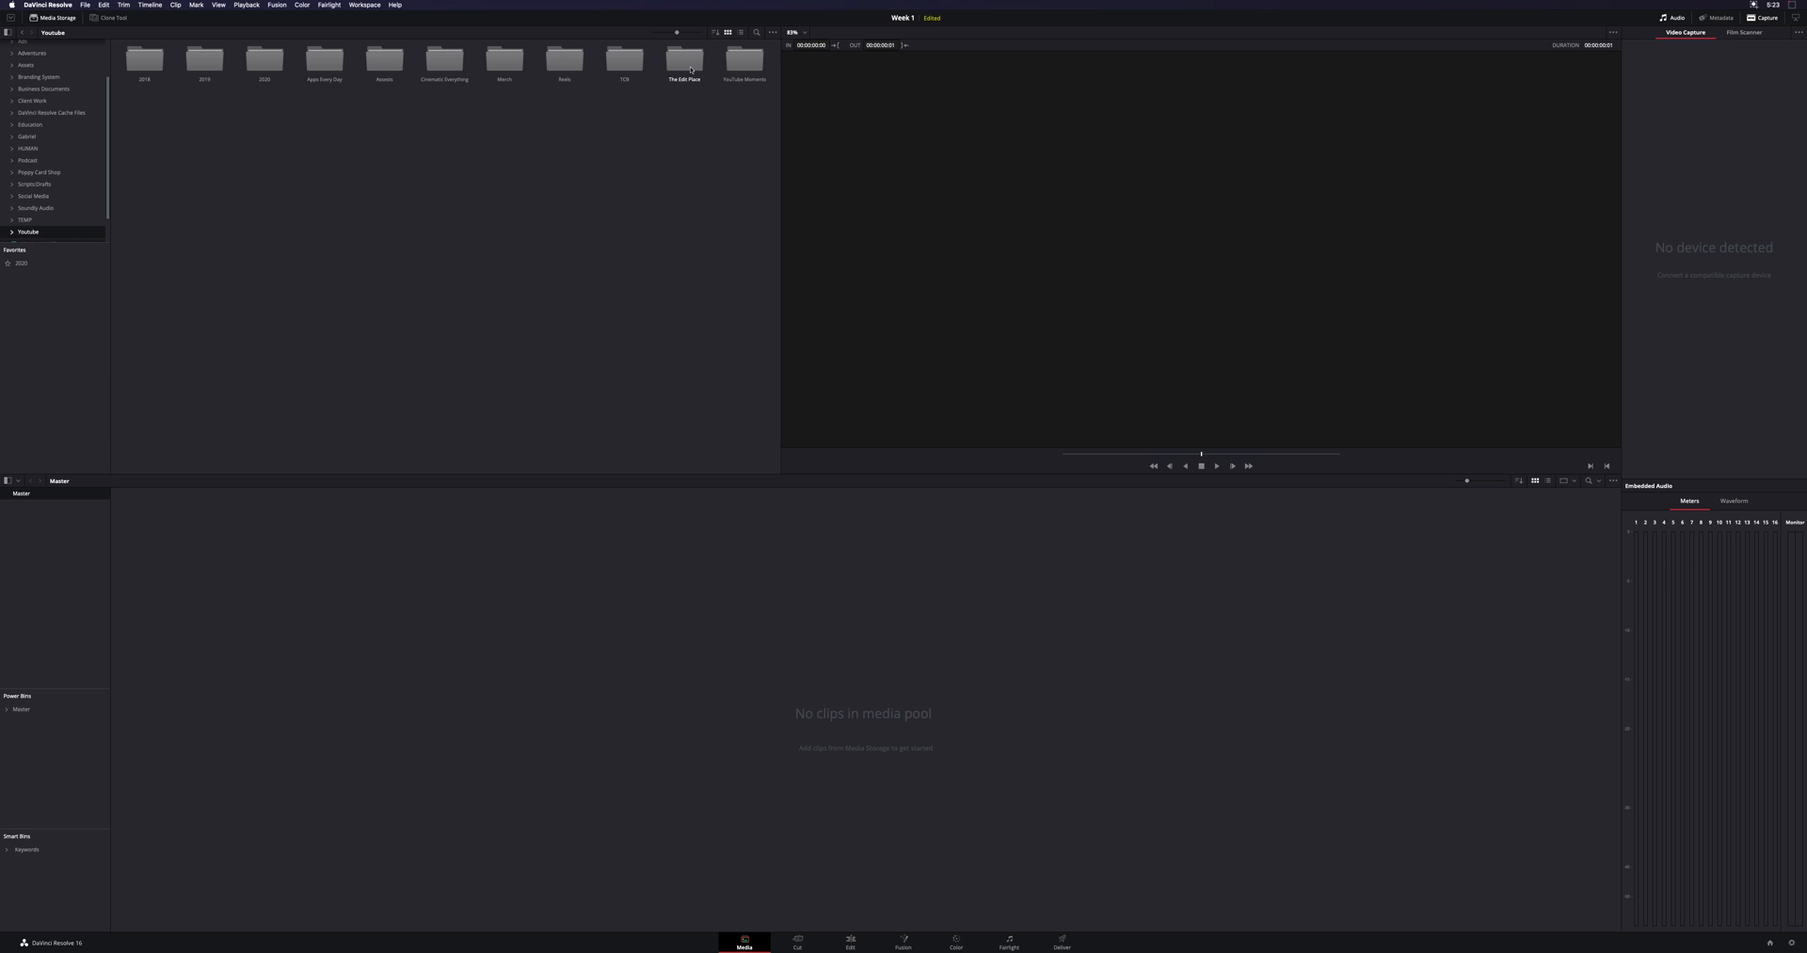
Add The Edit Place folder to the Media Storage favorites
right_click(683, 60)
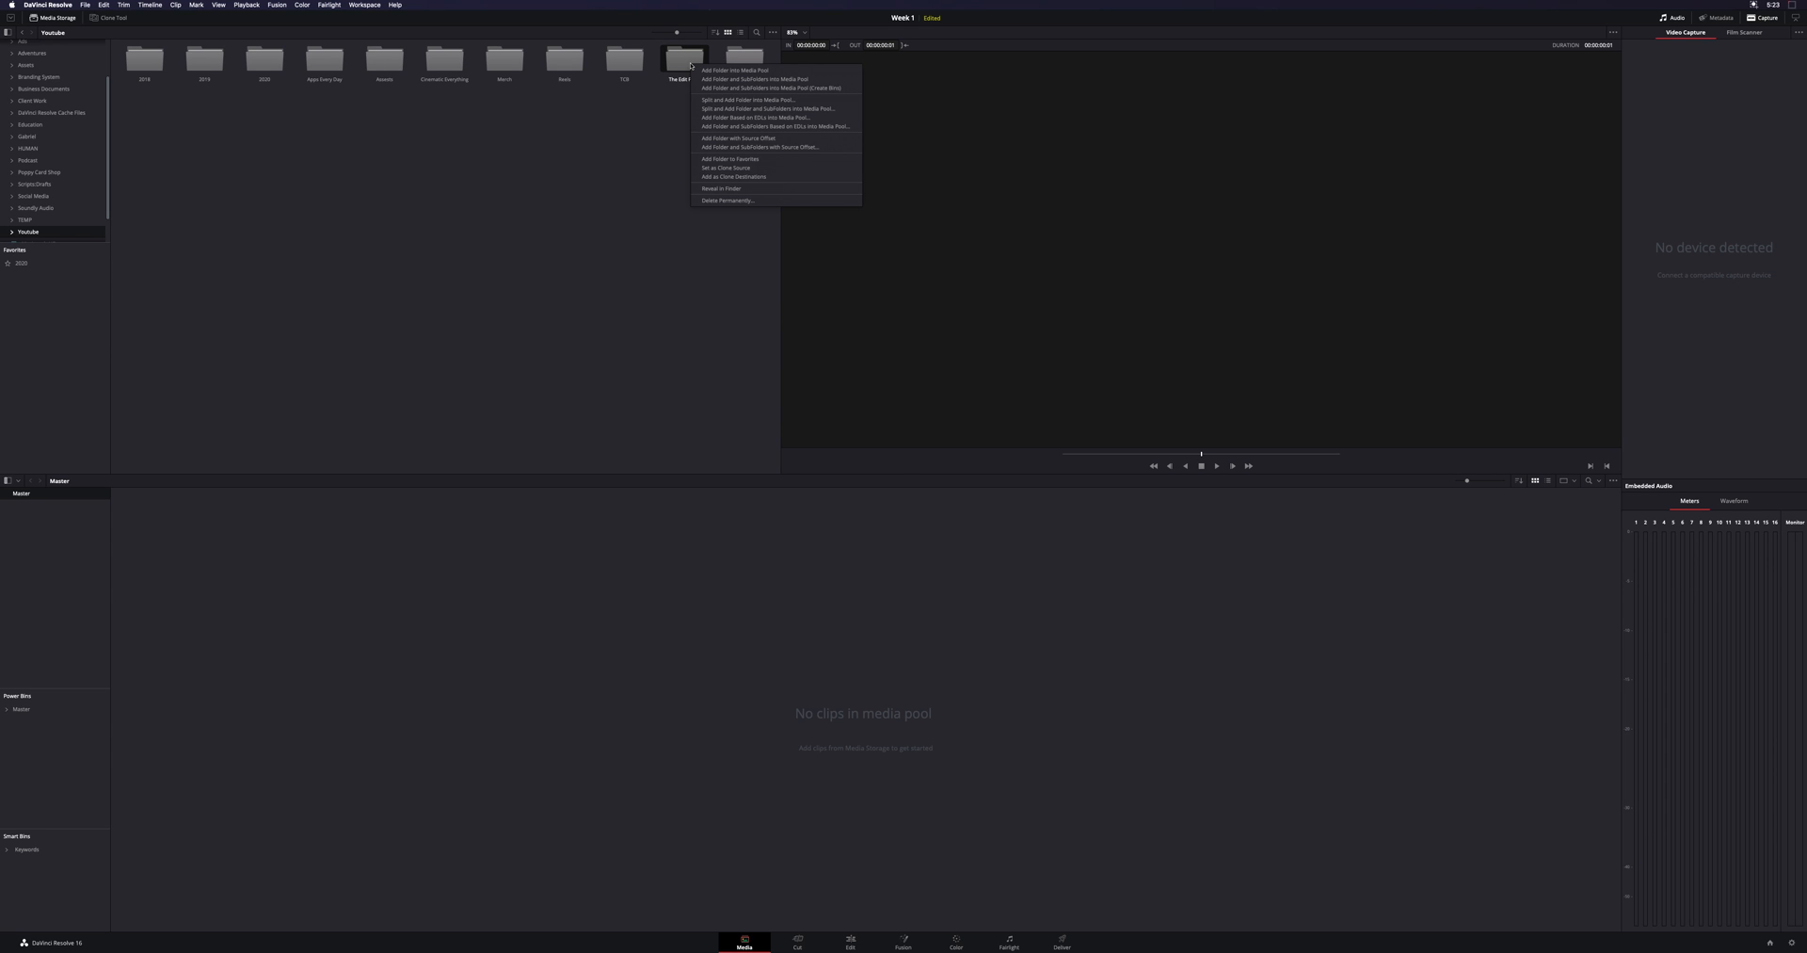
mouse_move(730, 159)
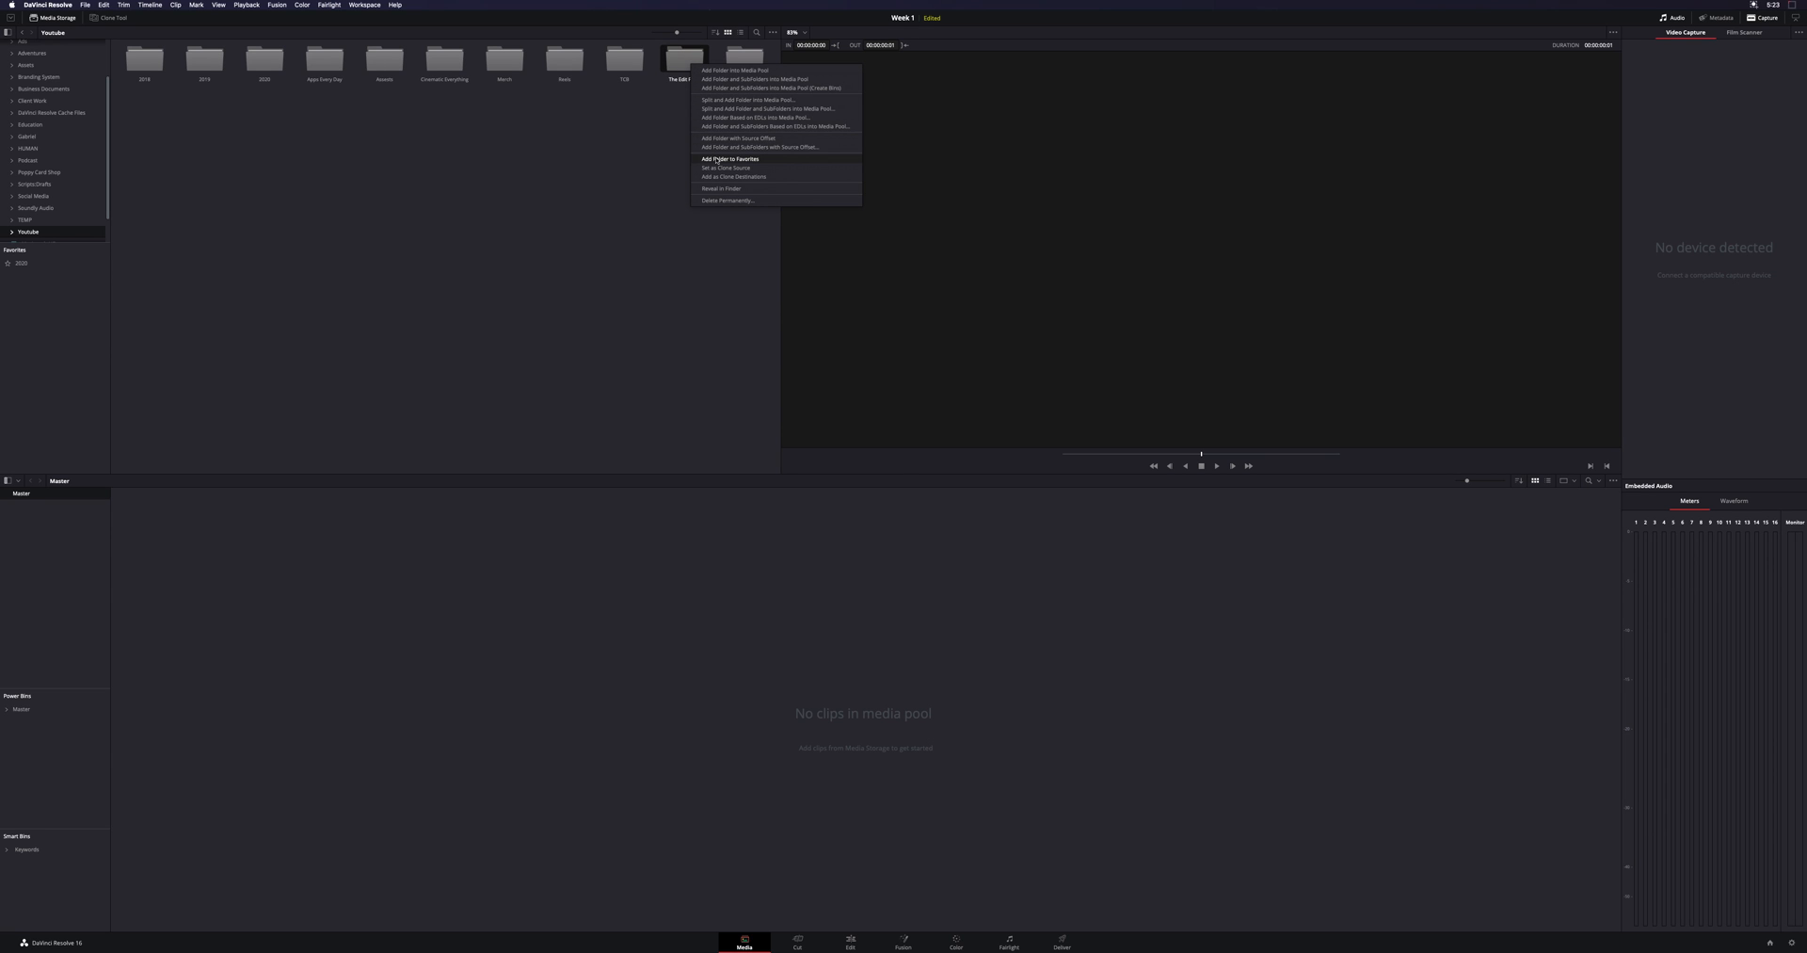
mouse_move(770, 159)
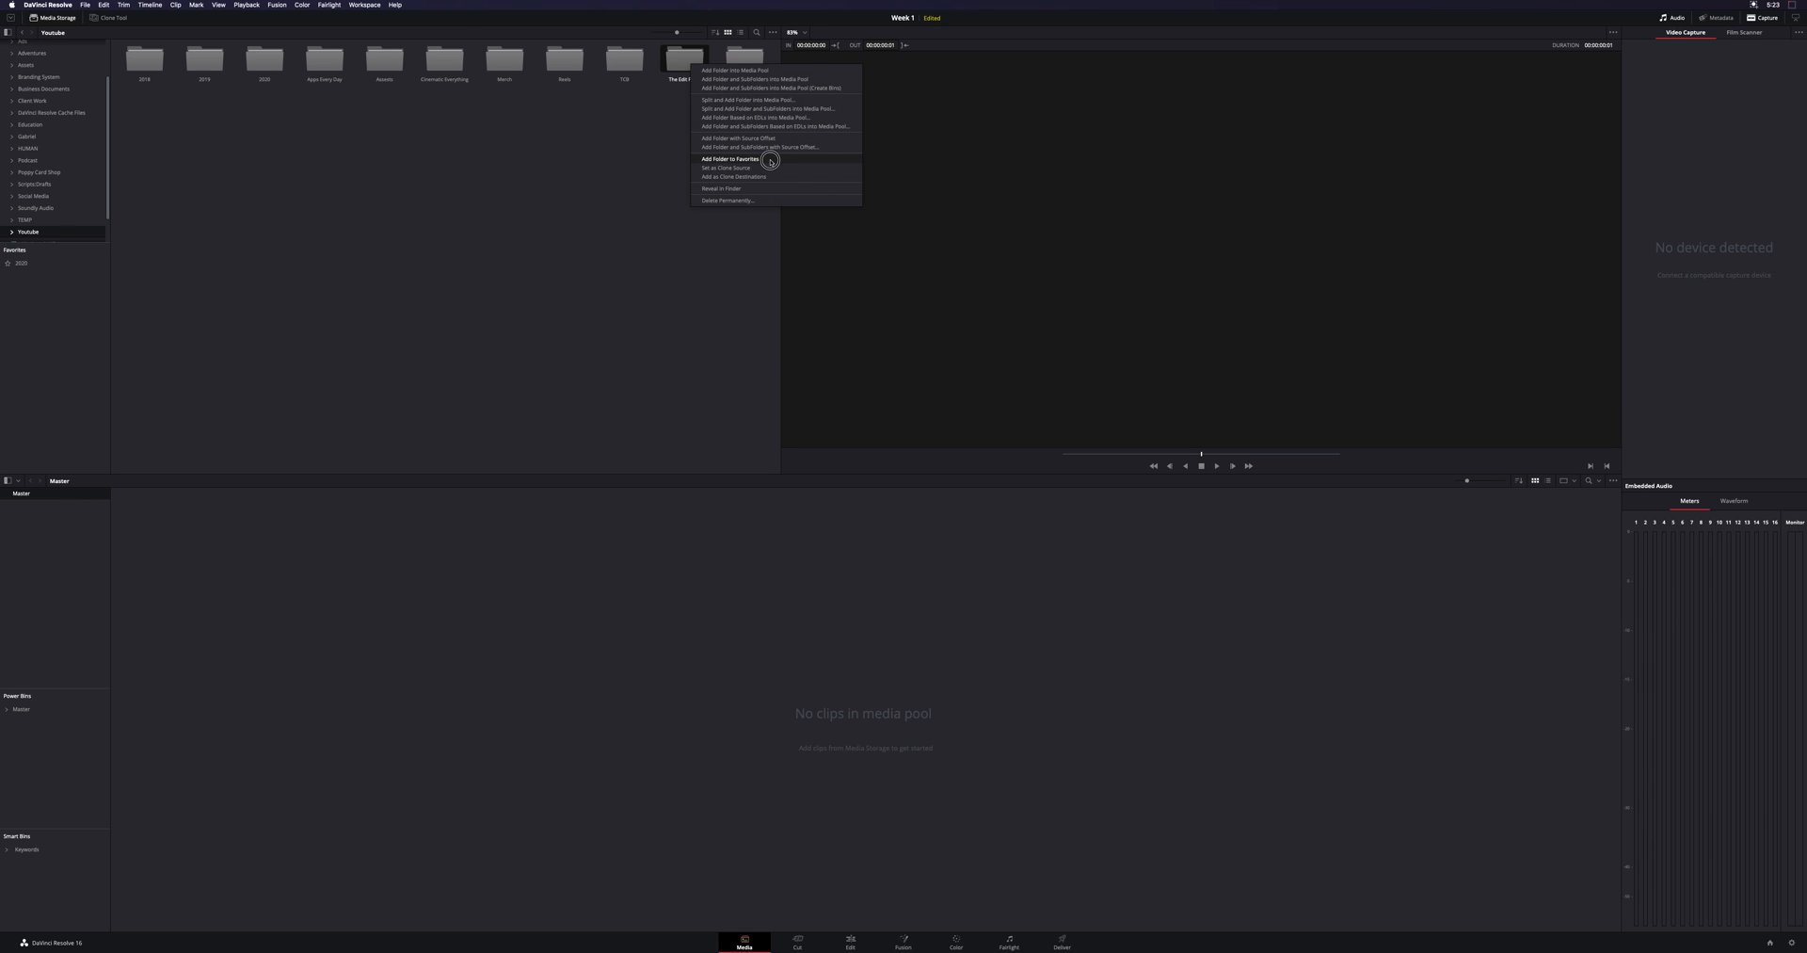
click(728, 159)
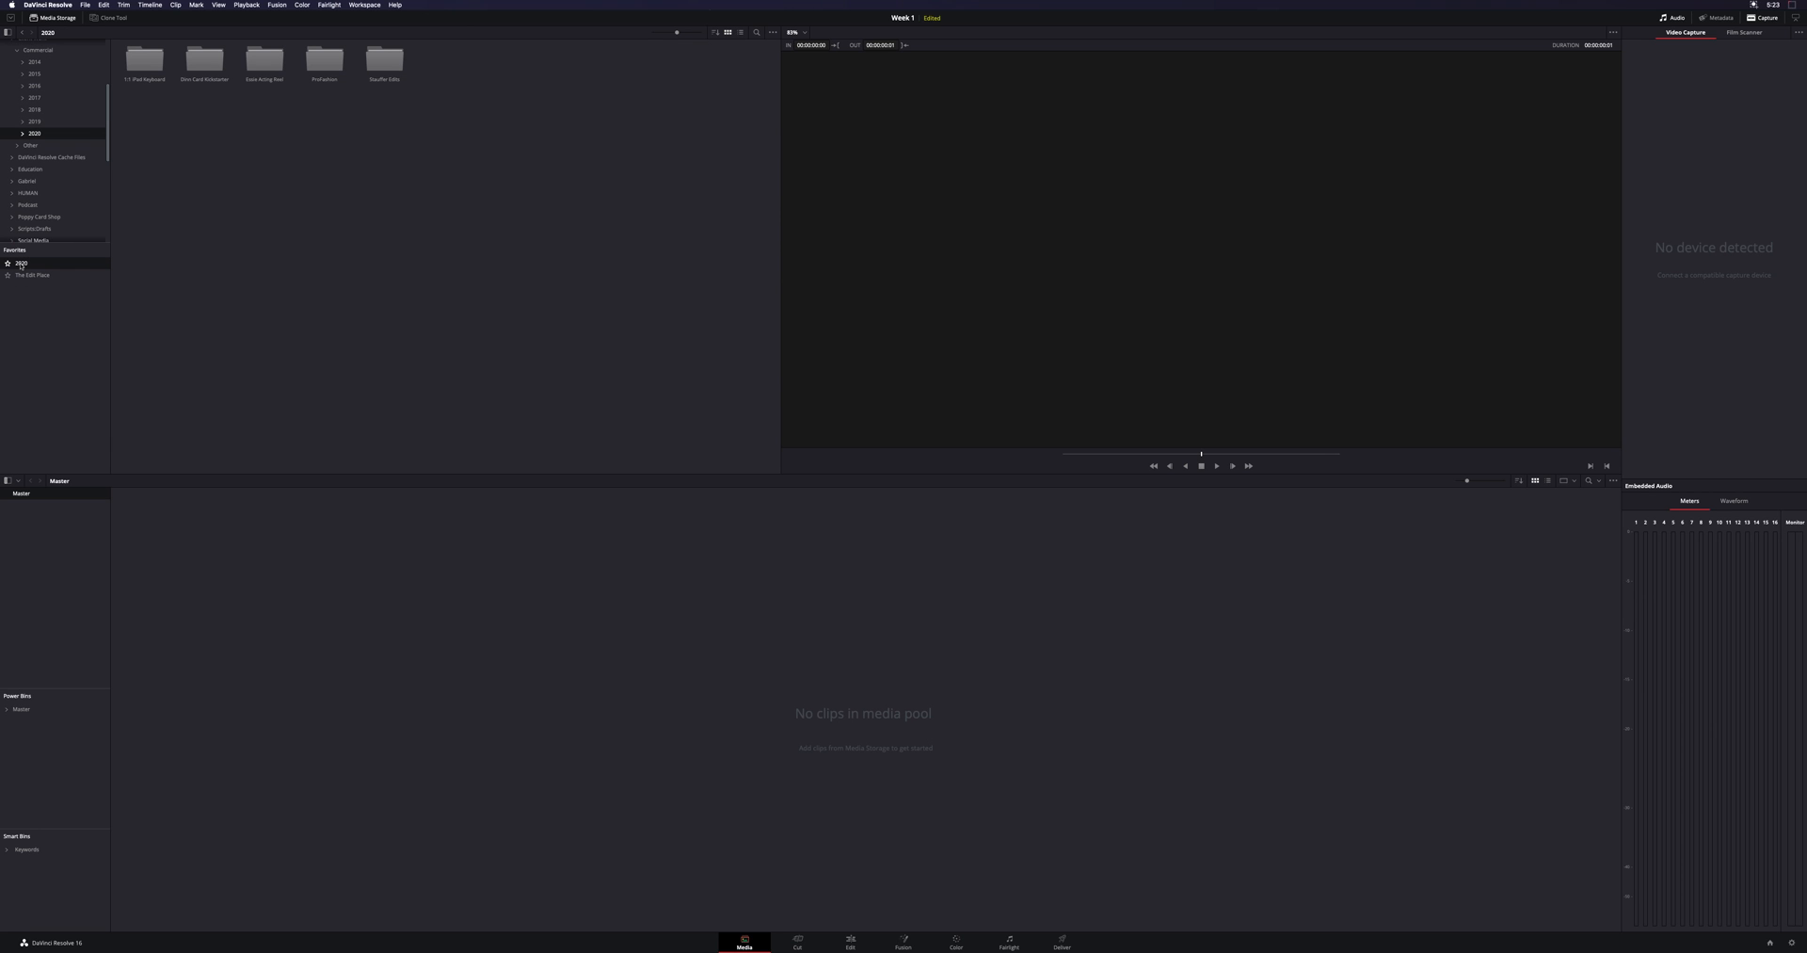
mouse_move(220, 212)
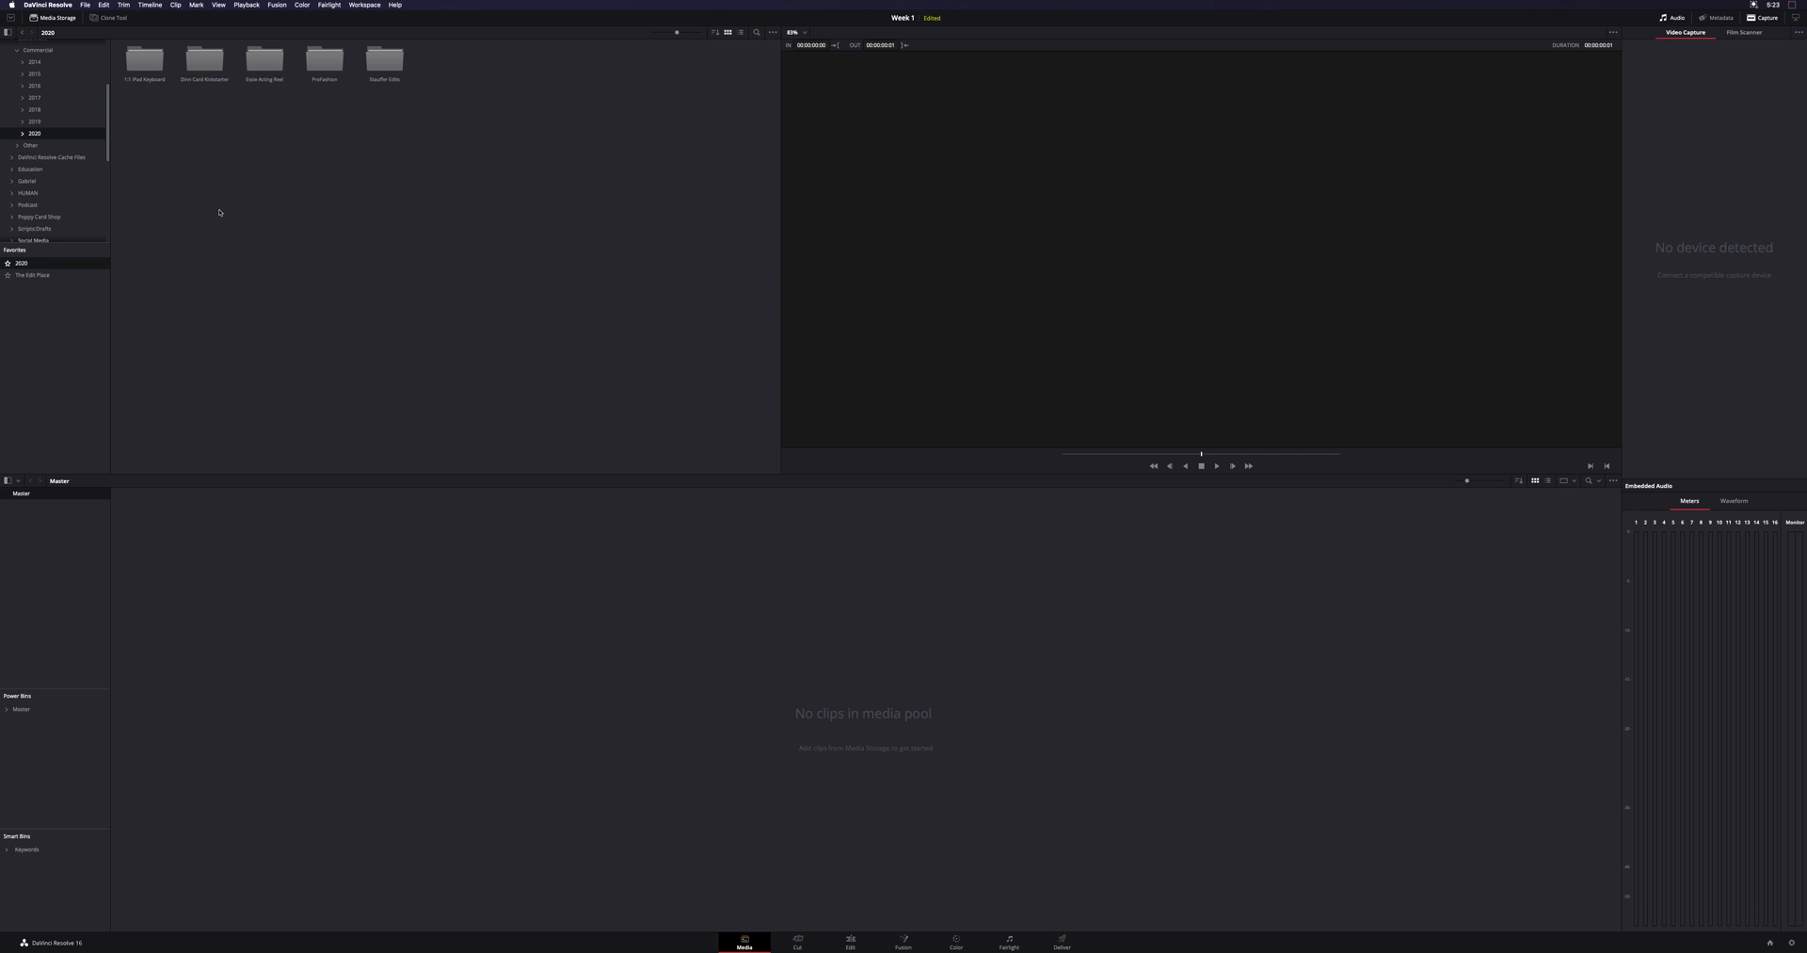
Select 1.1 iPad Keyboard in the folder tree to show its clips and subfolders
click(144, 58)
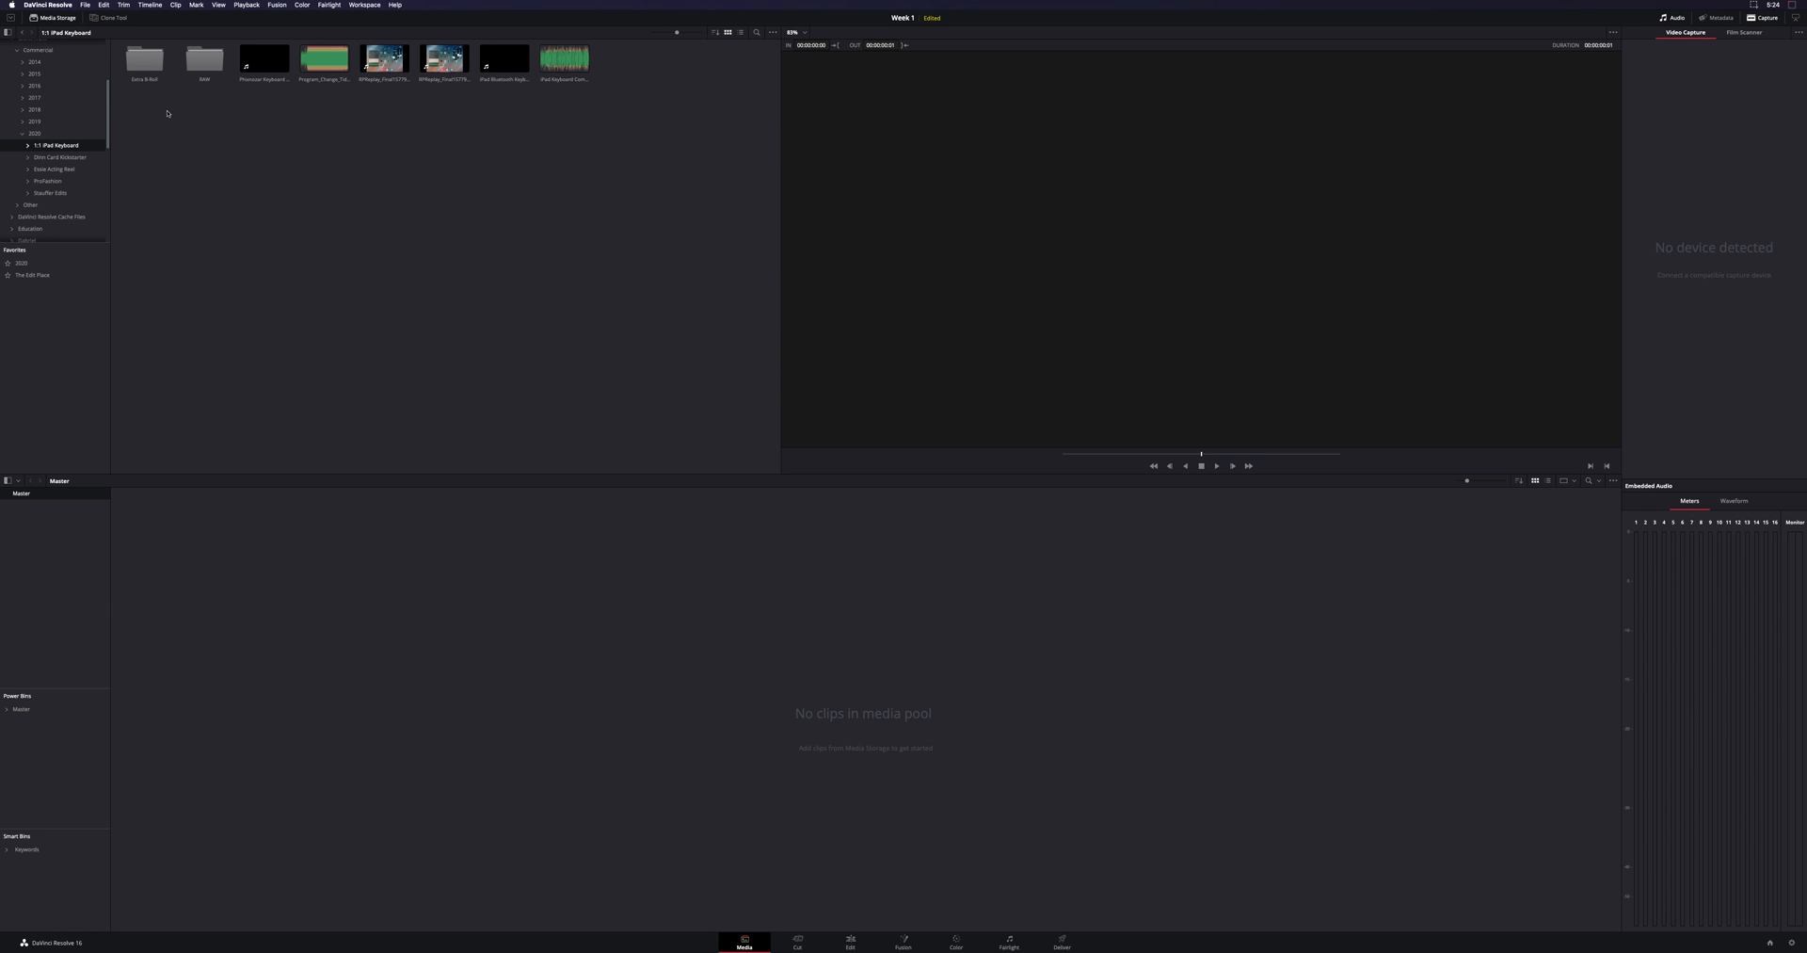
mouse_move(416, 662)
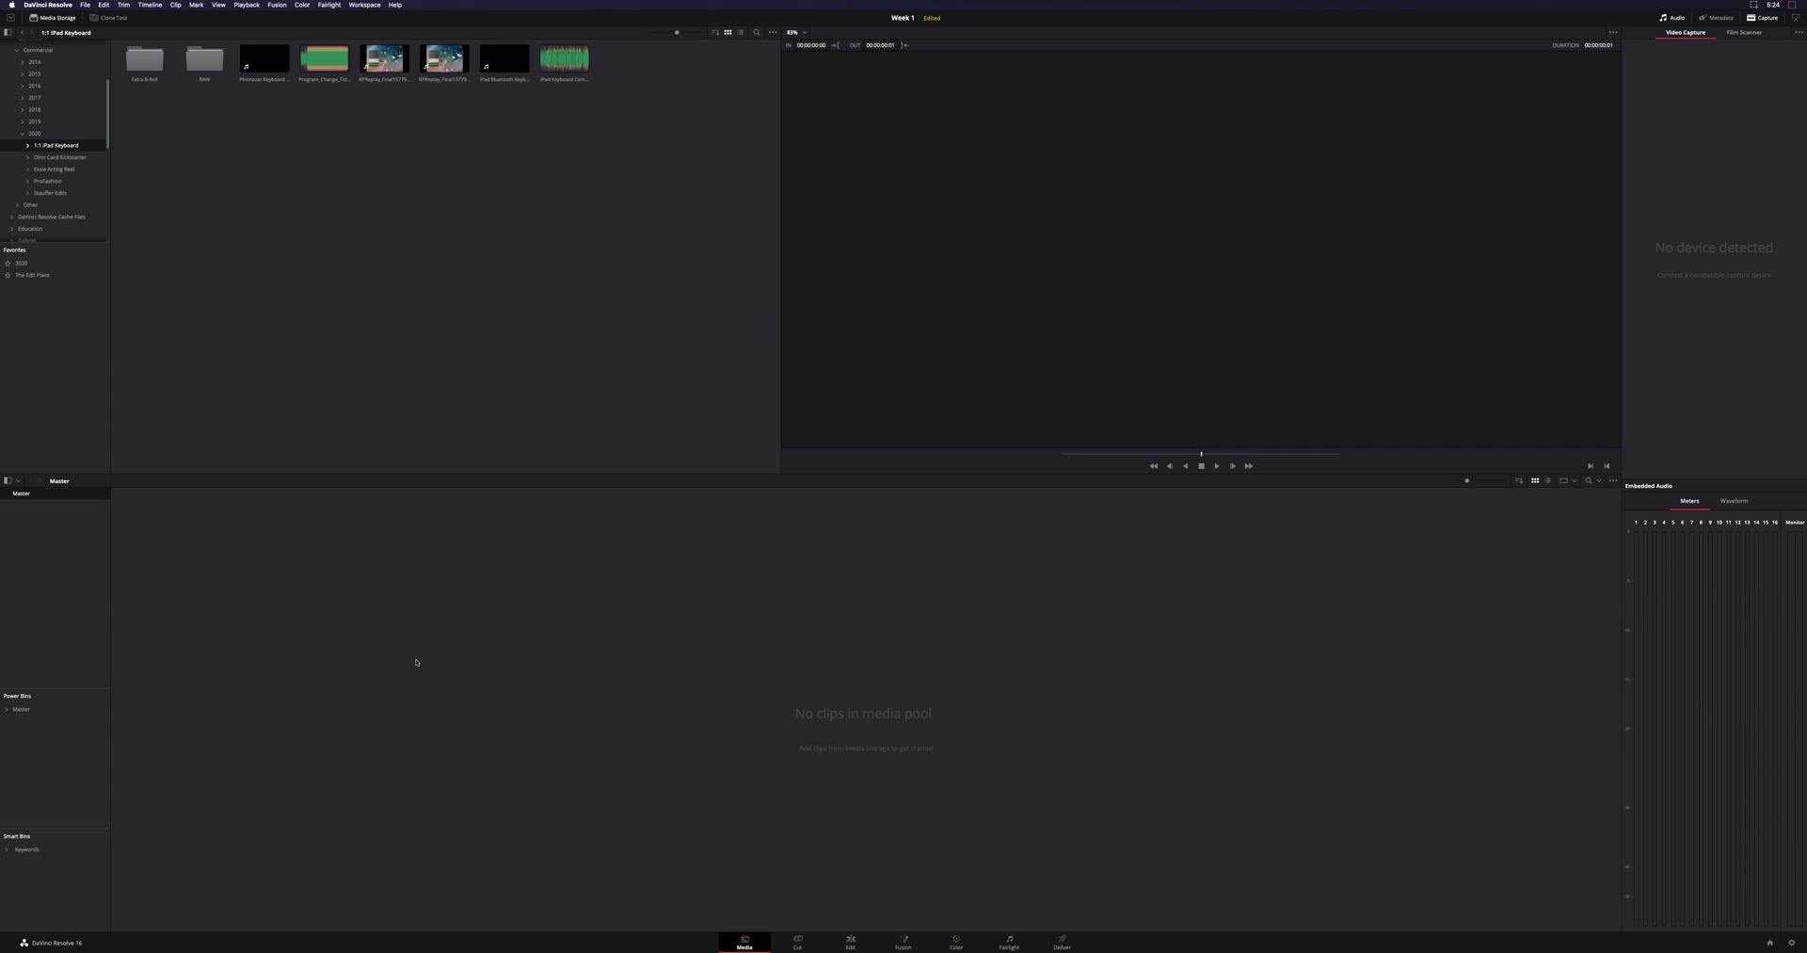
mouse_move(262, 604)
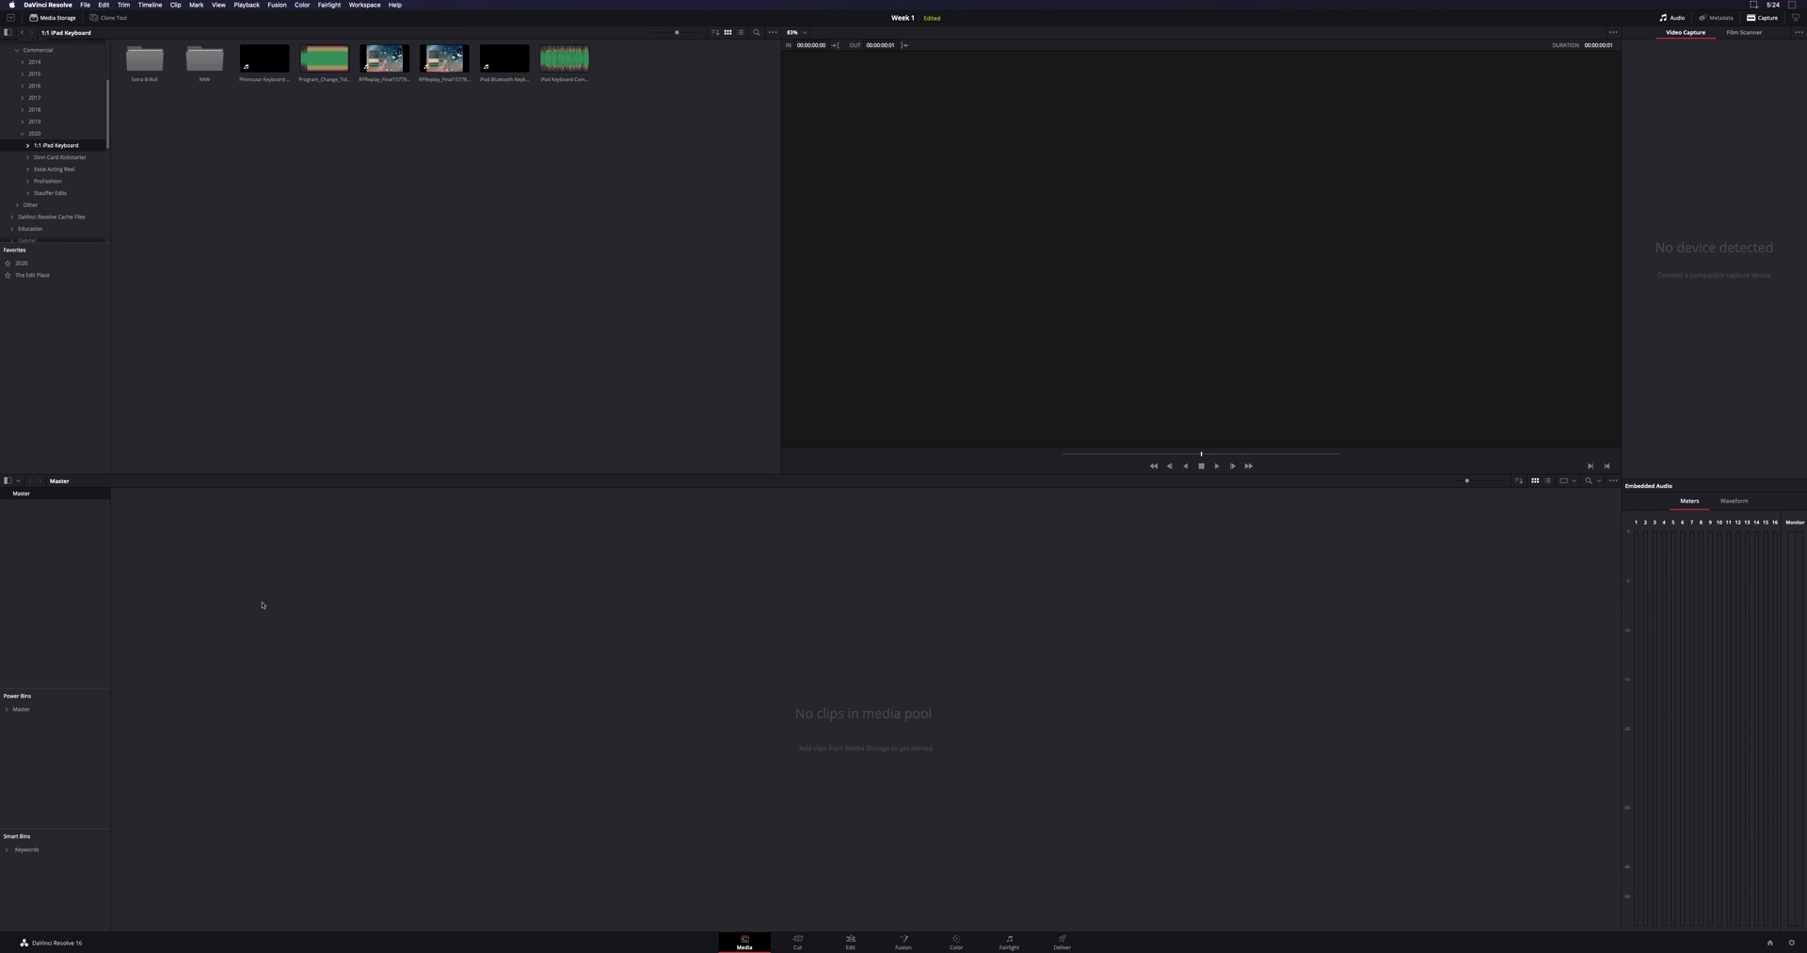
mouse_move(32, 548)
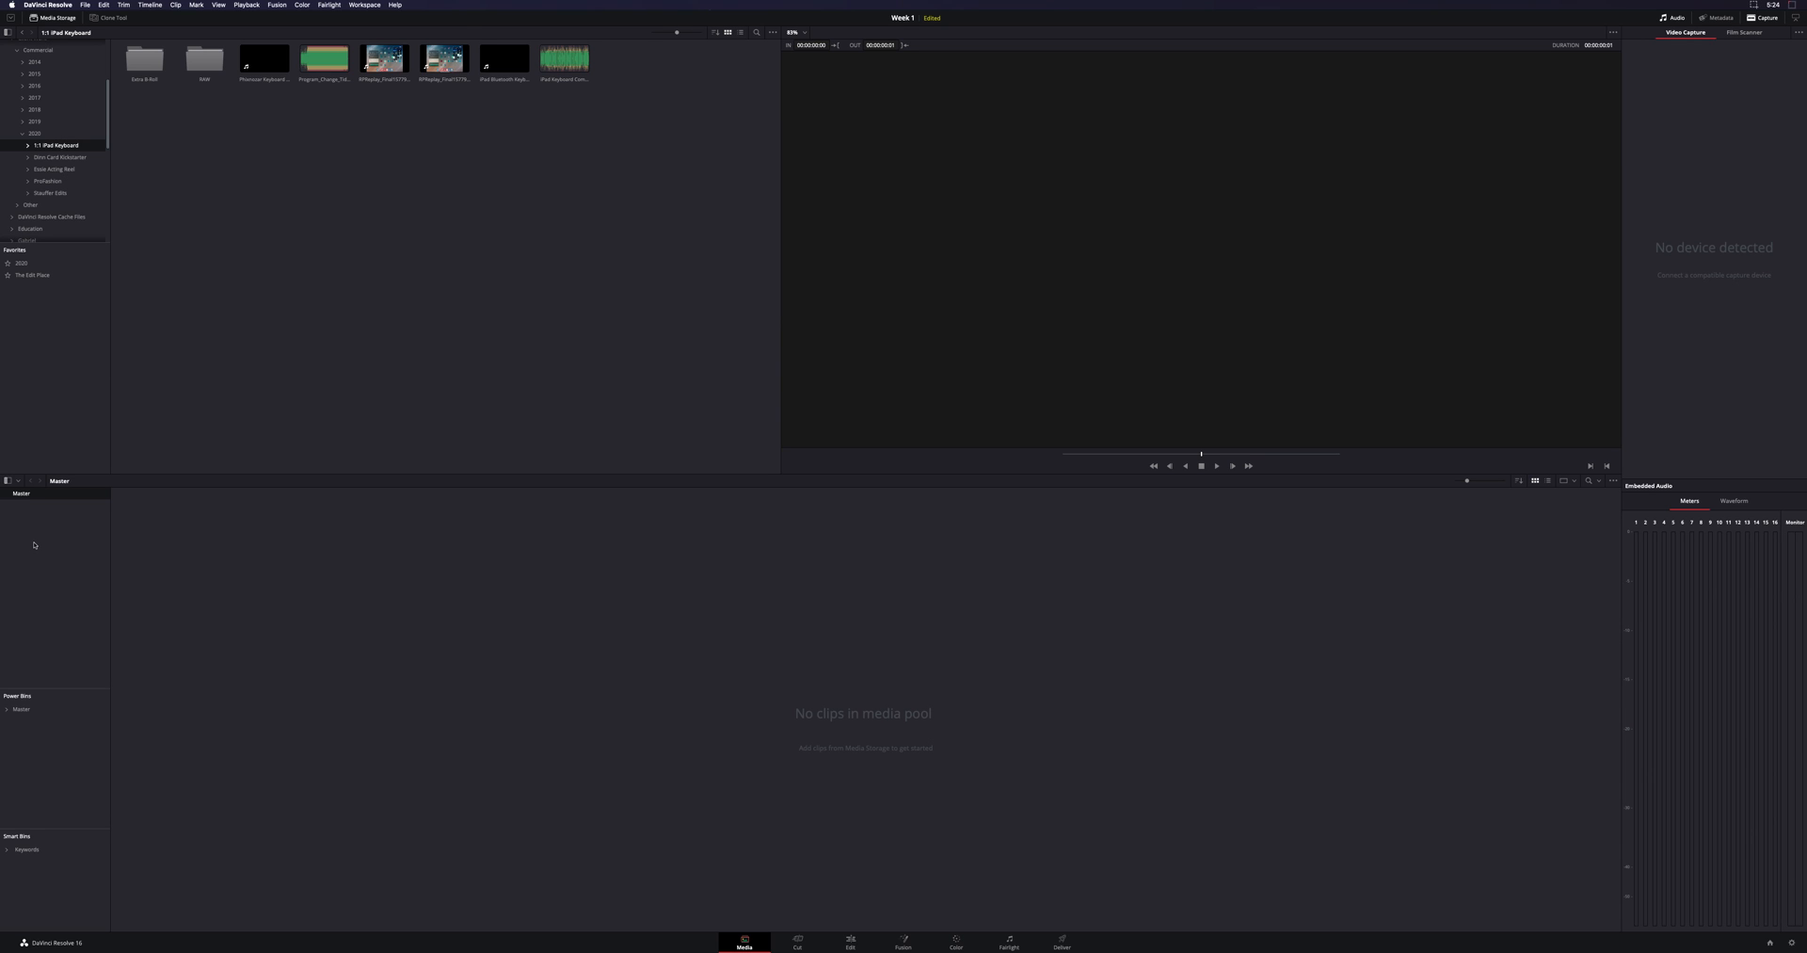
mouse_move(26, 501)
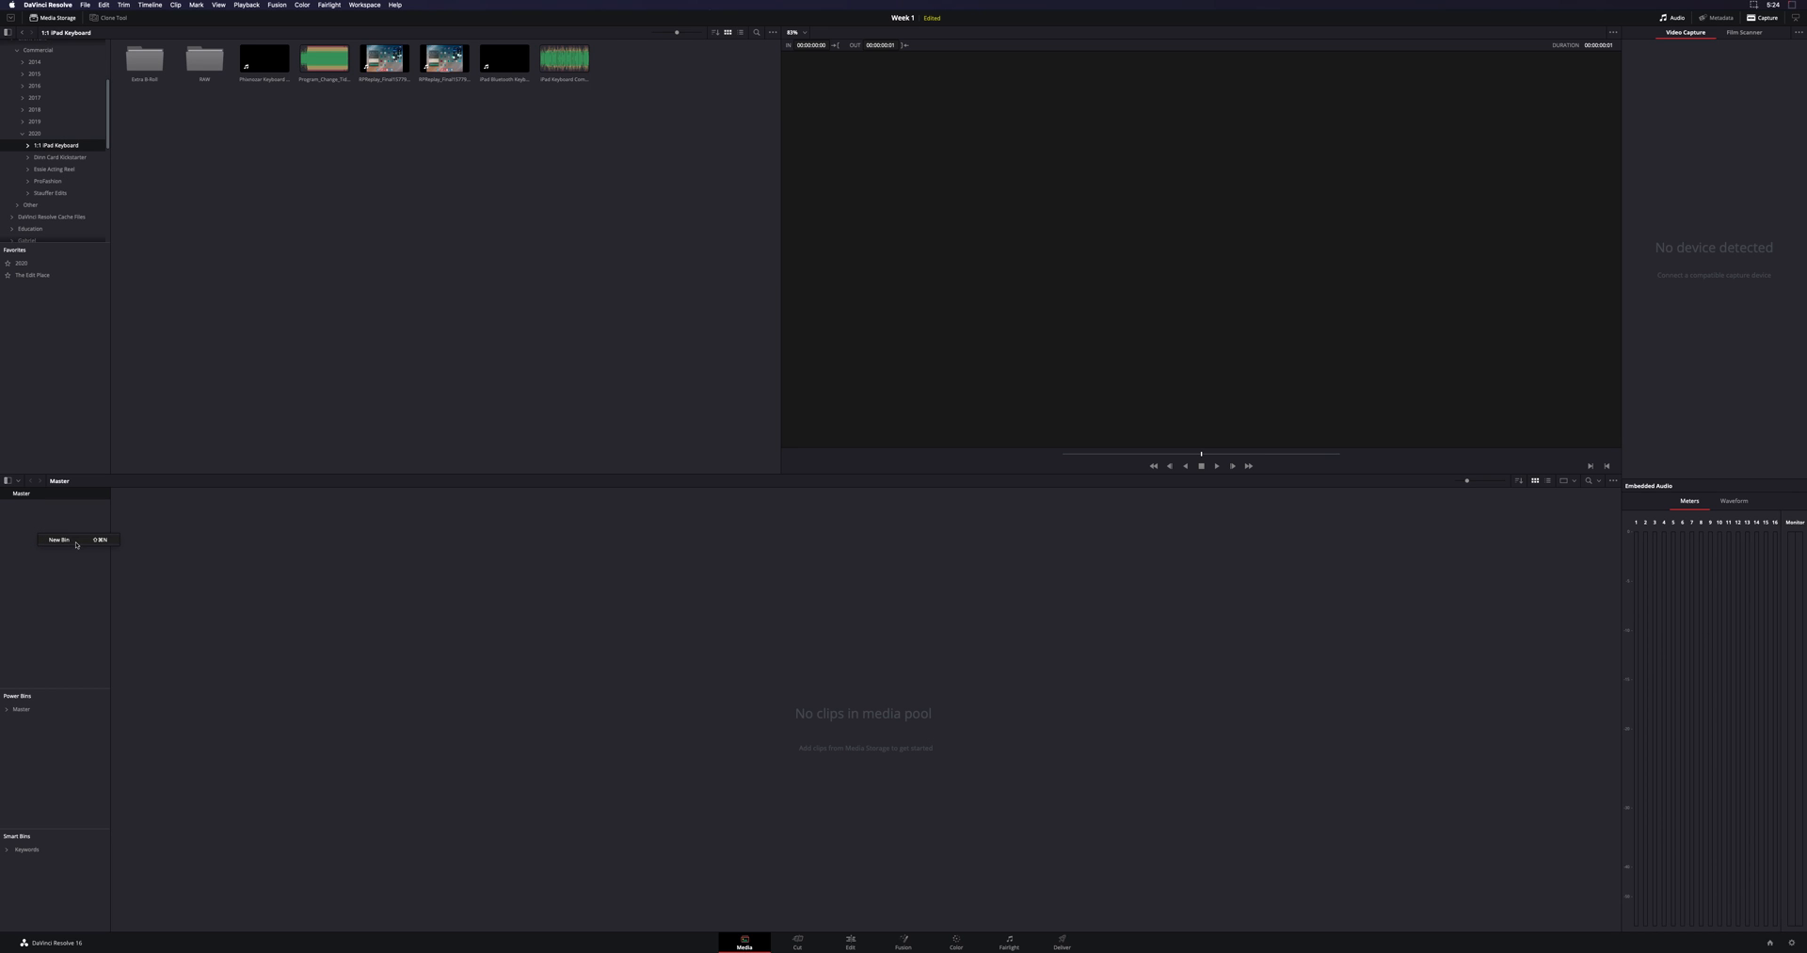
Add new bins named Assets, B-Roll and Music under the Master bin
click(57, 539)
text(Music)
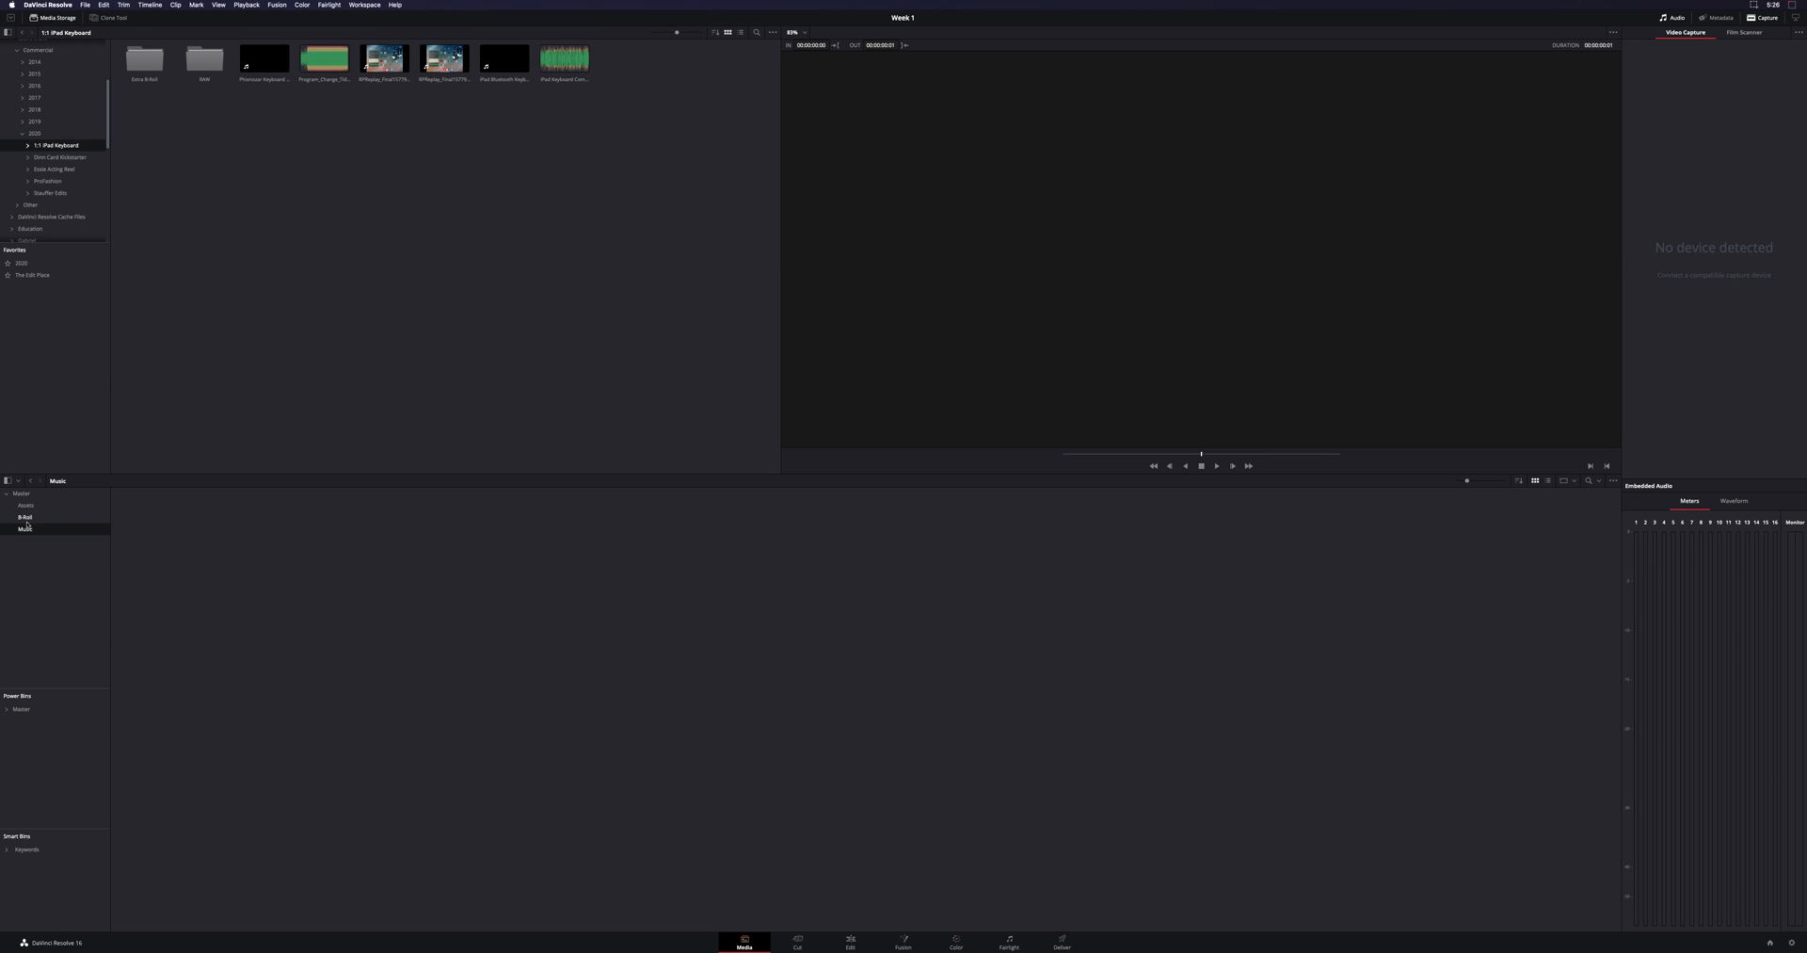
Select the Master bin and bring the 1.1 iPad Keyboard clips into it
click(20, 492)
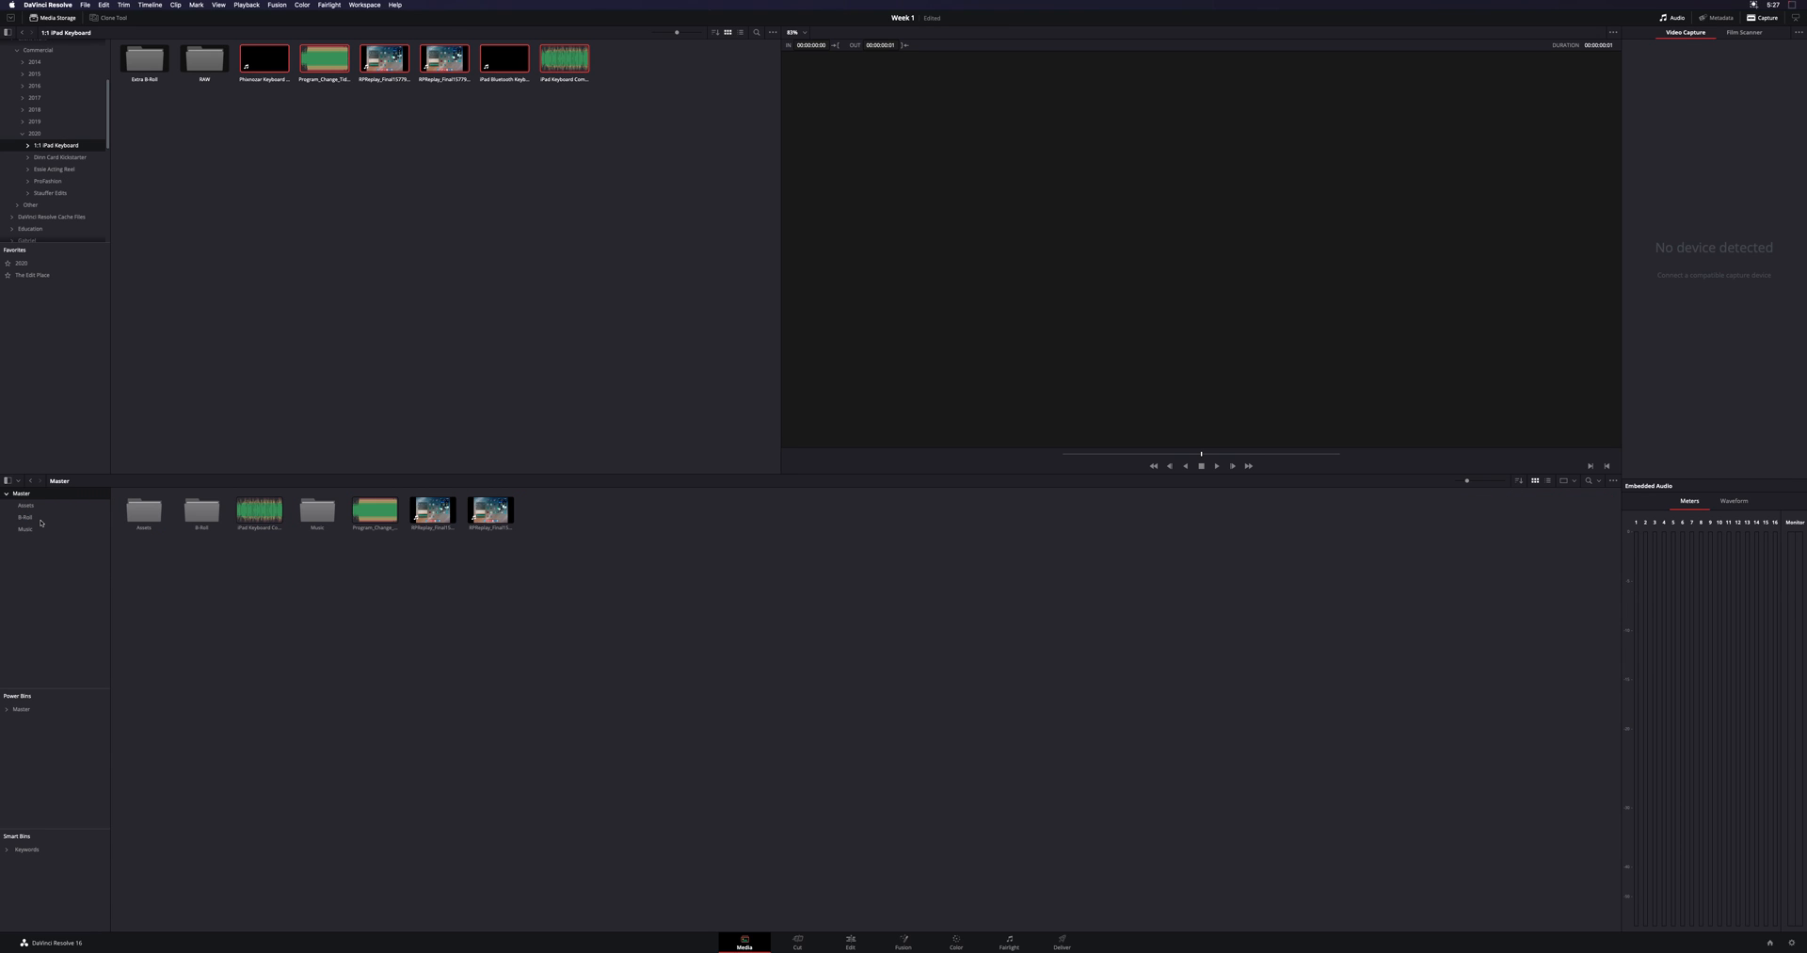
Move the green audio clip and remaining clips into their bins, then check B-Roll
click(258, 511)
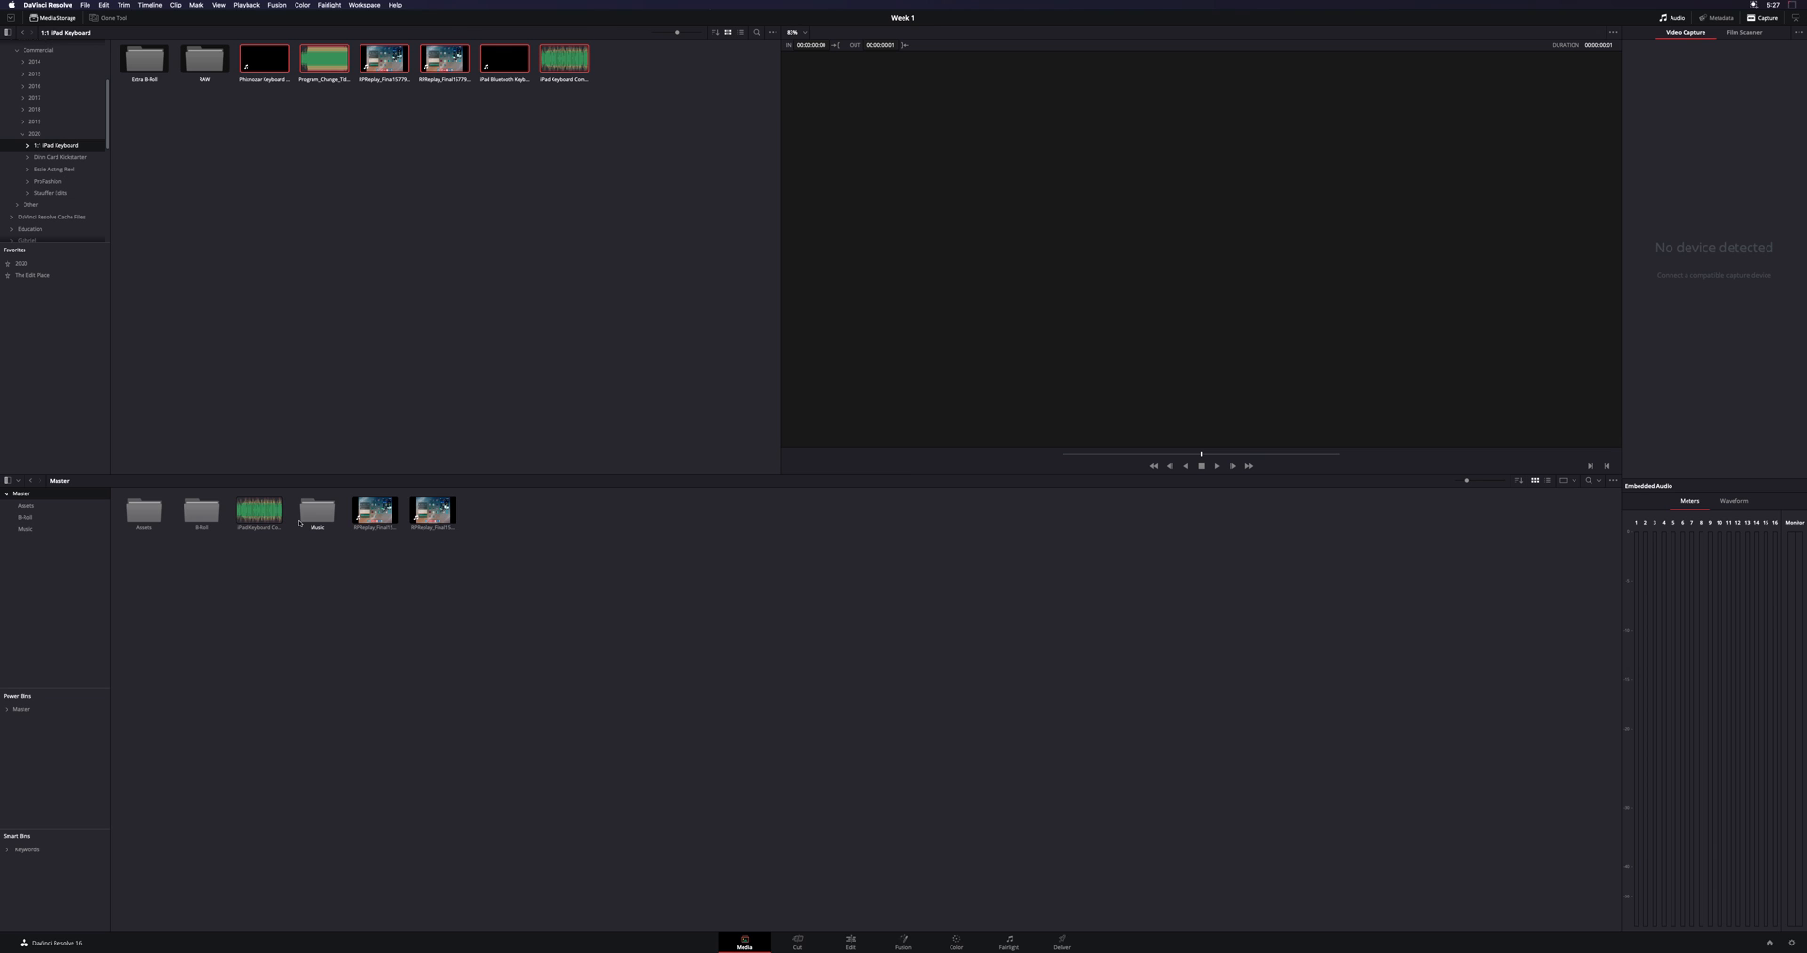
click(375, 510)
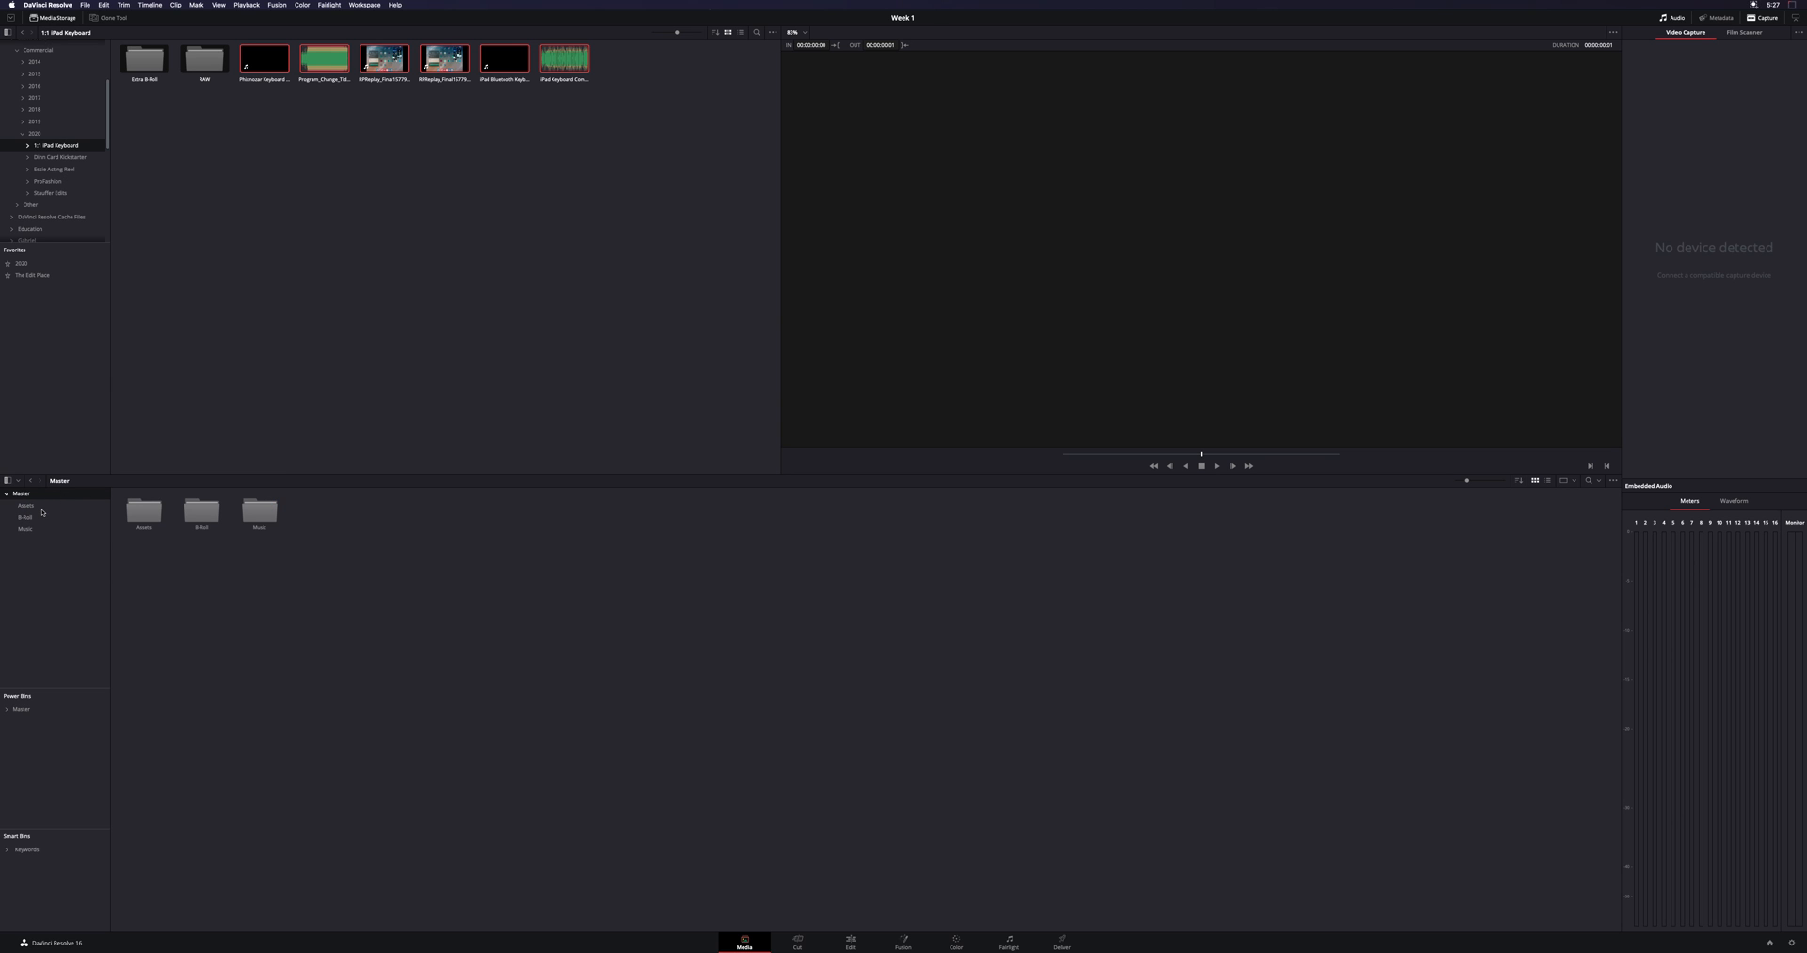
click(25, 517)
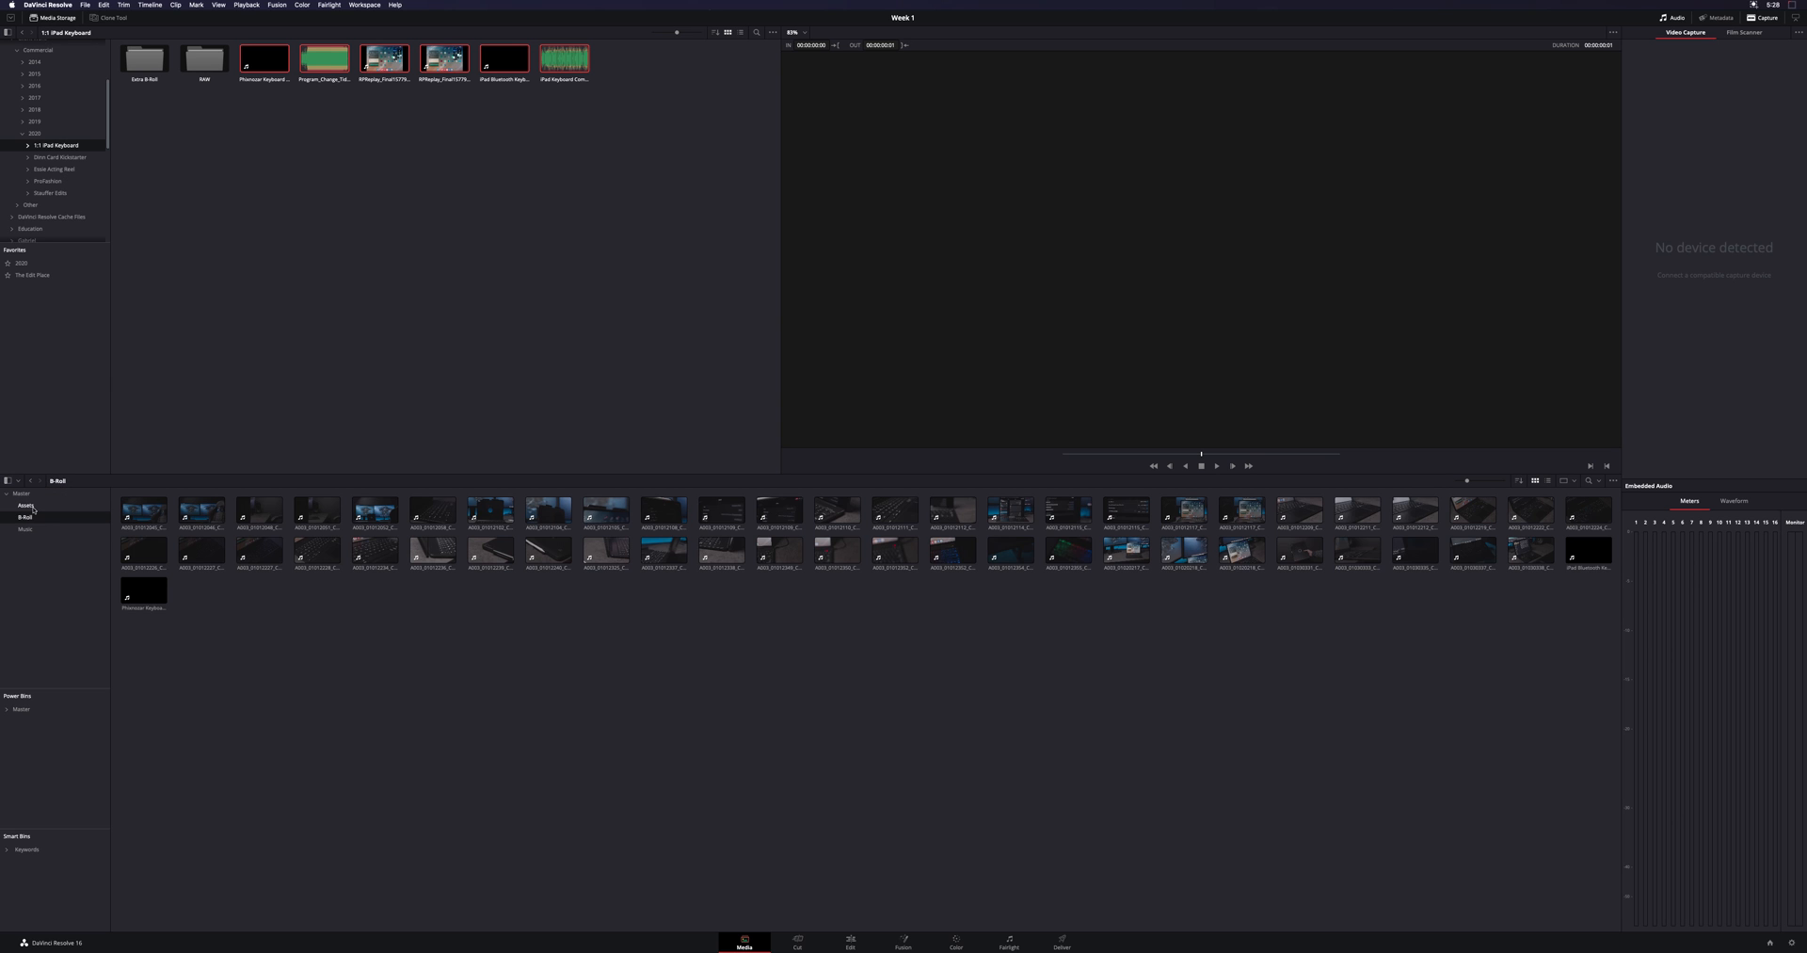